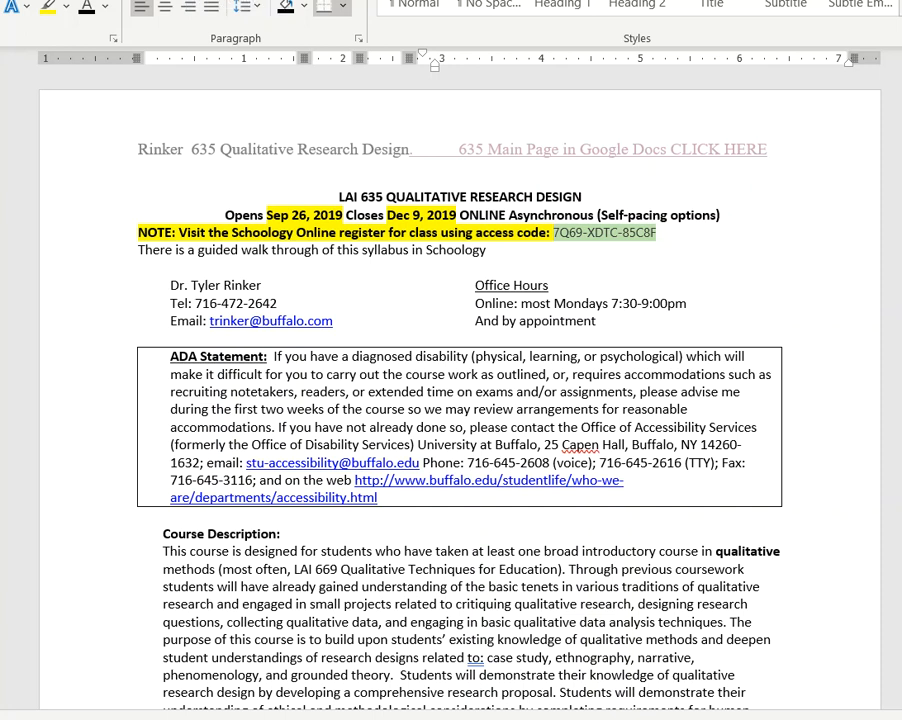
pyautogui.moveTo(256, 52)
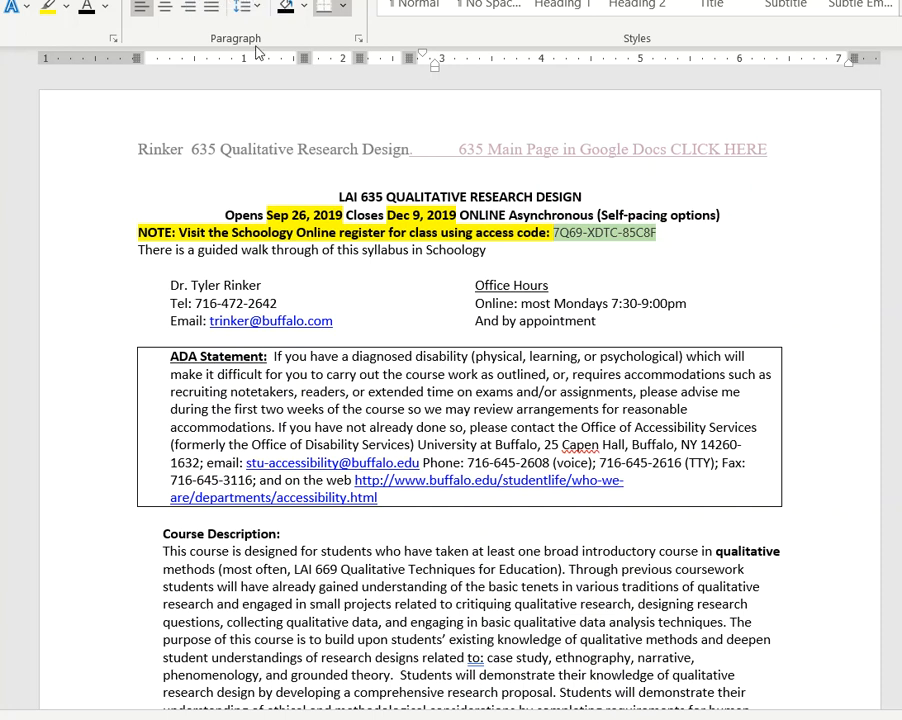
pyautogui.moveTo(434, 382)
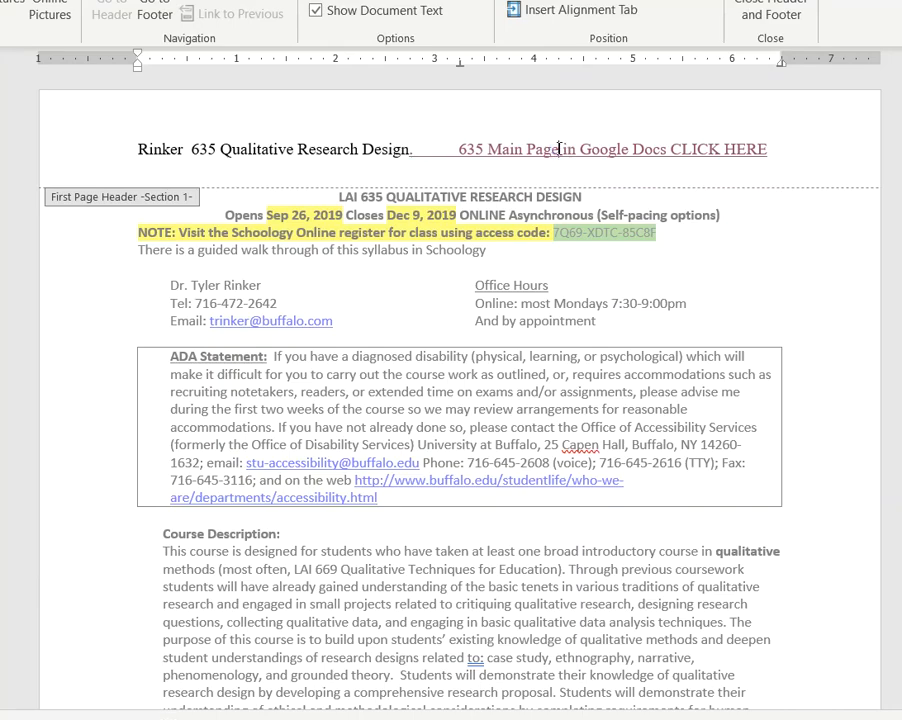
# Scroll page one past the ADA statement and course description to the required and supplementary texts
pyautogui.click(610, 149)
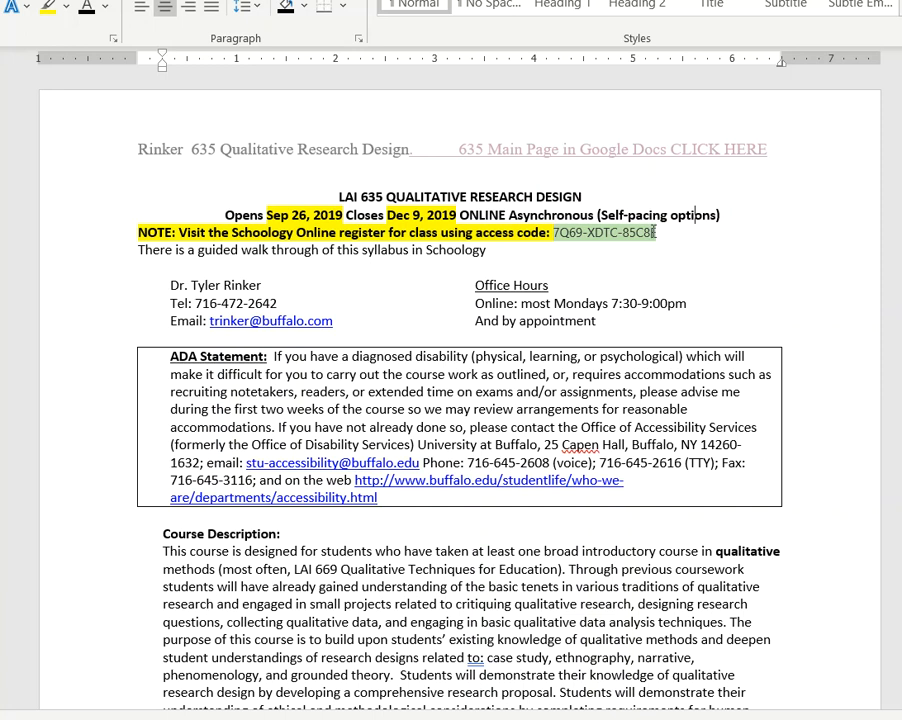
pyautogui.doubleClick(636, 232)
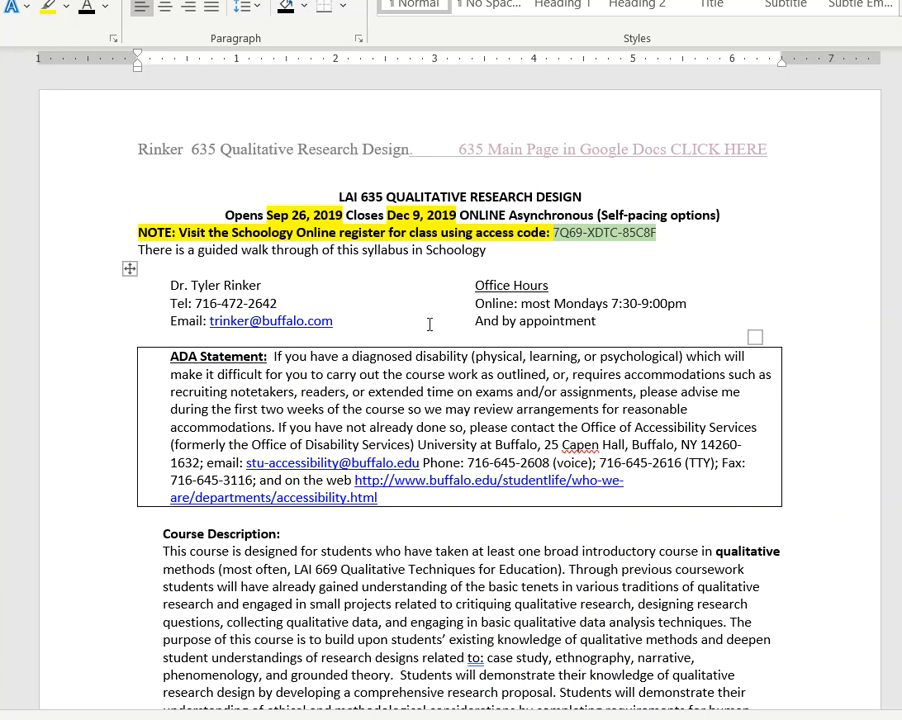
pyautogui.scroll(-3)
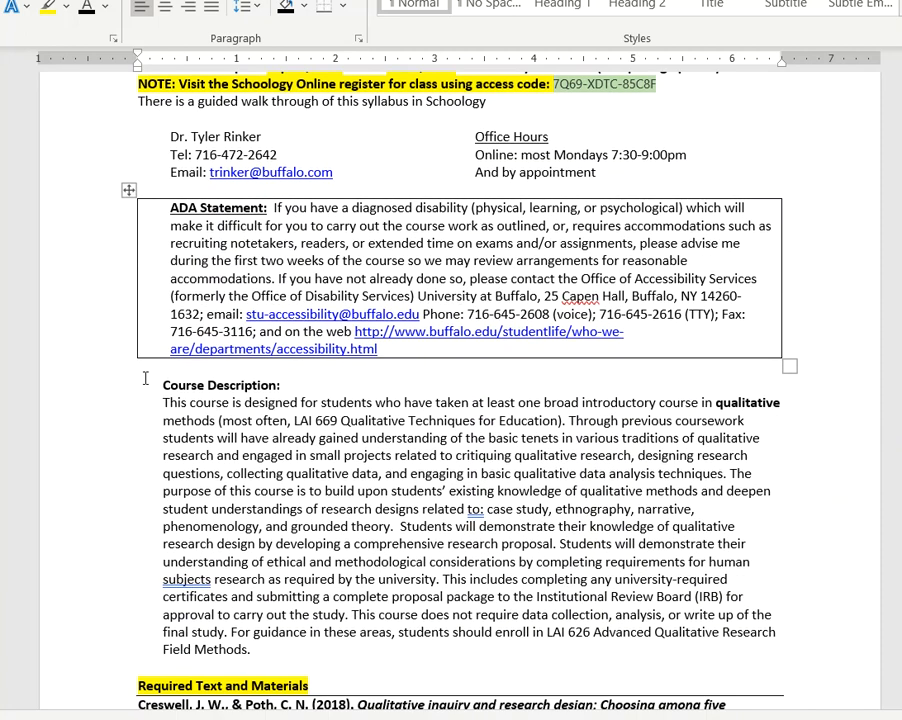
pyautogui.scroll(-3)
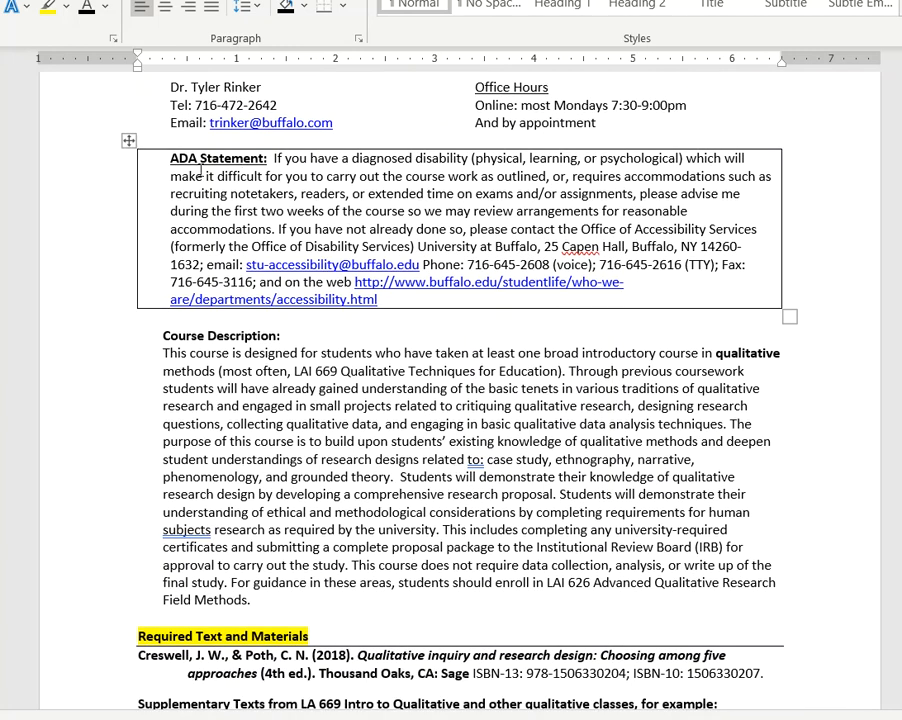
pyautogui.moveTo(520, 297)
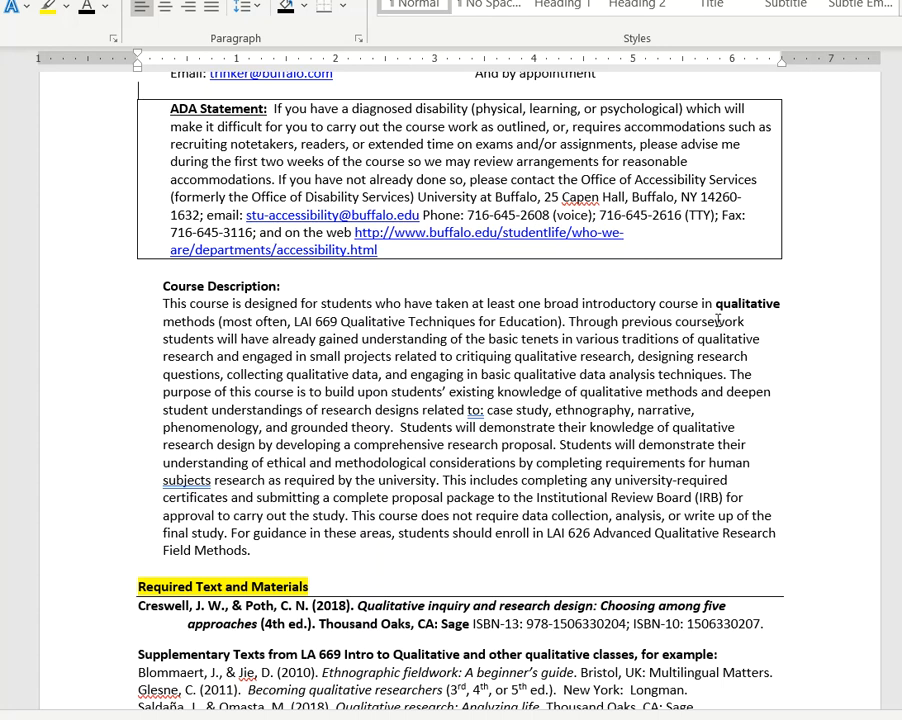
pyautogui.moveTo(685, 410)
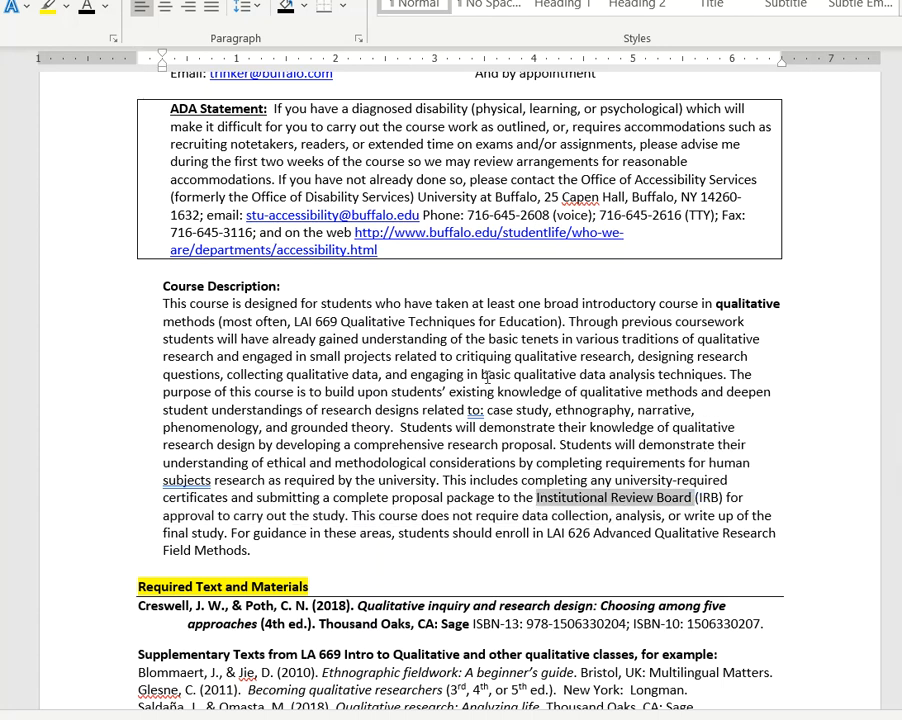
pyautogui.moveTo(420, 338)
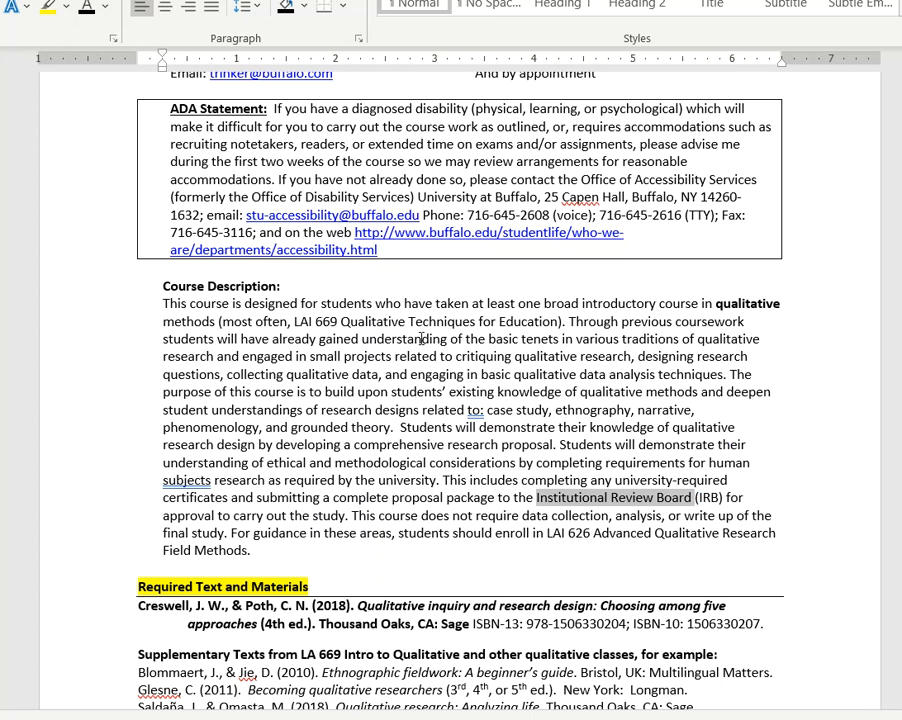
pyautogui.scroll(-3)
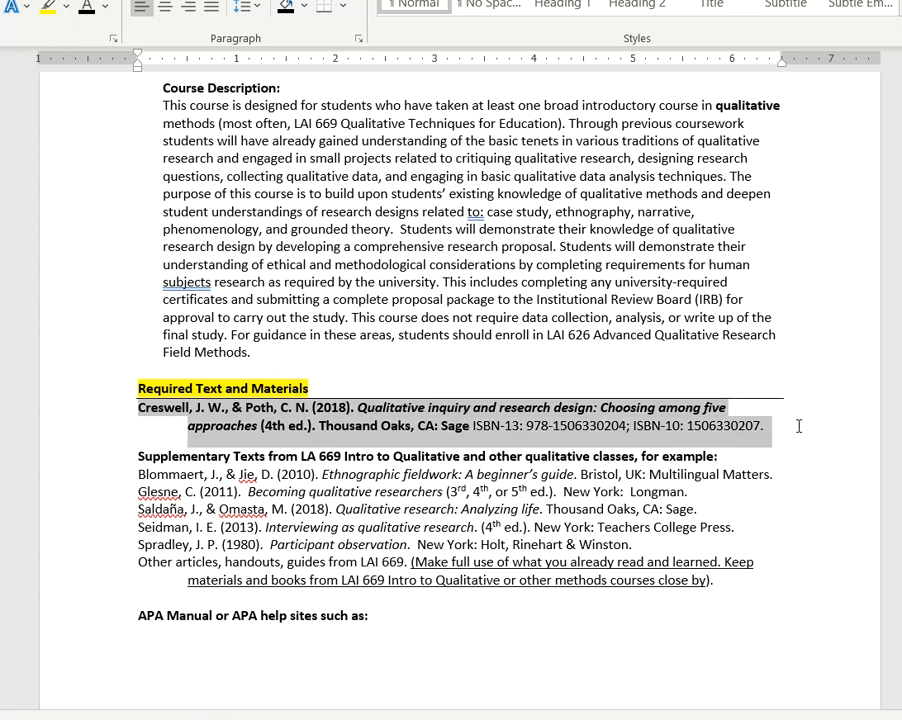
pyautogui.scroll(-3)
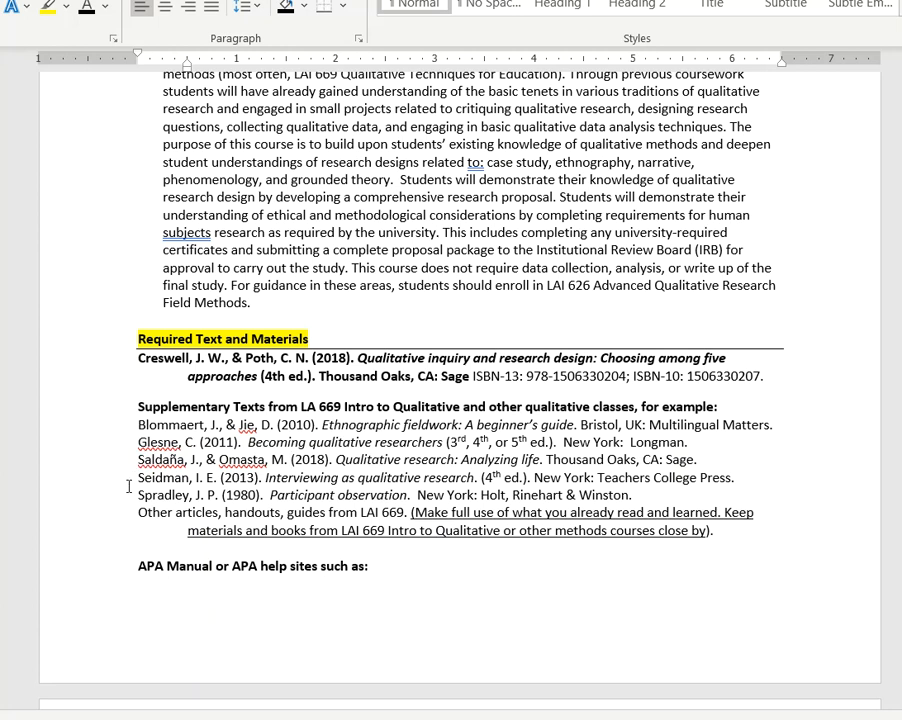
pyautogui.moveTo(129, 425)
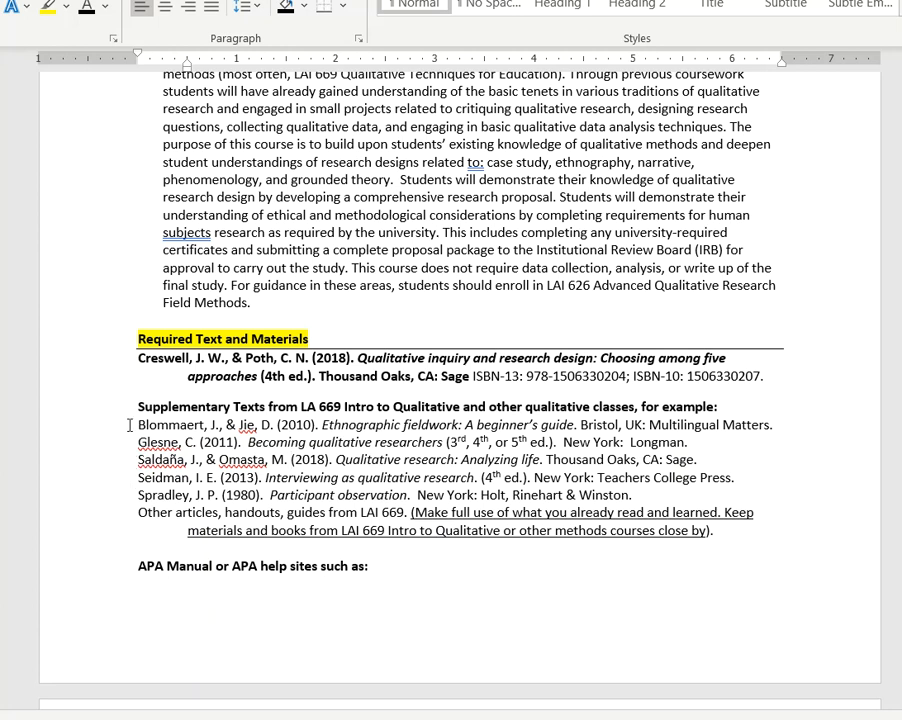
pyautogui.click(291, 459)
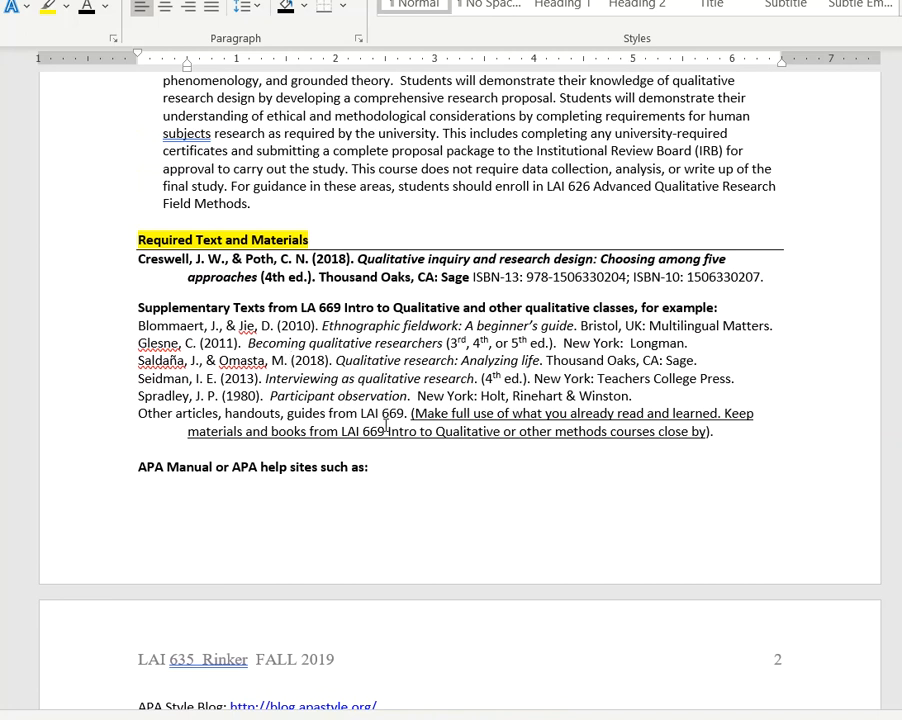
# Scroll page two through APA, AERA, IRB, library and academic integrity sections to Additional Writing Assistance
pyautogui.scroll(-3)
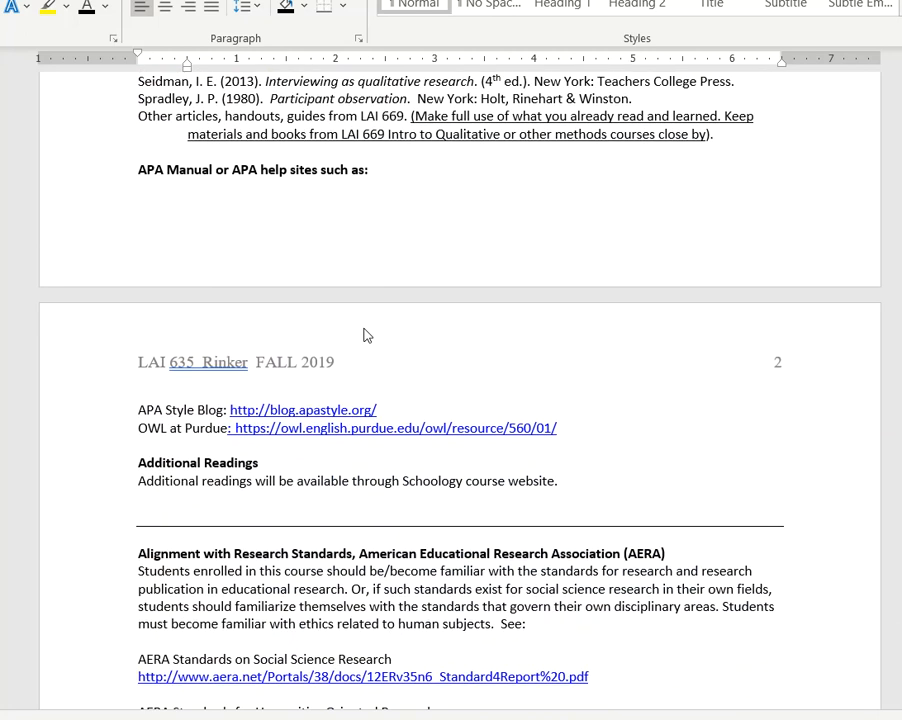
pyautogui.scroll(-3)
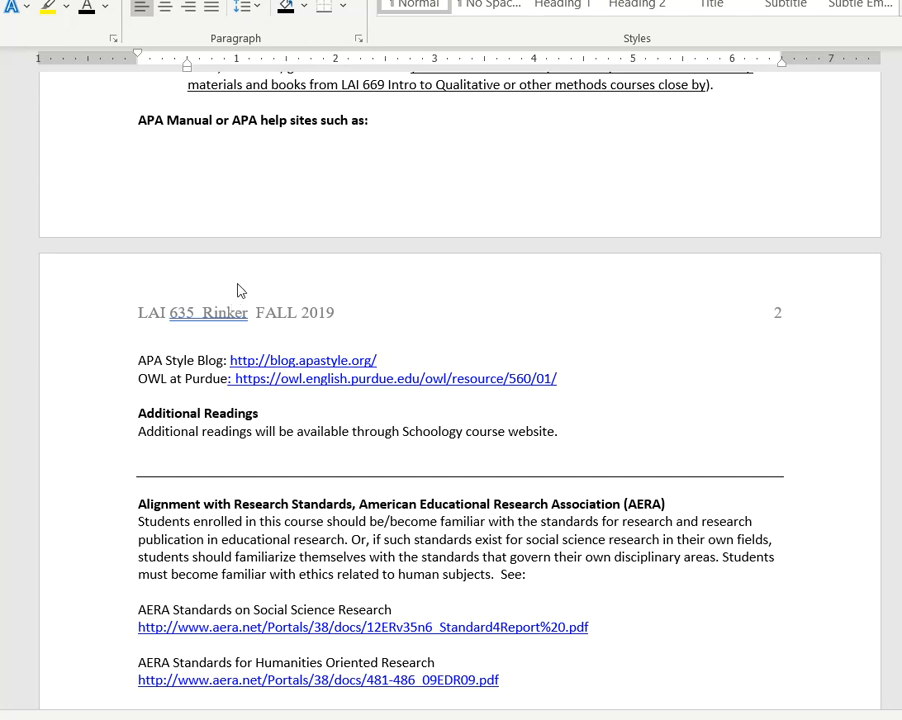
pyautogui.moveTo(439, 221)
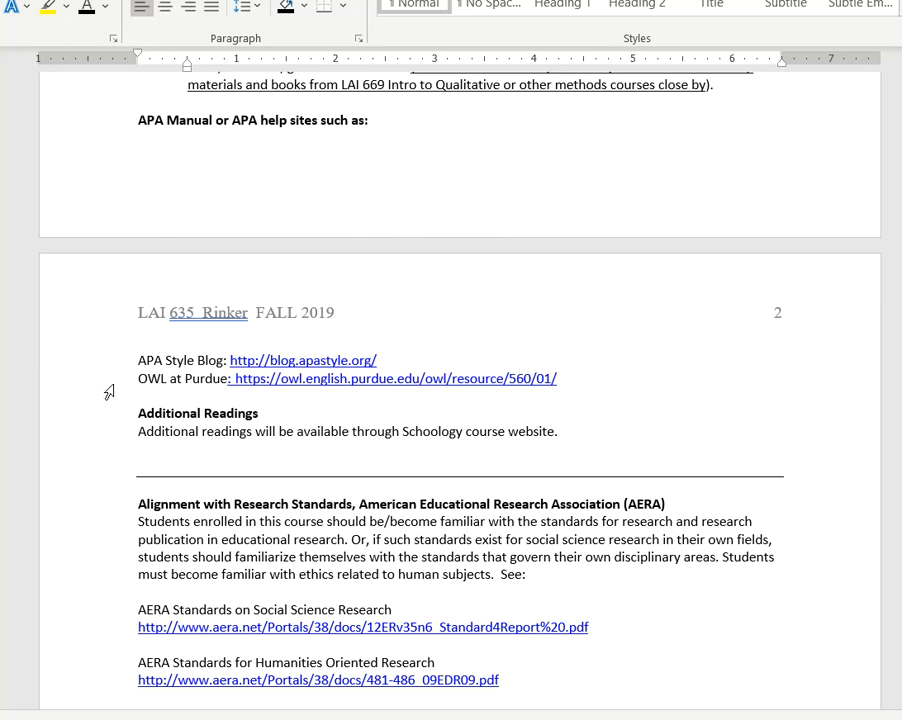
pyautogui.moveTo(113, 297)
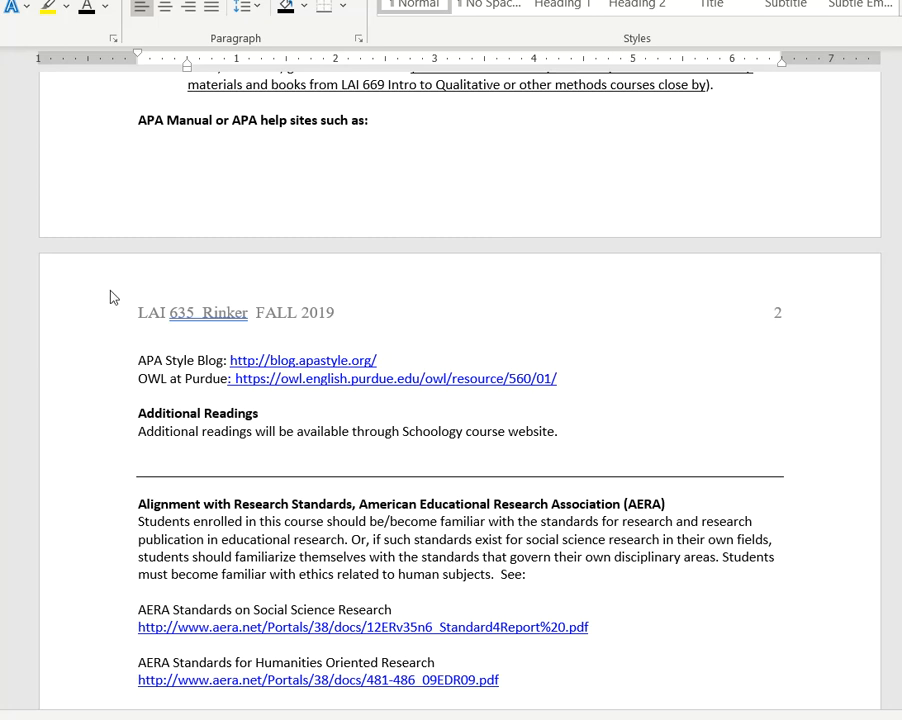
pyautogui.scroll(-3)
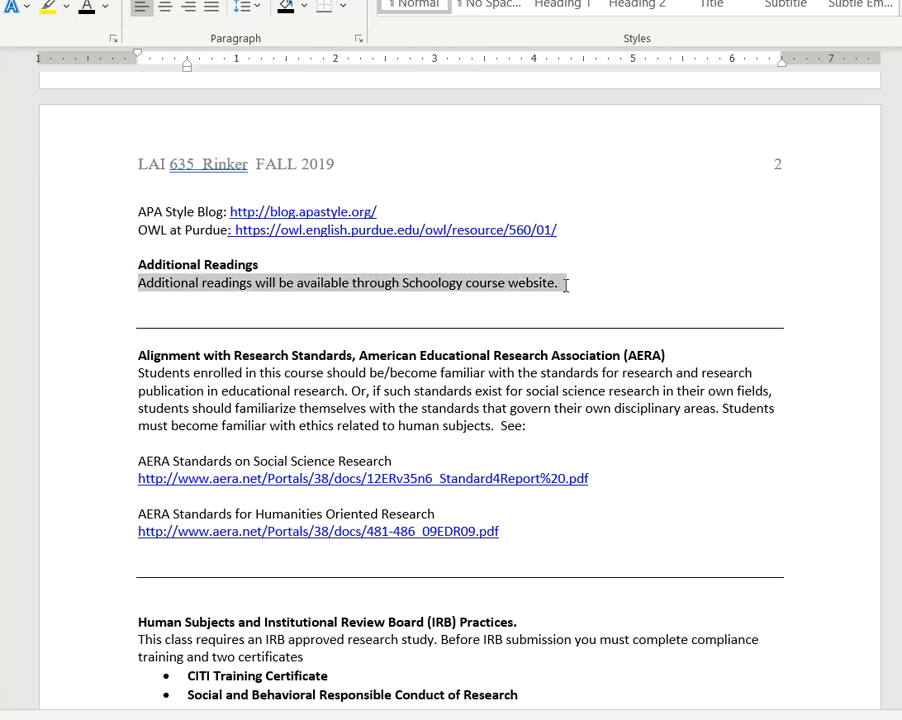
pyautogui.scroll(-3)
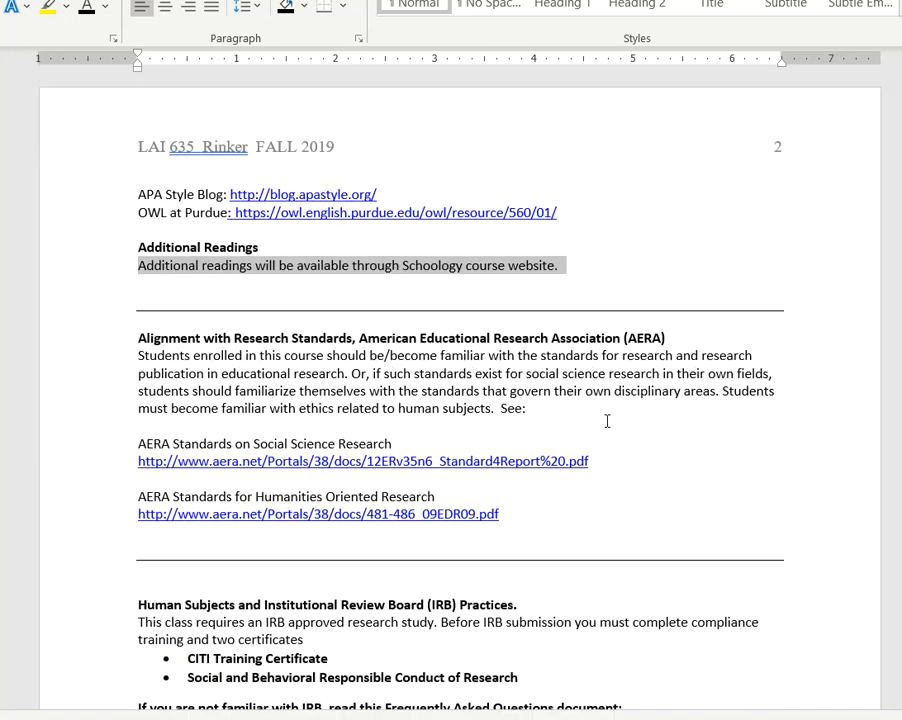
pyautogui.scroll(-3)
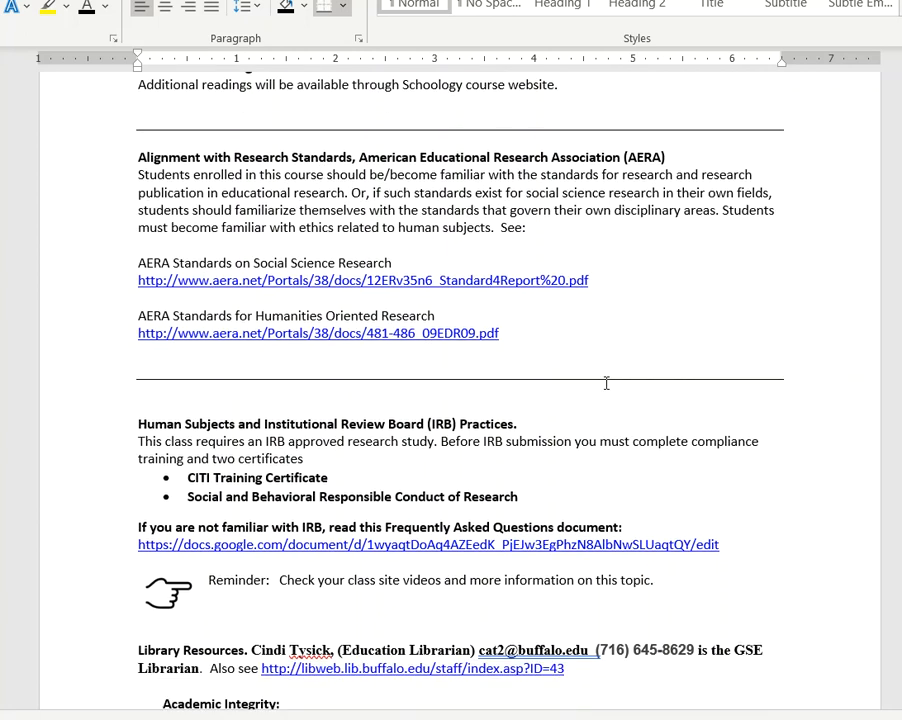
pyautogui.scroll(-3)
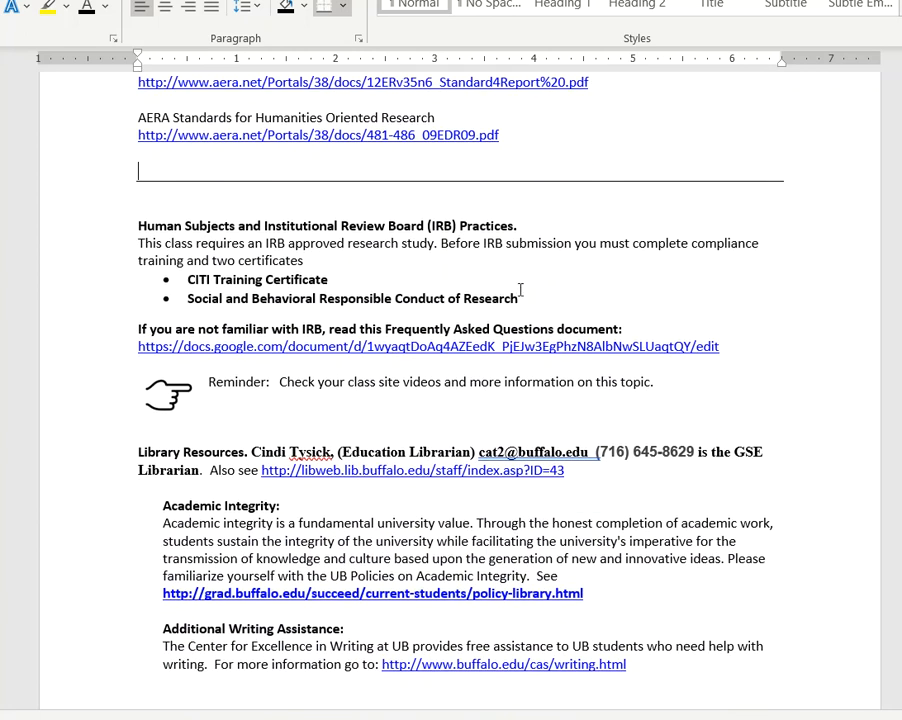
pyautogui.moveTo(137, 221)
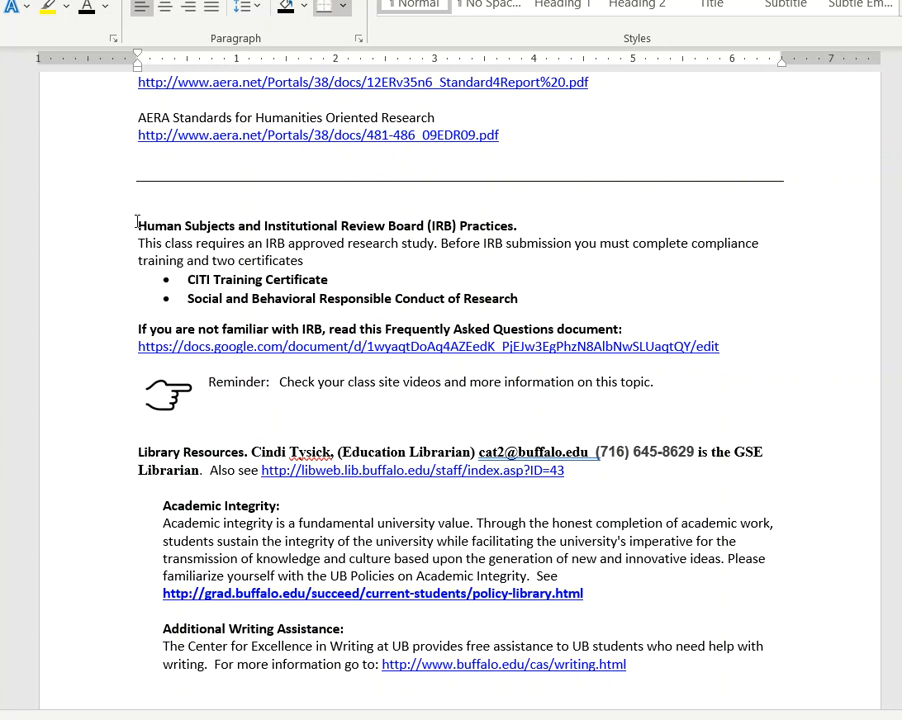
pyautogui.moveTo(208, 280)
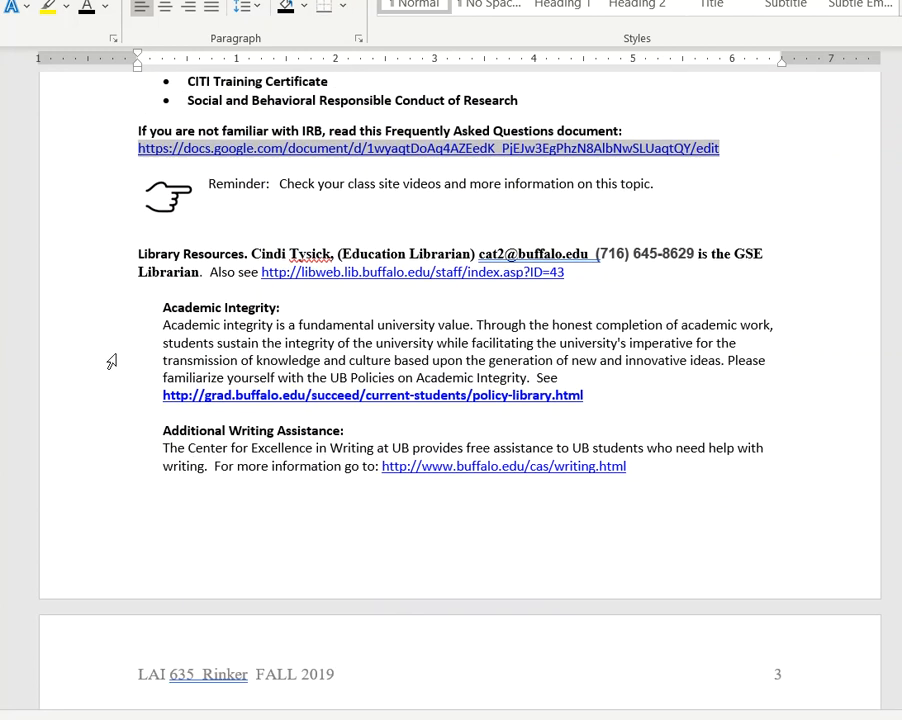
# Scroll past prerequisites and Student Learning Outcomes into rows 7–10 of the outcomes-mapping table
pyautogui.scroll(-3)
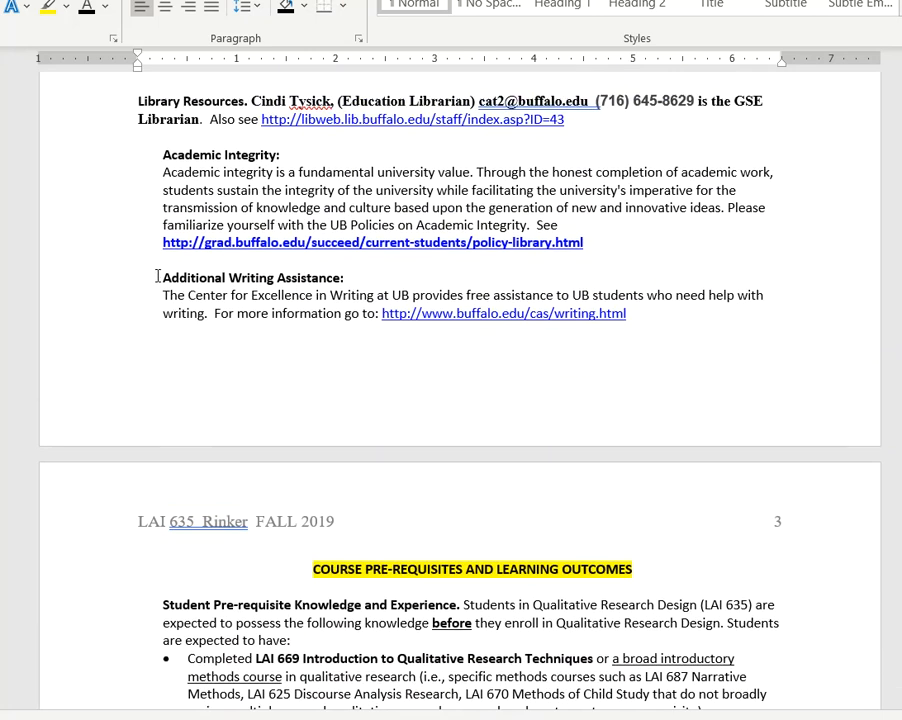
pyautogui.scroll(-3)
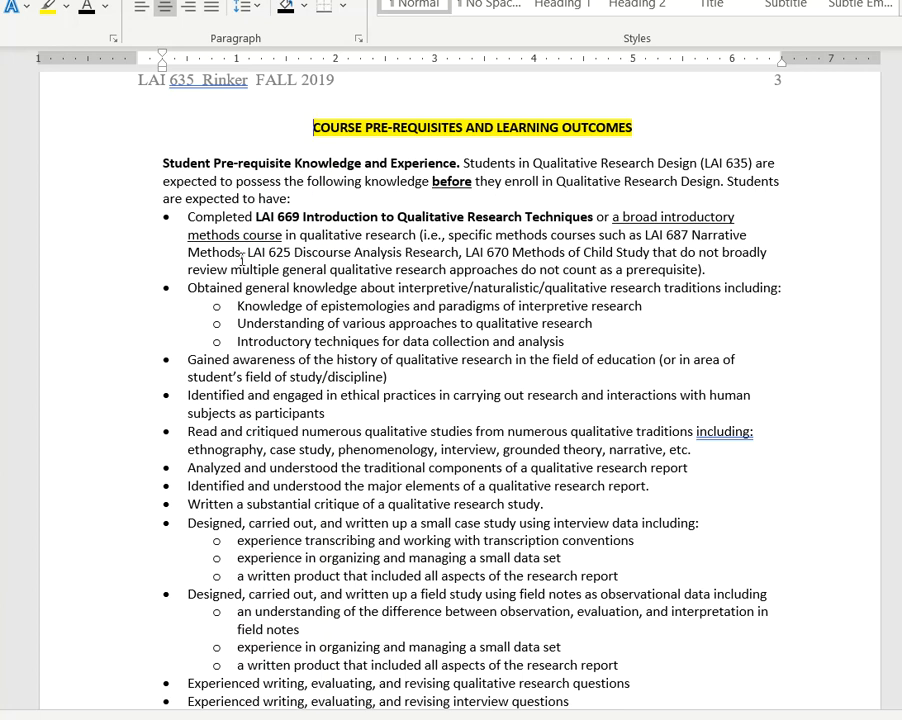
pyautogui.scroll(-3)
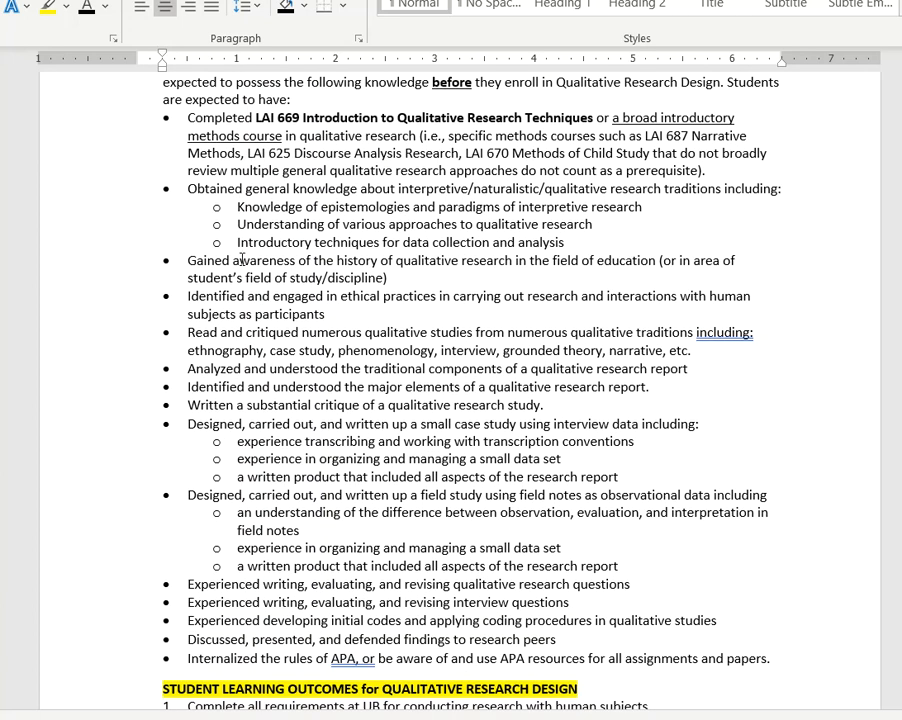
pyautogui.scroll(-3)
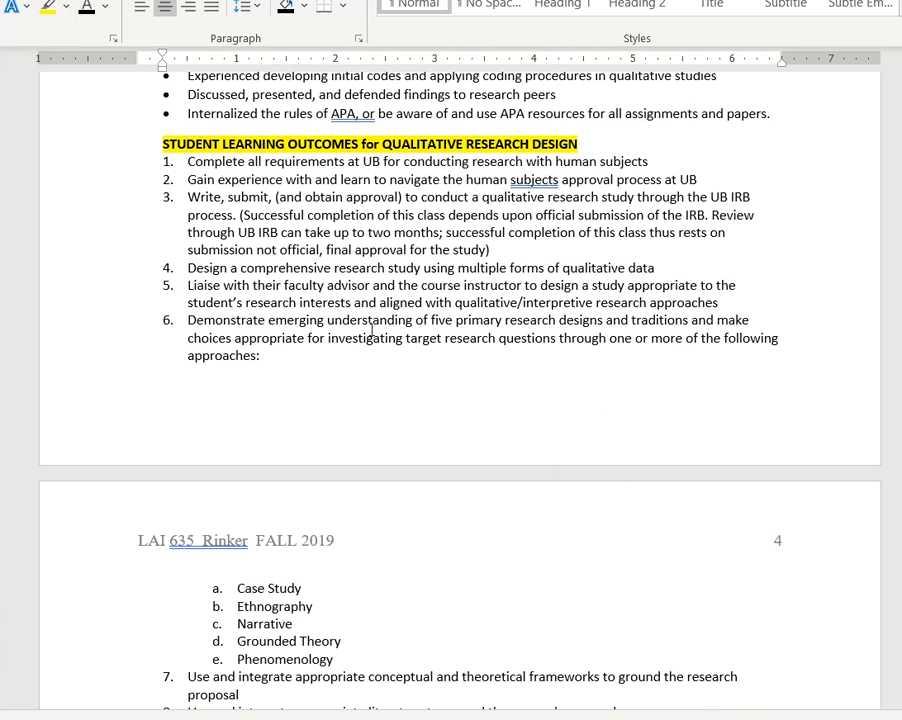
pyautogui.scroll(-3)
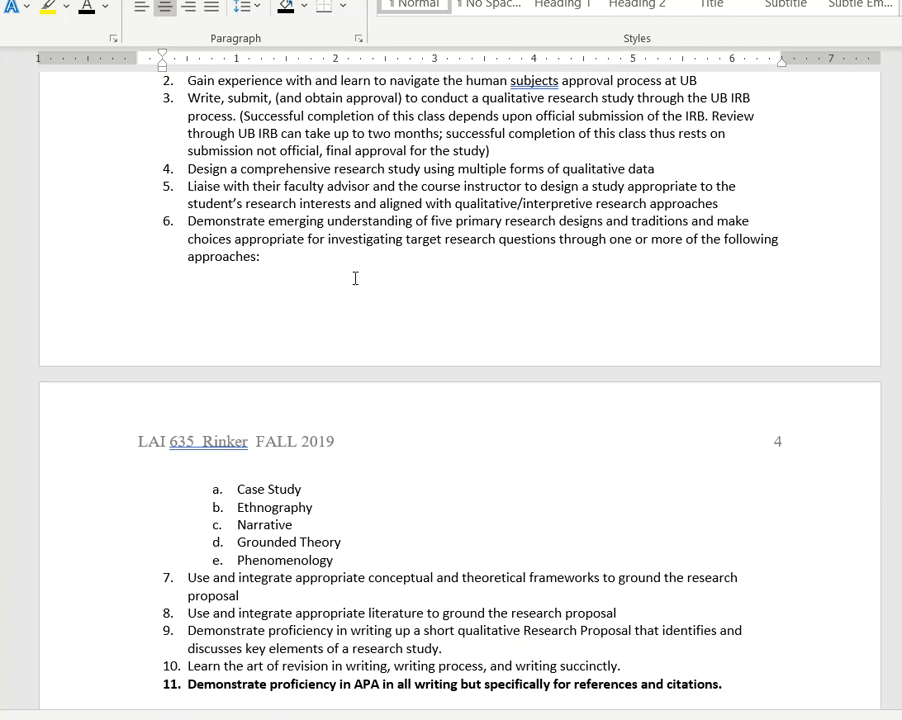
pyautogui.scroll(-3)
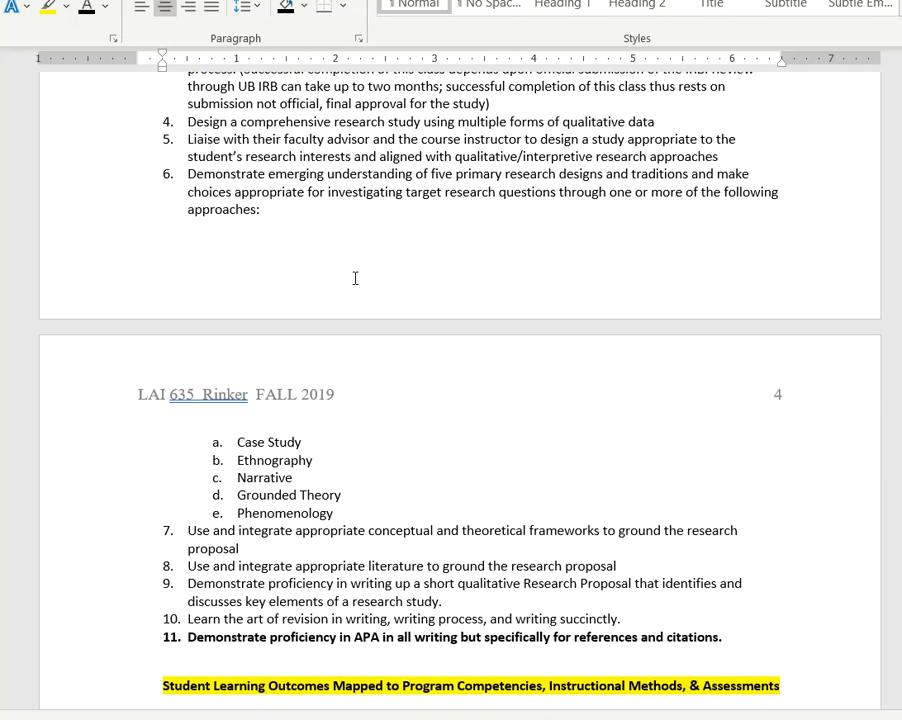
pyautogui.scroll(-3)
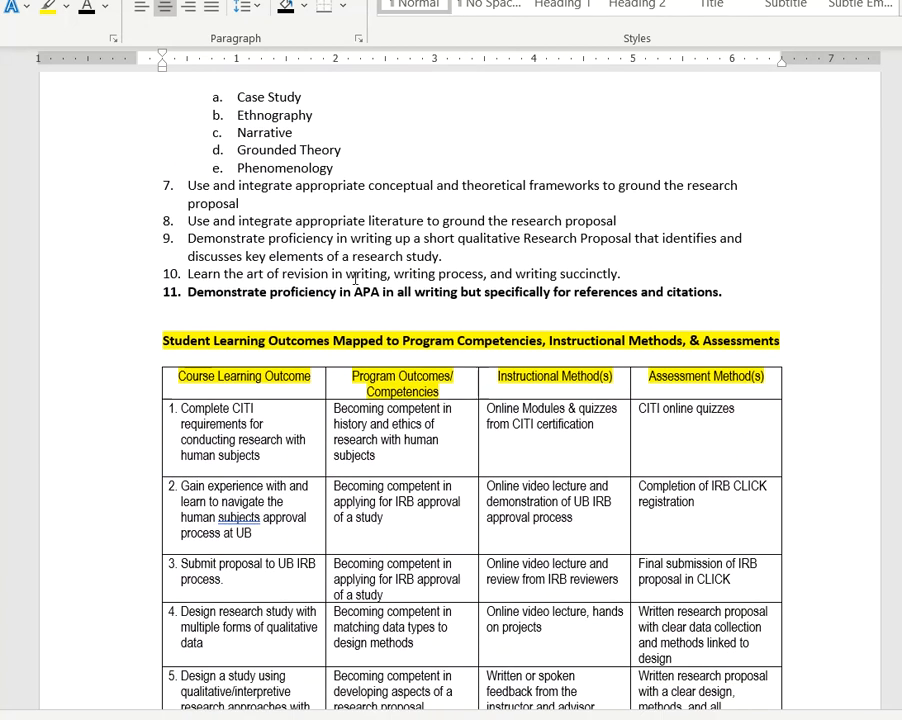
pyautogui.scroll(-3)
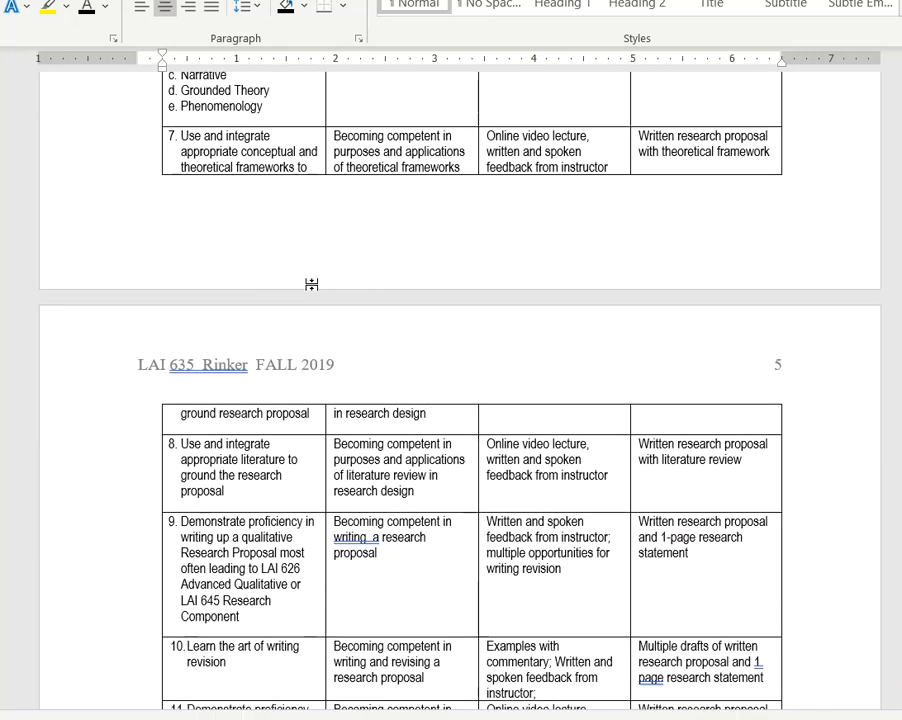
# Scroll past course technologies, Getting Help and pacing options to the Satisfactory/Unsatisfactory grading table
pyautogui.scroll(-3)
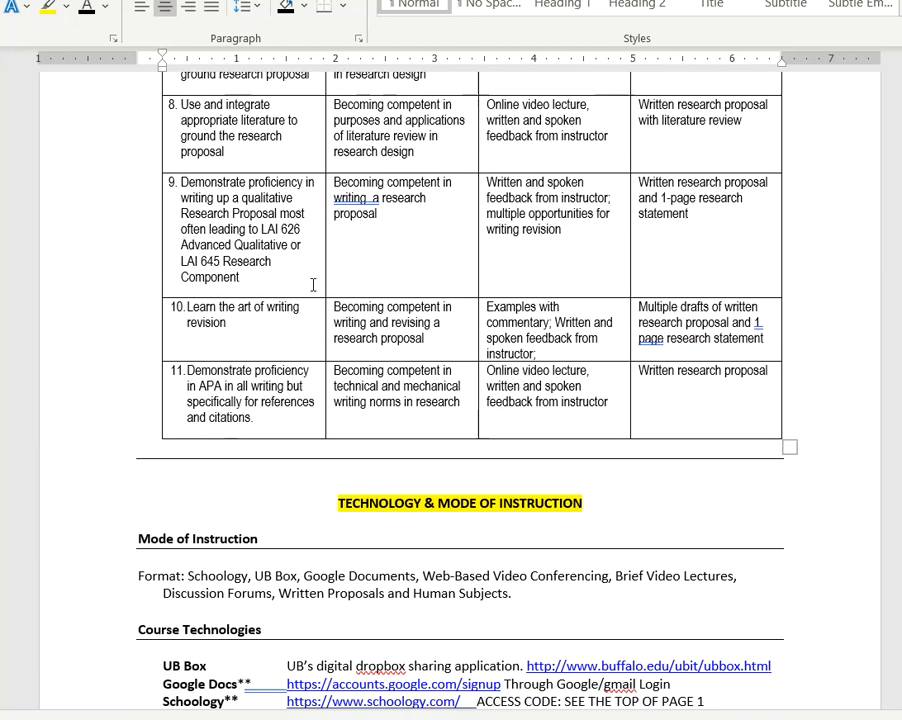
pyautogui.scroll(-3)
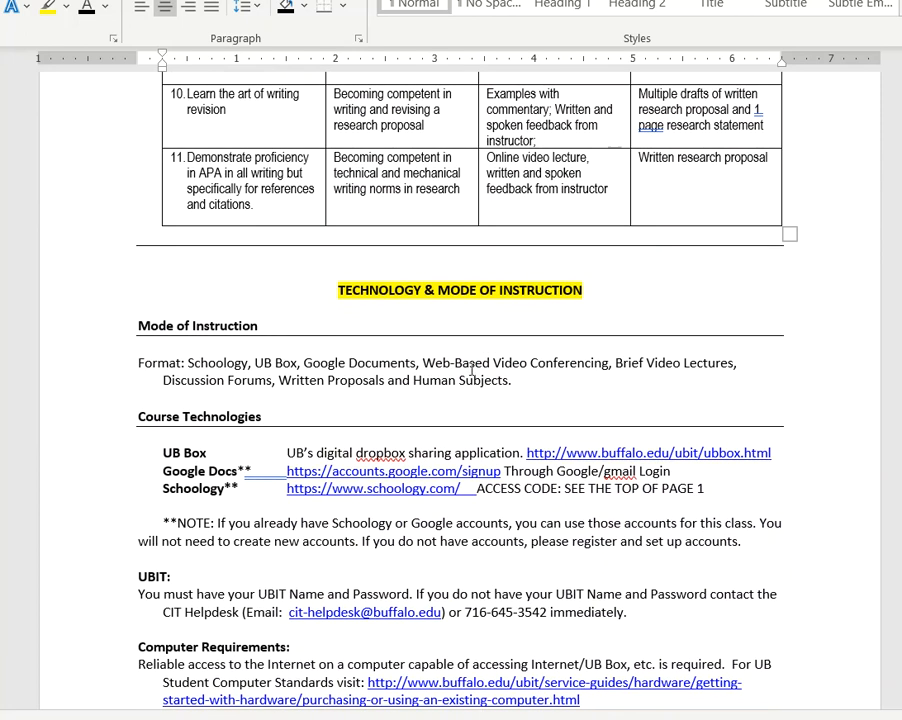
pyautogui.moveTo(411, 405)
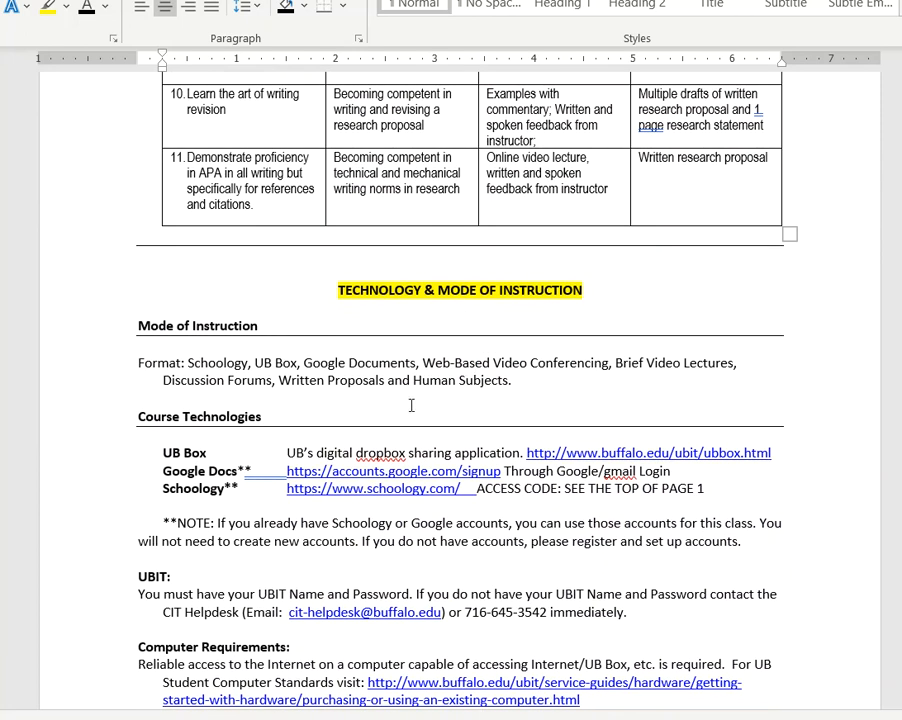
pyautogui.moveTo(323, 353)
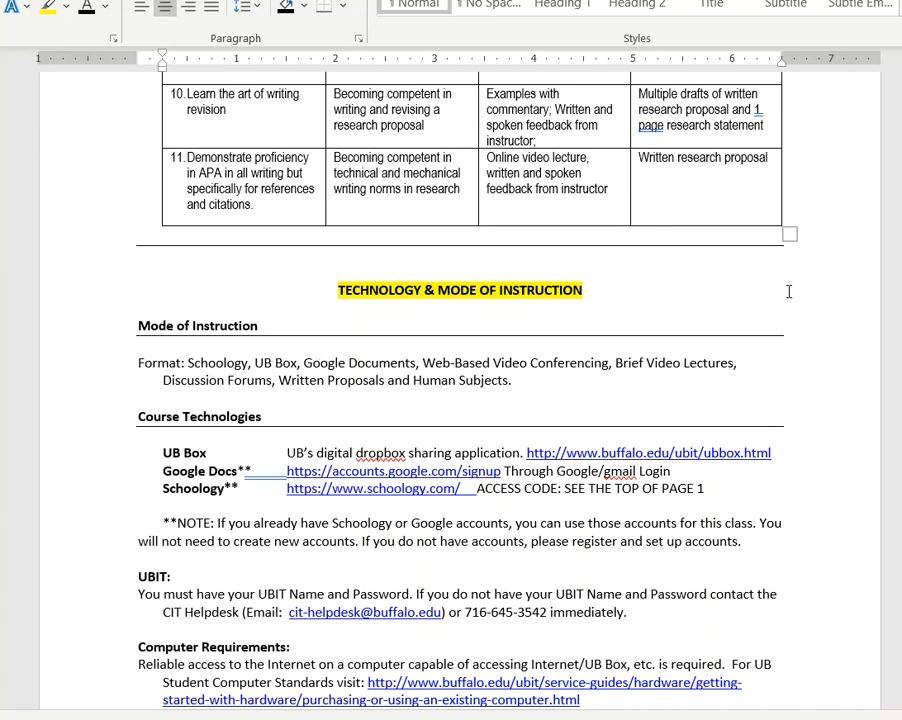
pyautogui.moveTo(775, 313)
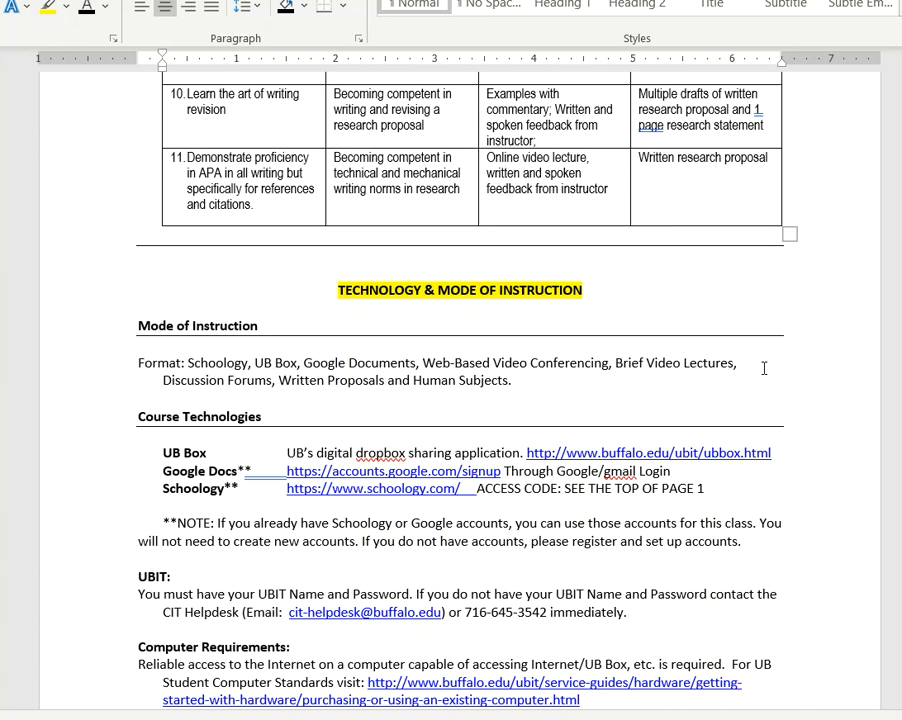
pyautogui.moveTo(684, 353)
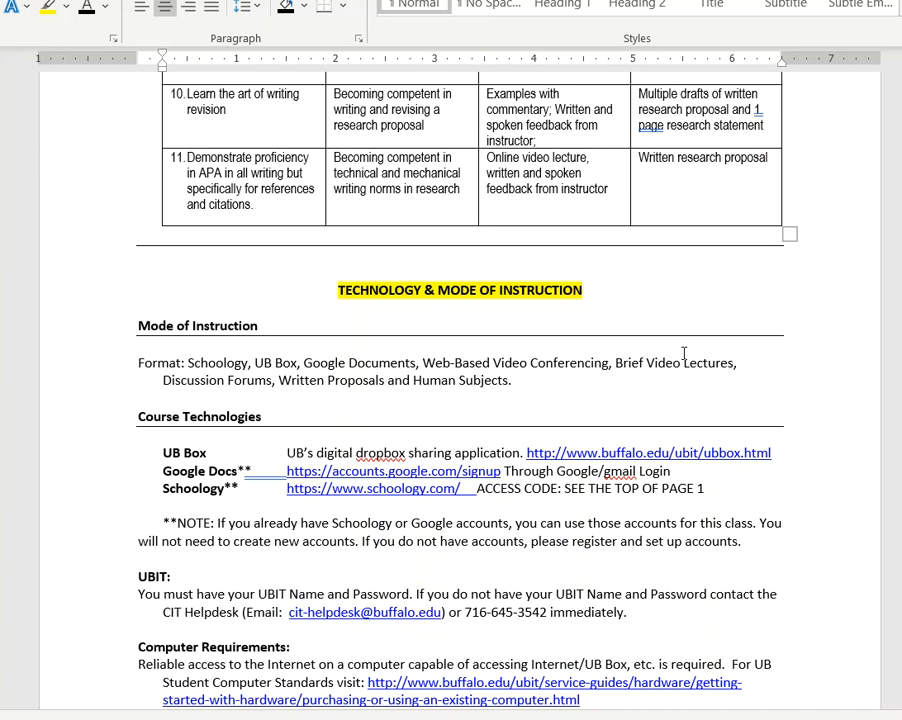
pyautogui.moveTo(755, 357)
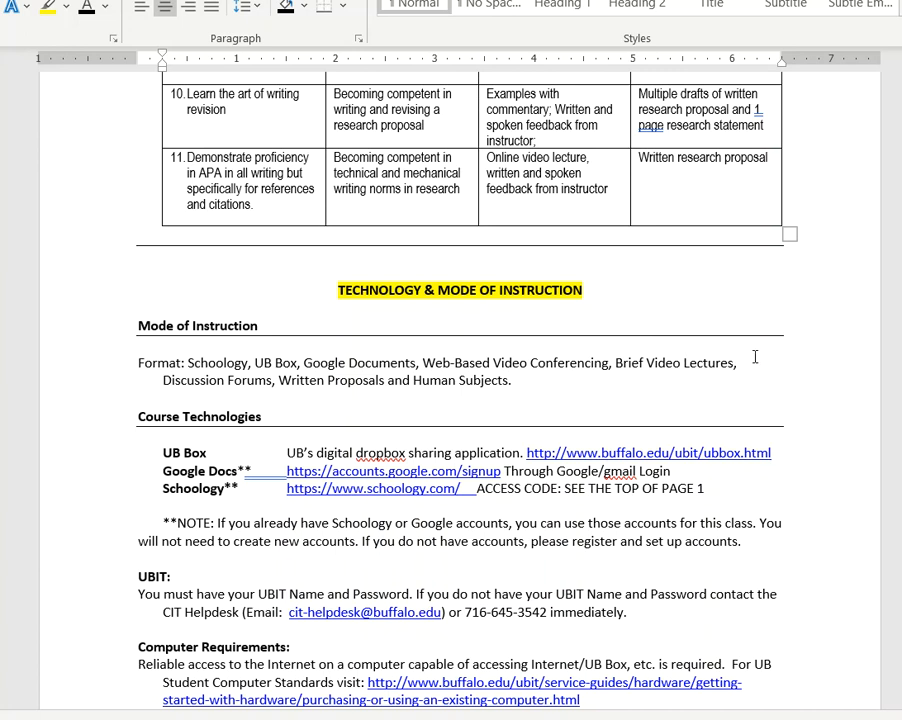
pyautogui.scroll(-3)
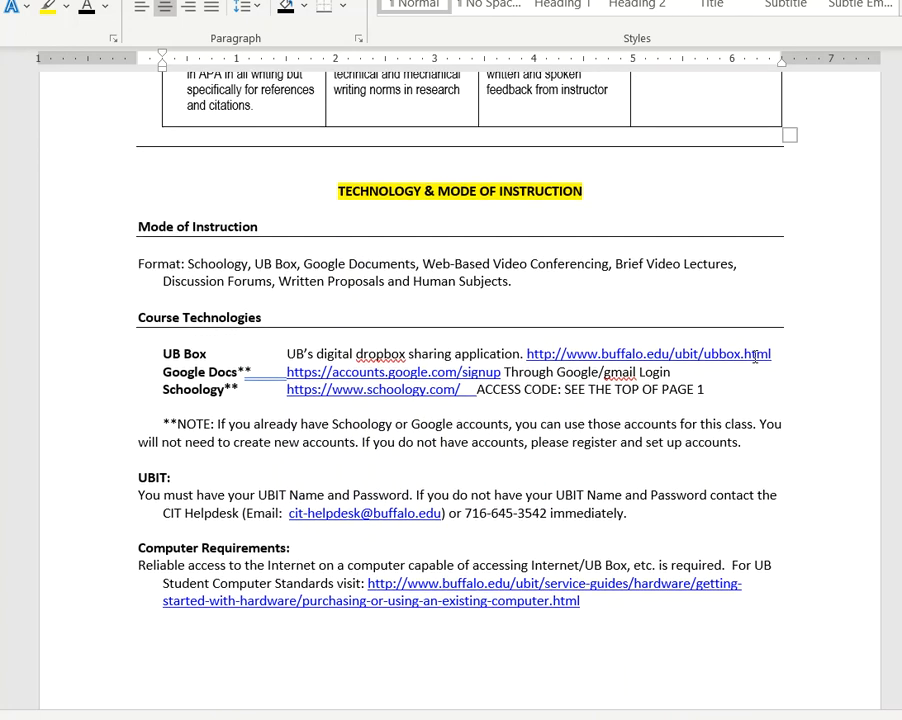
pyautogui.moveTo(459, 237)
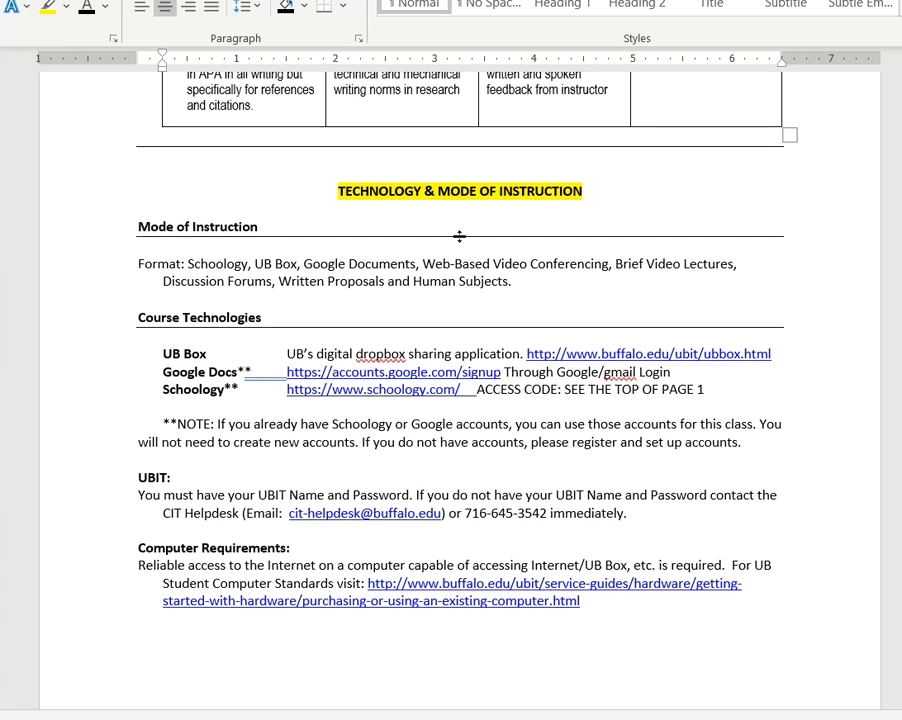
pyautogui.moveTo(511, 283)
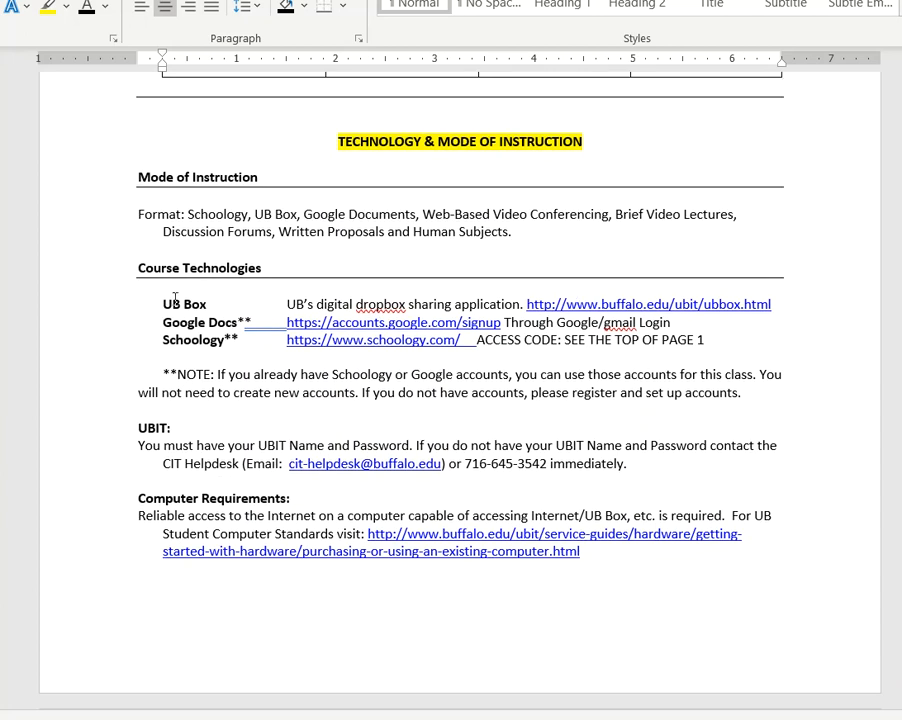
pyautogui.moveTo(173, 299)
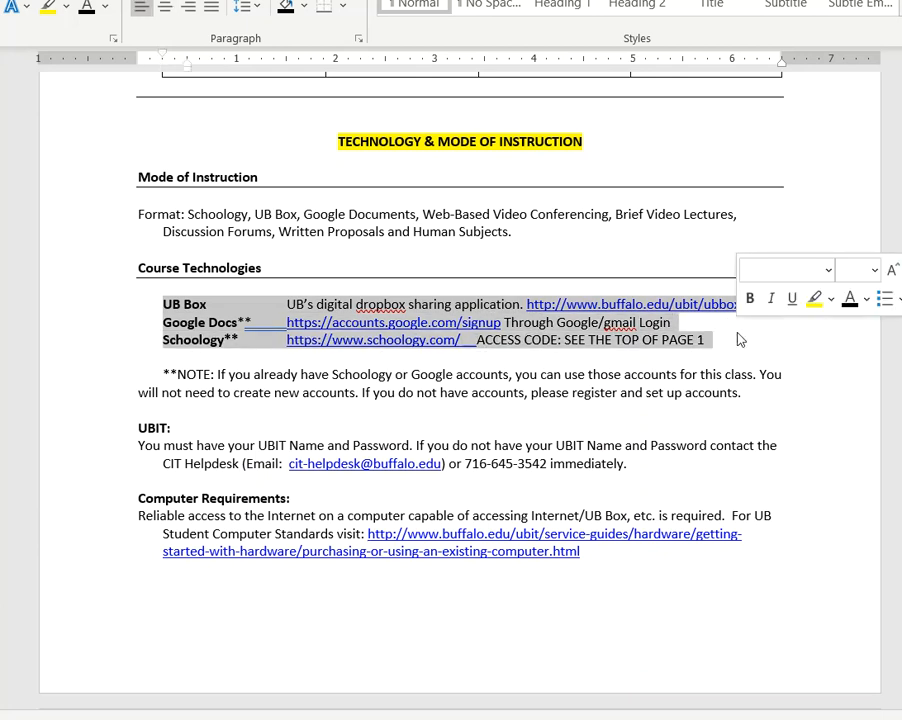
pyautogui.scroll(-3)
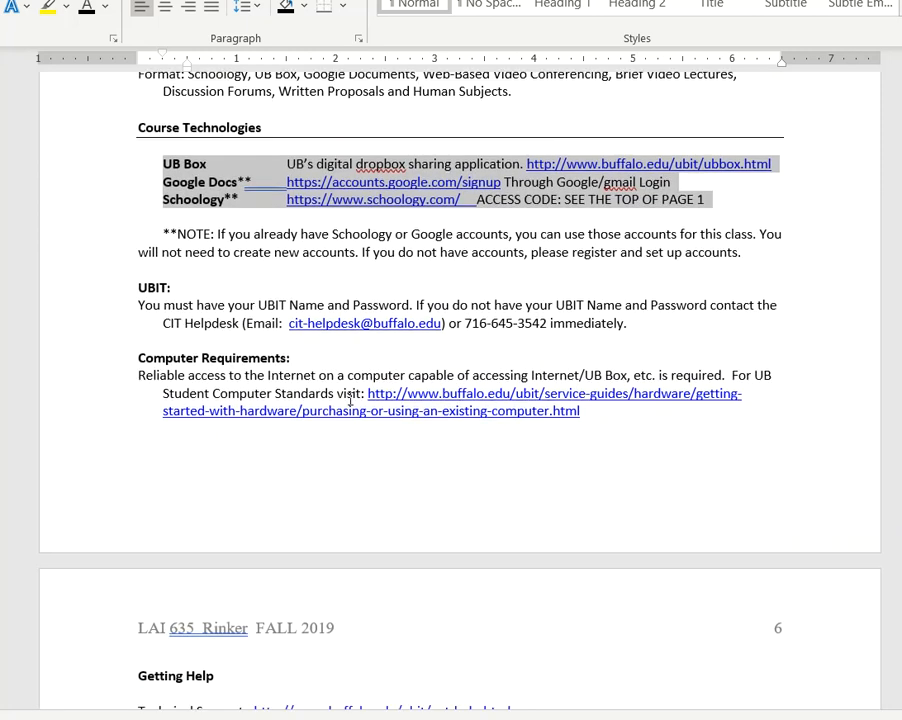
pyautogui.scroll(-3)
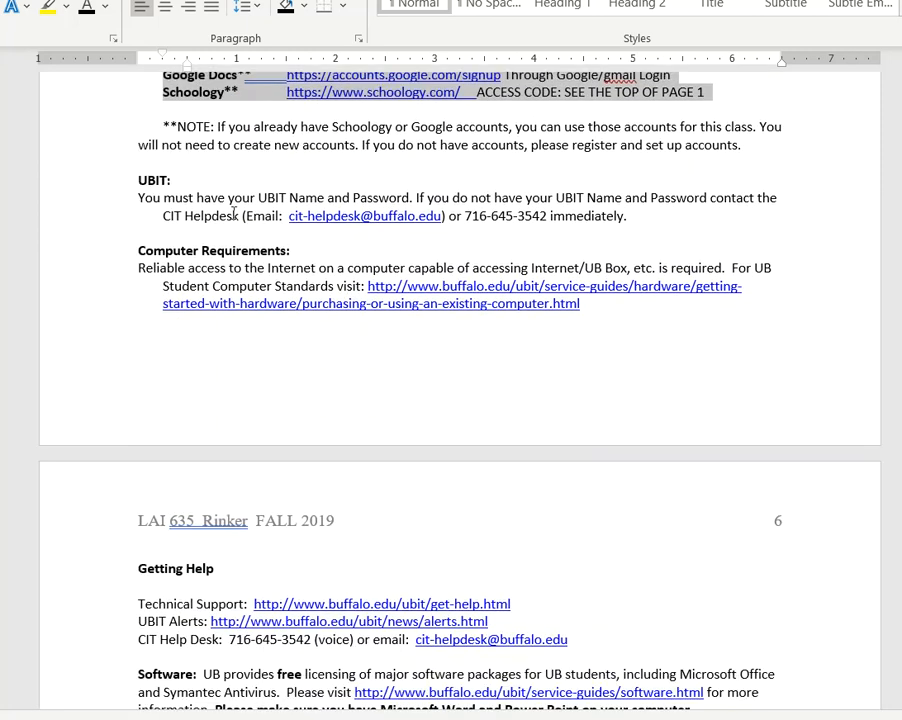
pyautogui.scroll(-3)
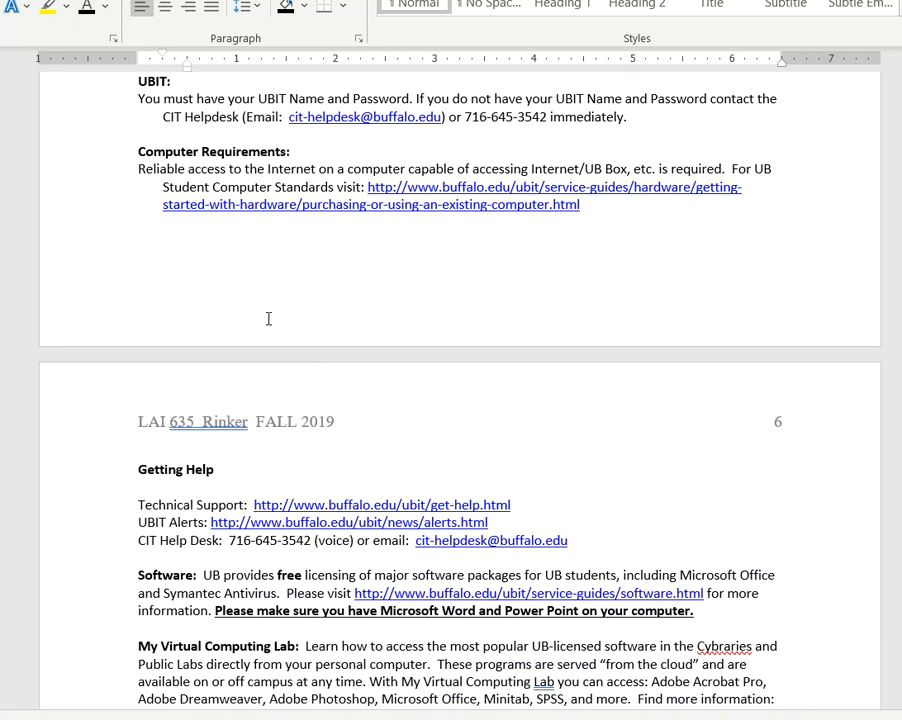
pyautogui.scroll(-3)
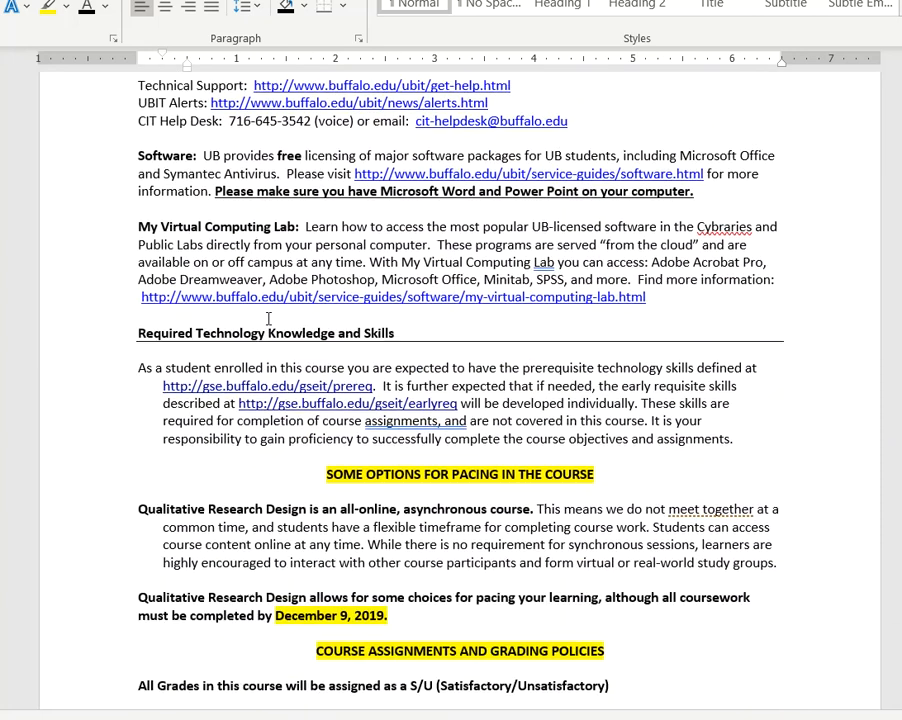
pyautogui.scroll(-3)
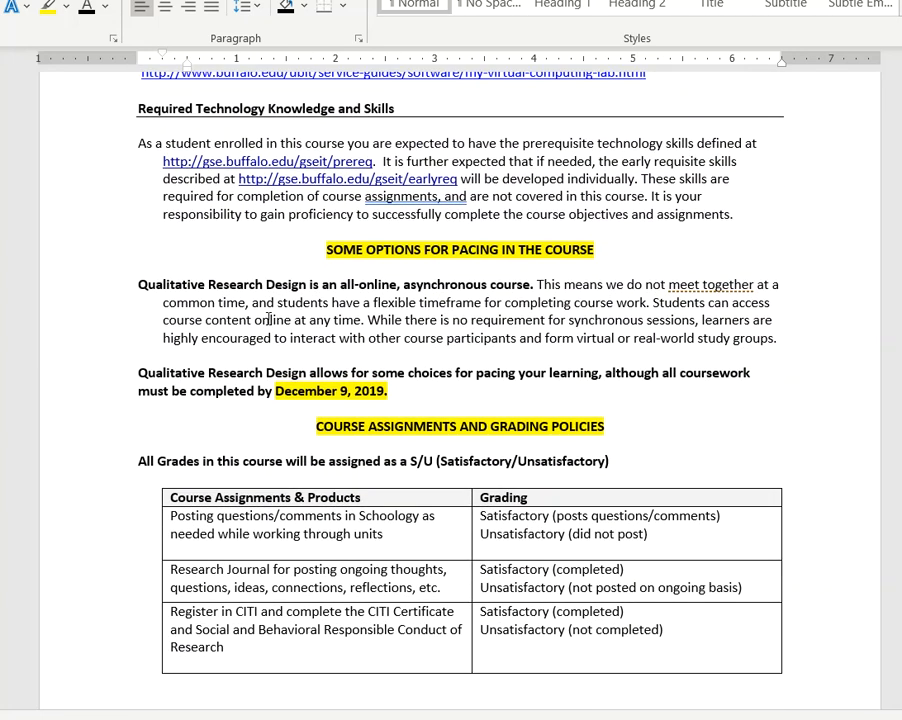
pyautogui.scroll(-3)
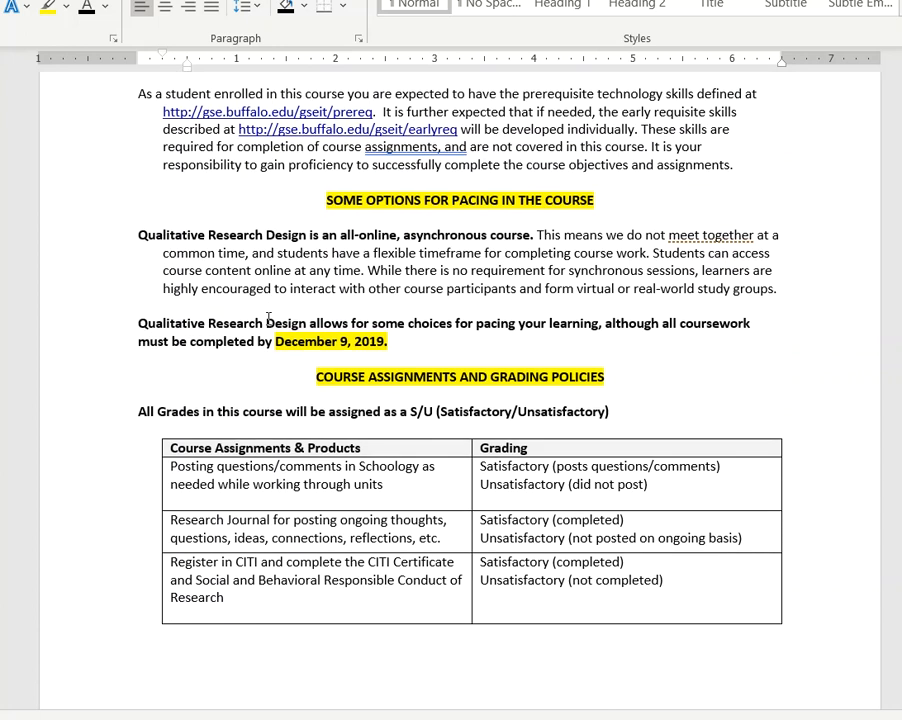
pyautogui.scroll(-3)
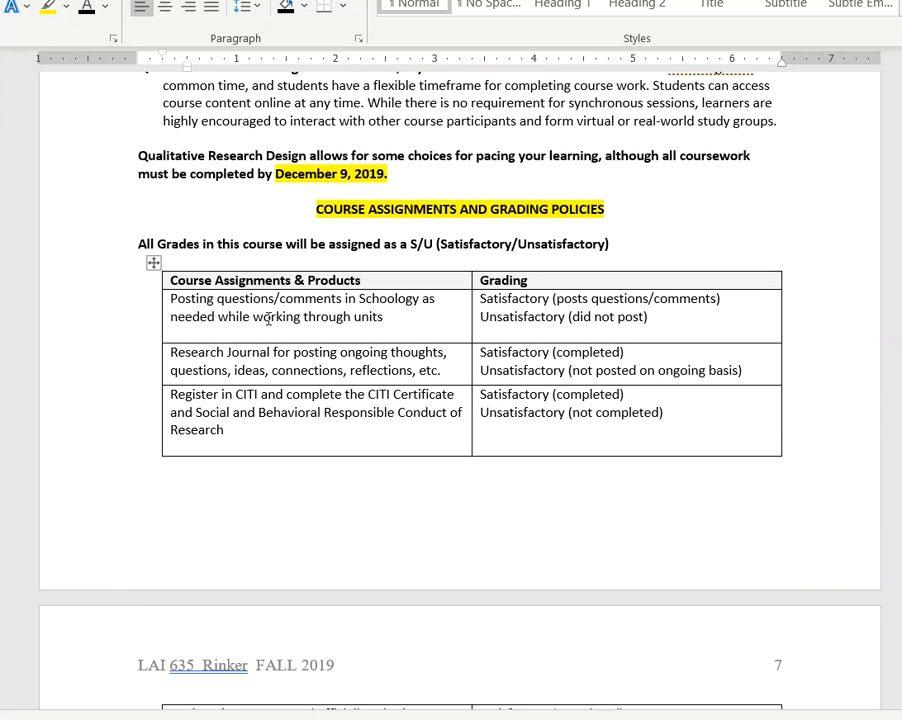
pyautogui.scroll(-3)
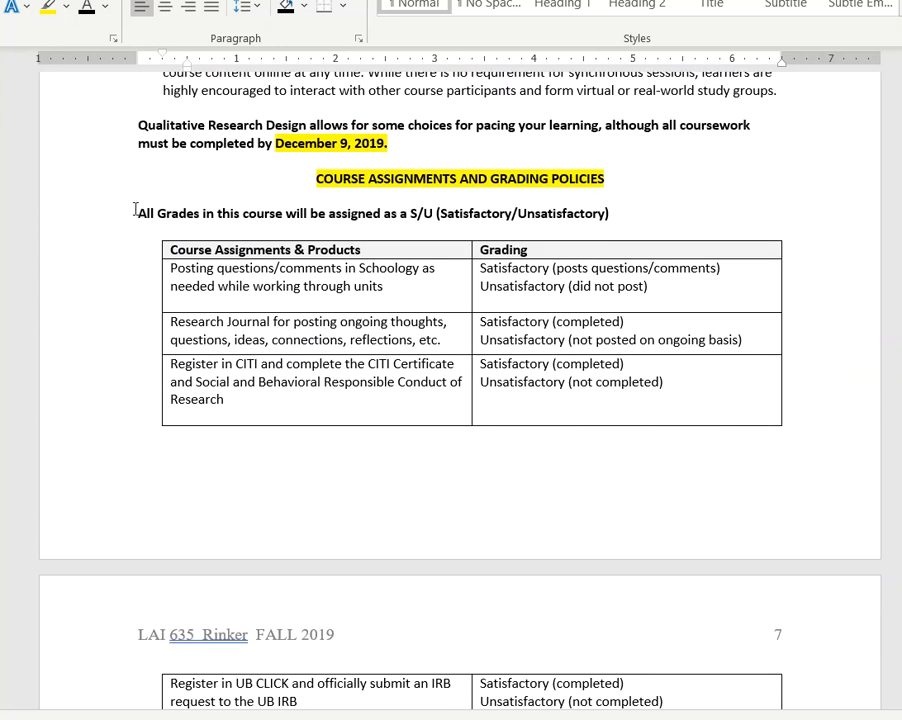
pyautogui.moveTo(138, 213); pyautogui.dragTo(608, 213)
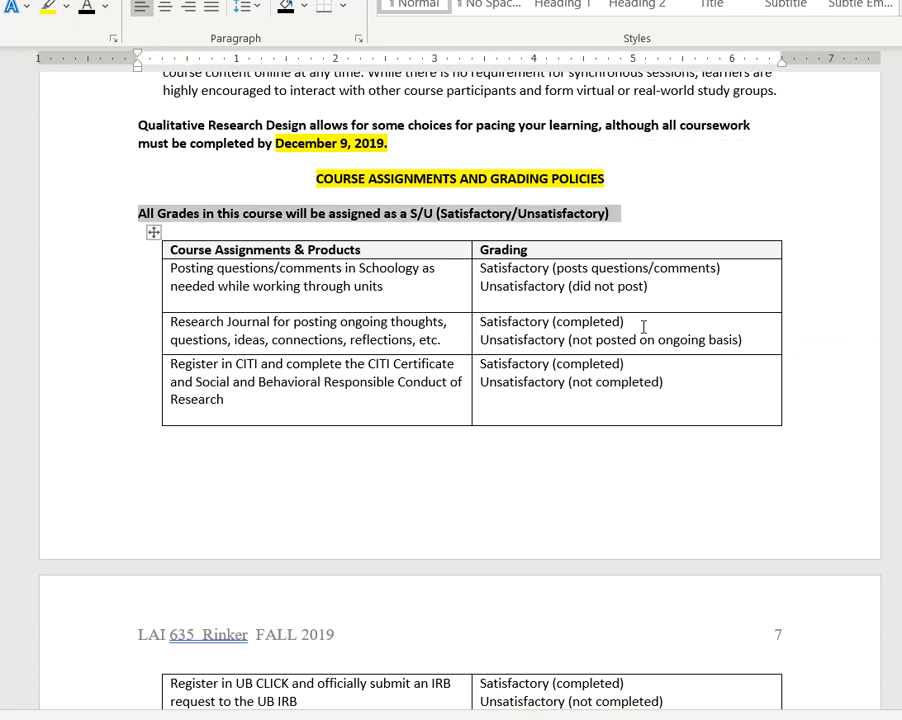
pyautogui.scroll(-3)
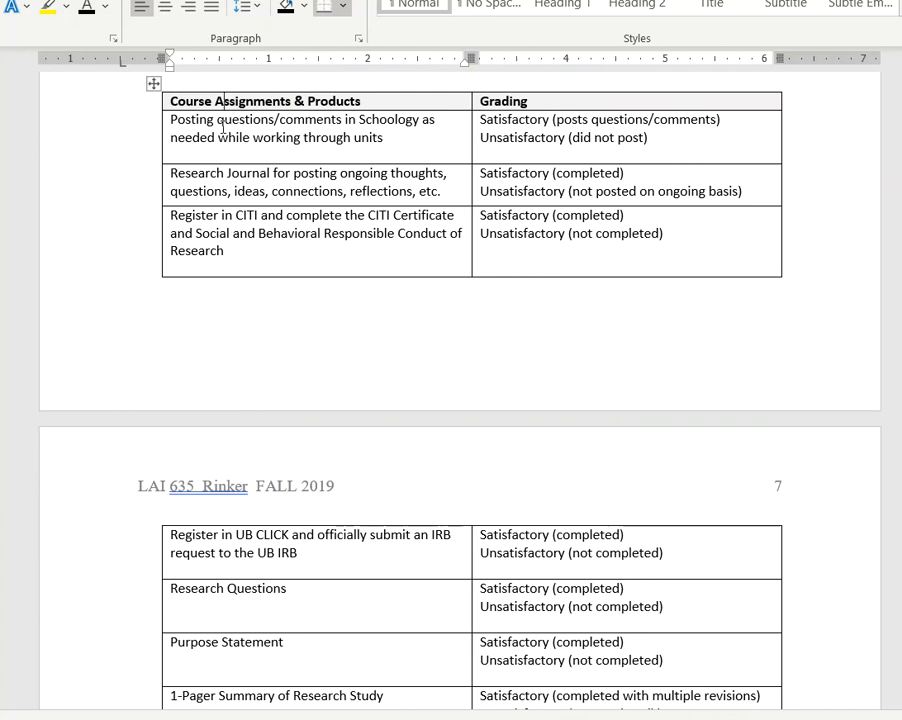
pyautogui.moveTo(568, 122)
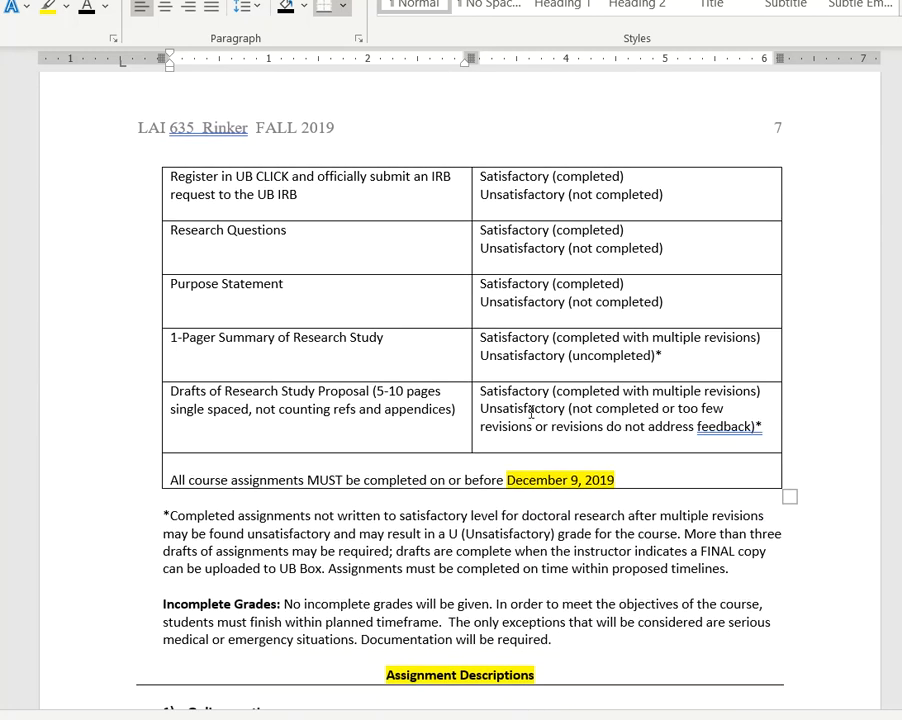
pyautogui.scroll(-3)
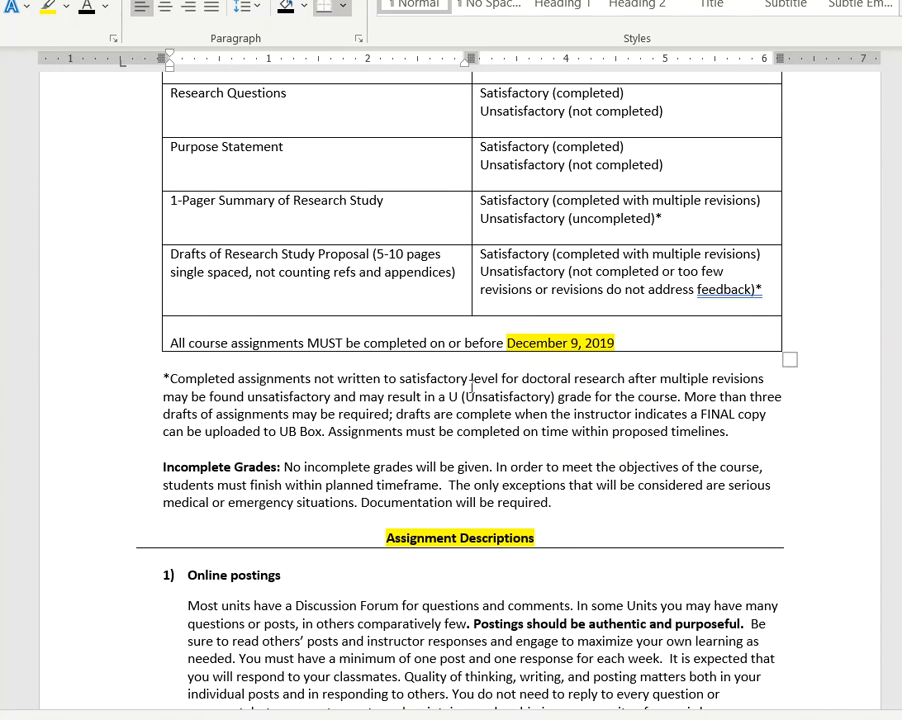
pyautogui.moveTo(489, 397)
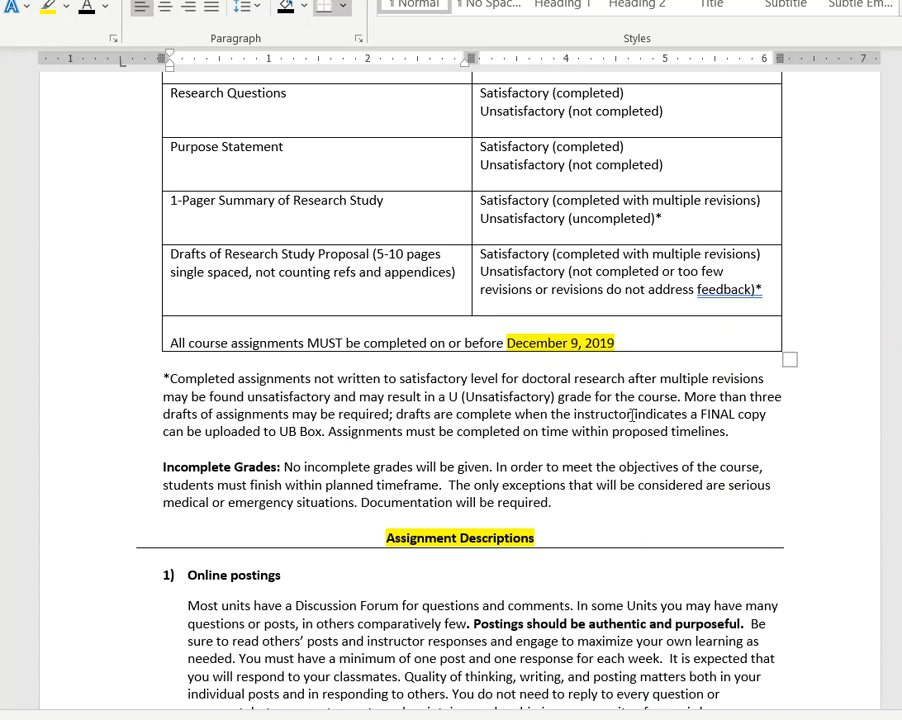
pyautogui.moveTo(625, 413)
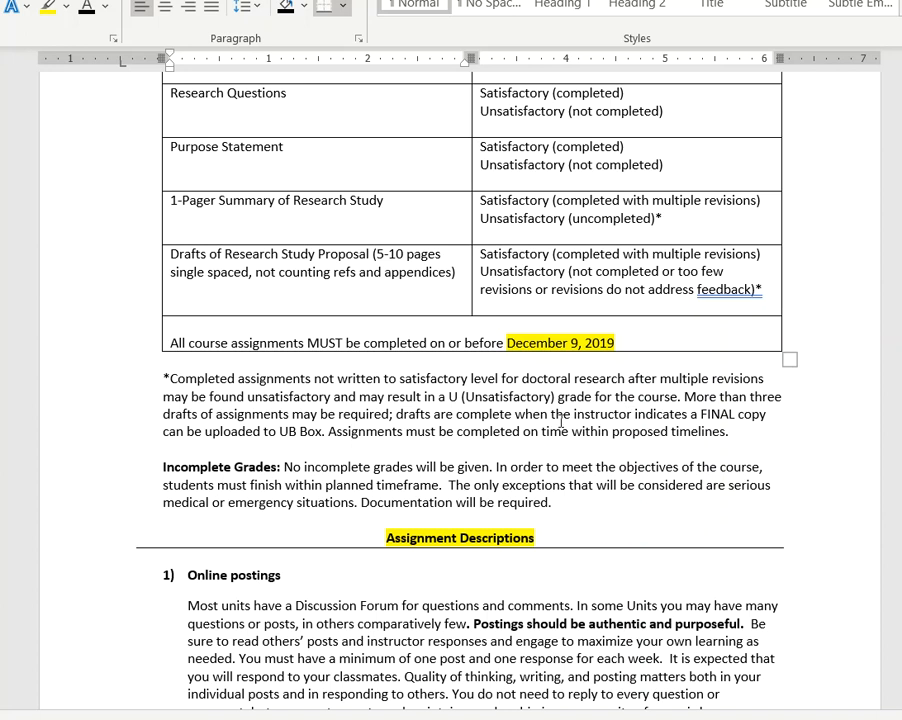
# Scroll to Assignment Descriptions, showing Online postings and the start of Research Journals
pyautogui.scroll(-3)
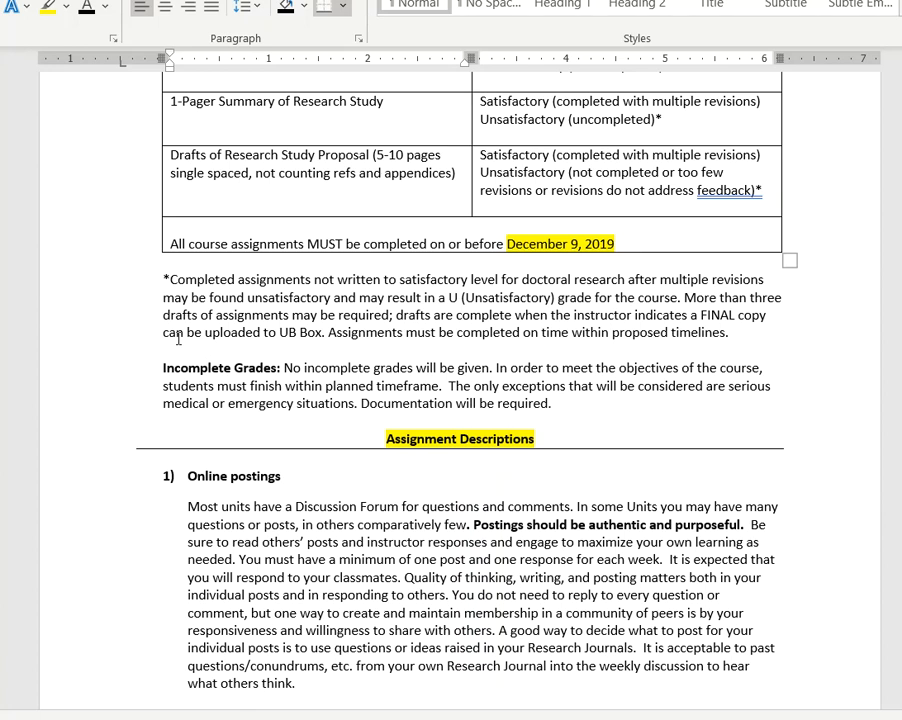
pyautogui.moveTo(152, 299)
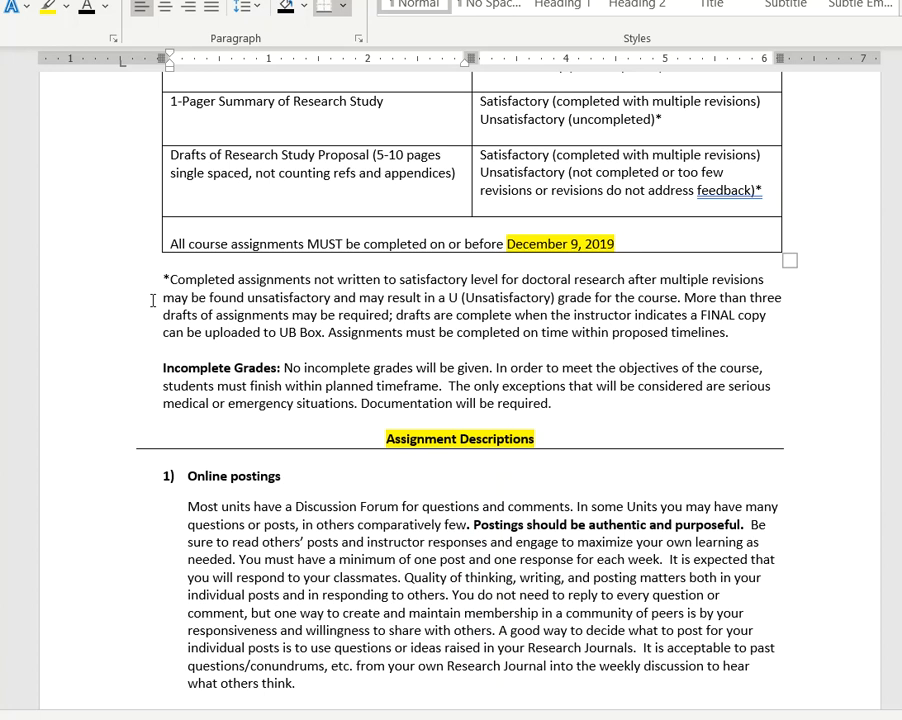
pyautogui.moveTo(650, 450)
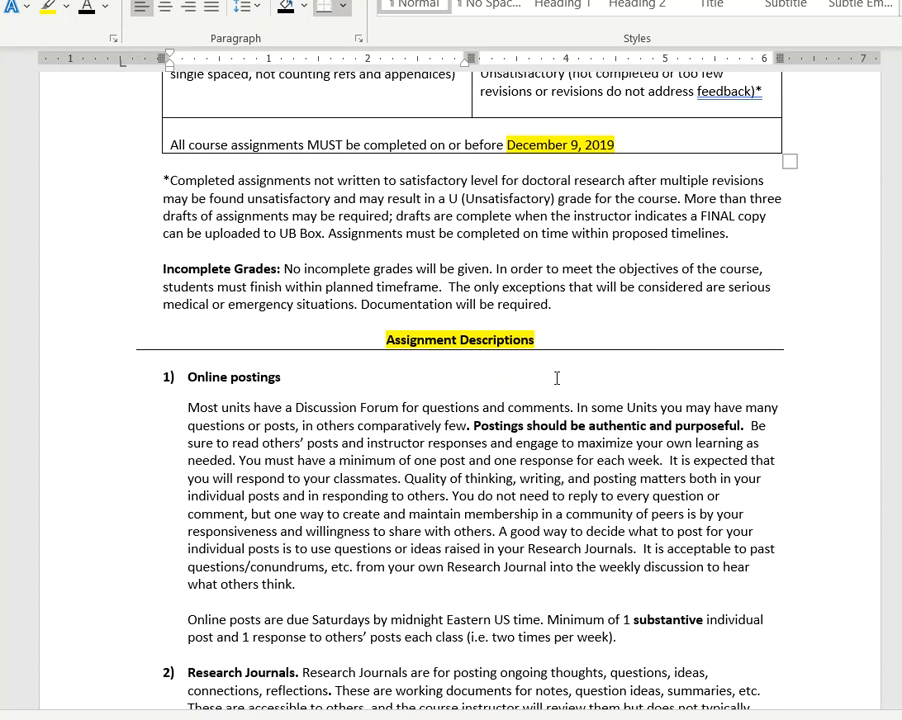
pyautogui.scroll(-3)
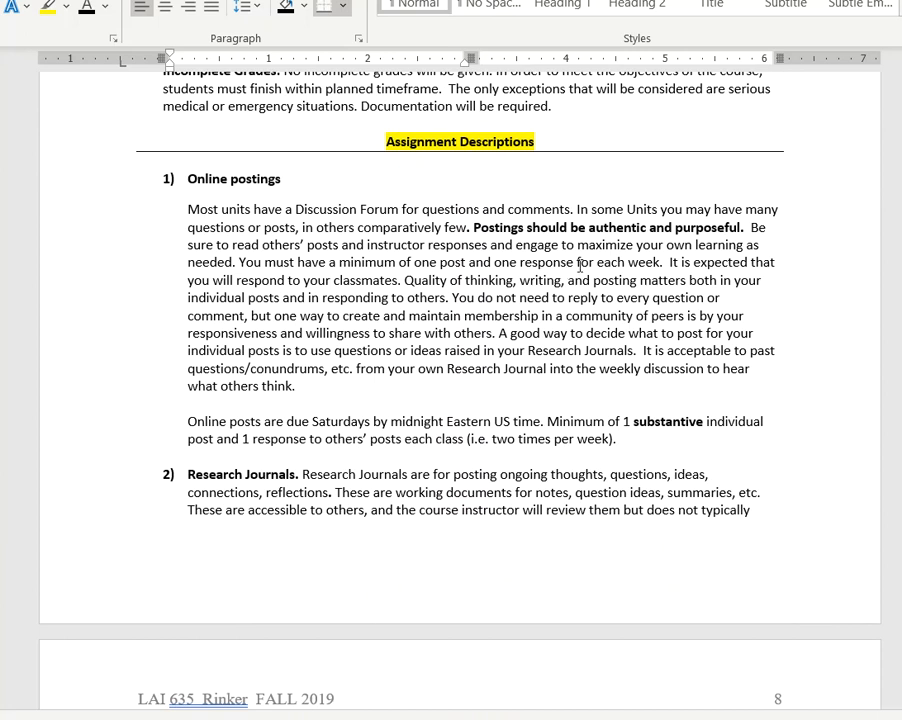
pyautogui.moveTo(228, 180)
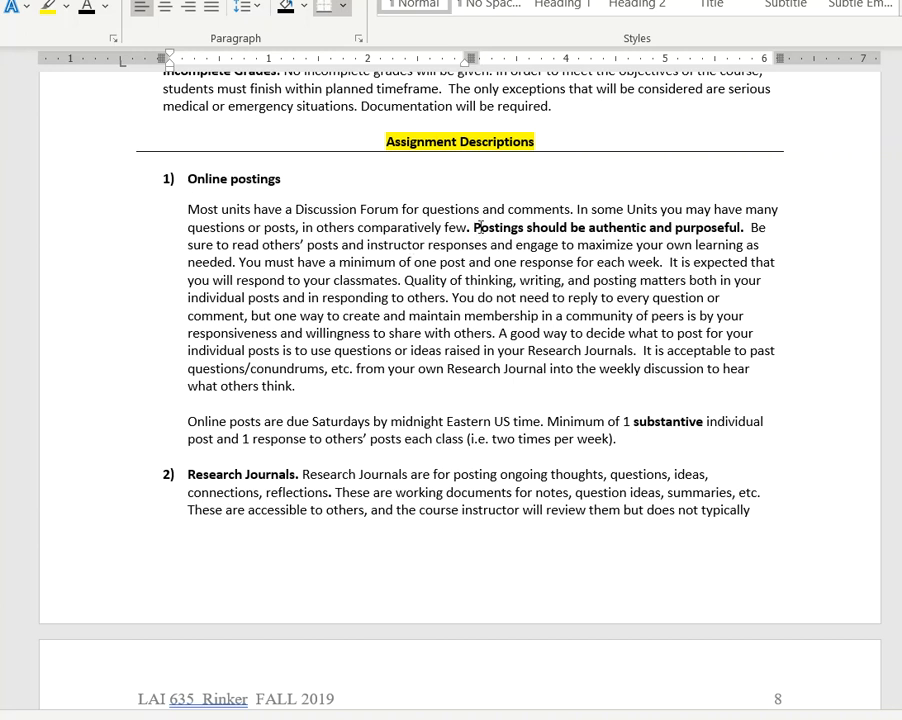
# Select the bold sentence "Postings should be authentic and purposeful."
pyautogui.moveTo(474, 227); pyautogui.dragTo(741, 227)
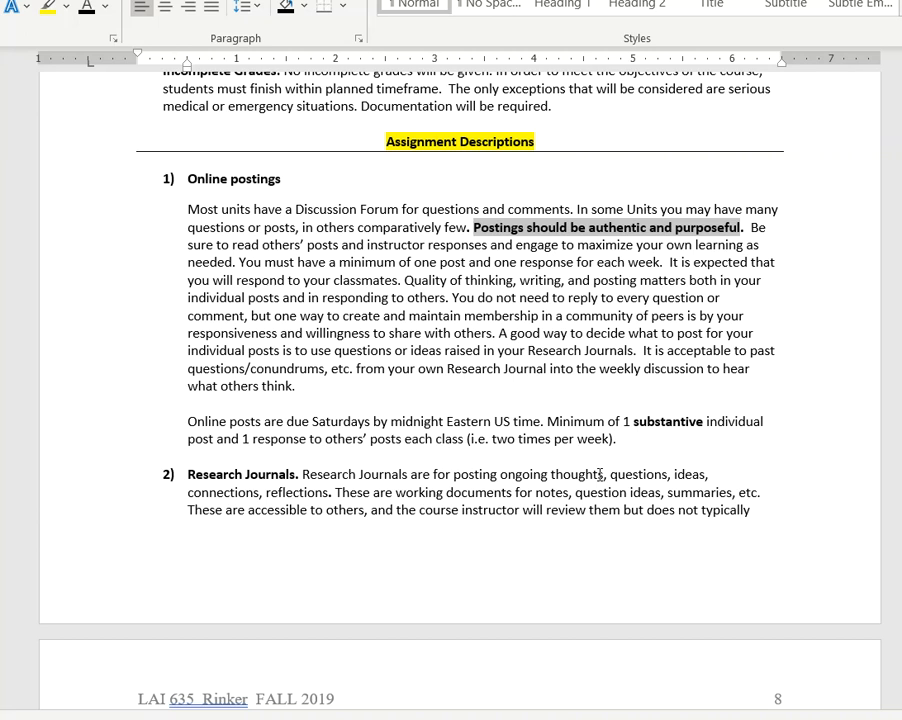
pyautogui.moveTo(503, 478)
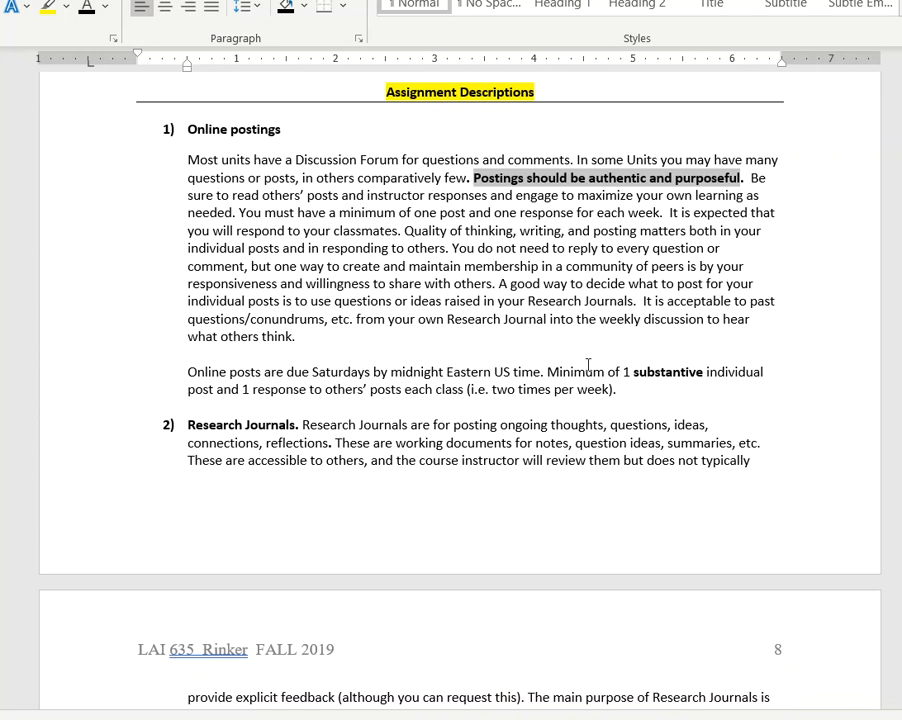
# Scroll through the Research Proposal criteria to item 26, the submission note and APA help links
pyautogui.scroll(-3)
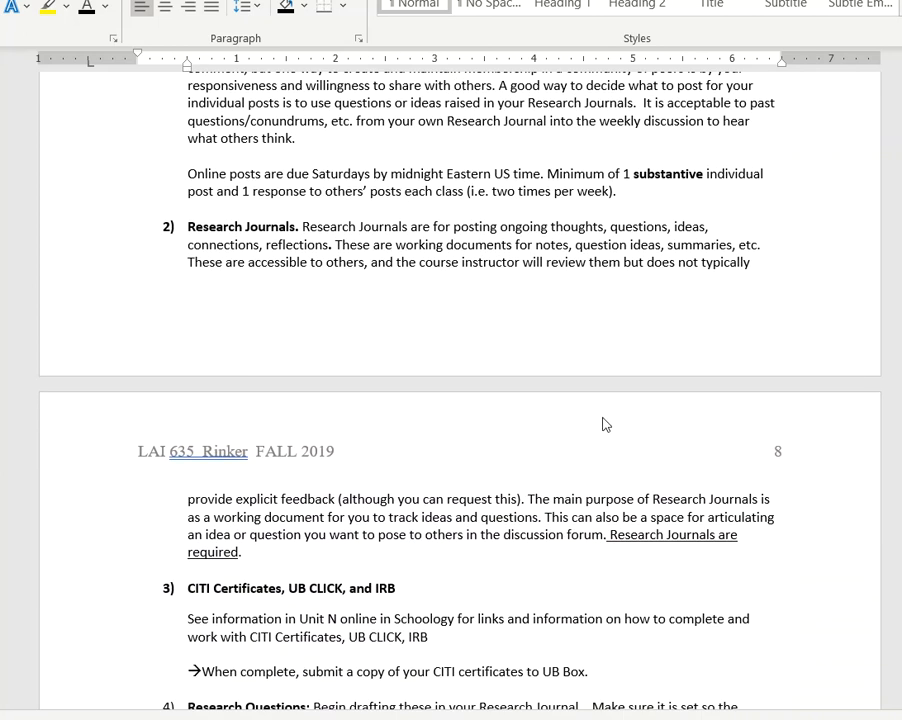
pyautogui.scroll(-3)
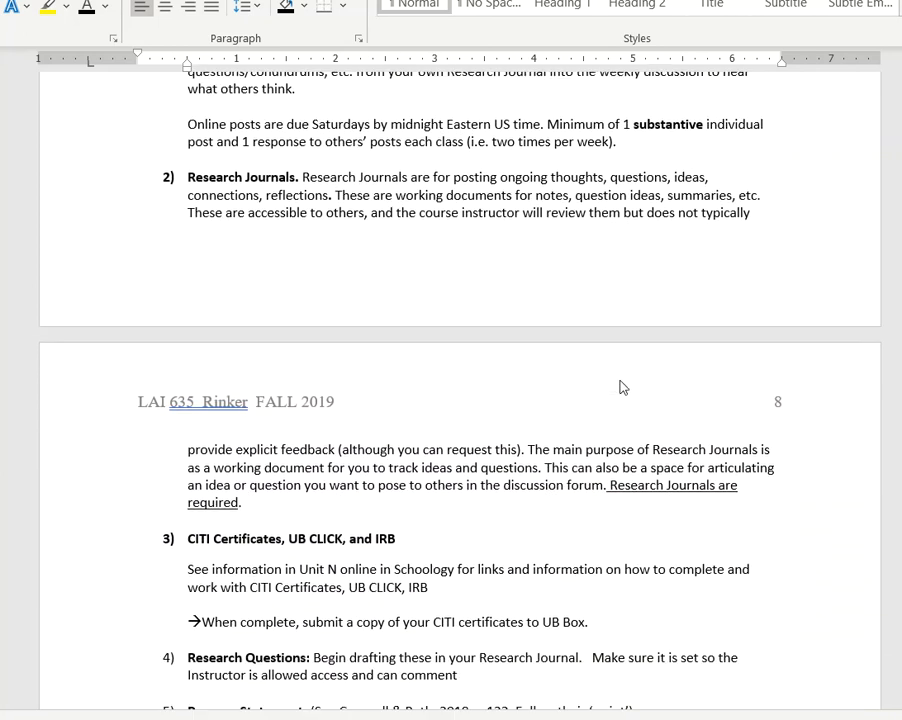
pyautogui.scroll(-3)
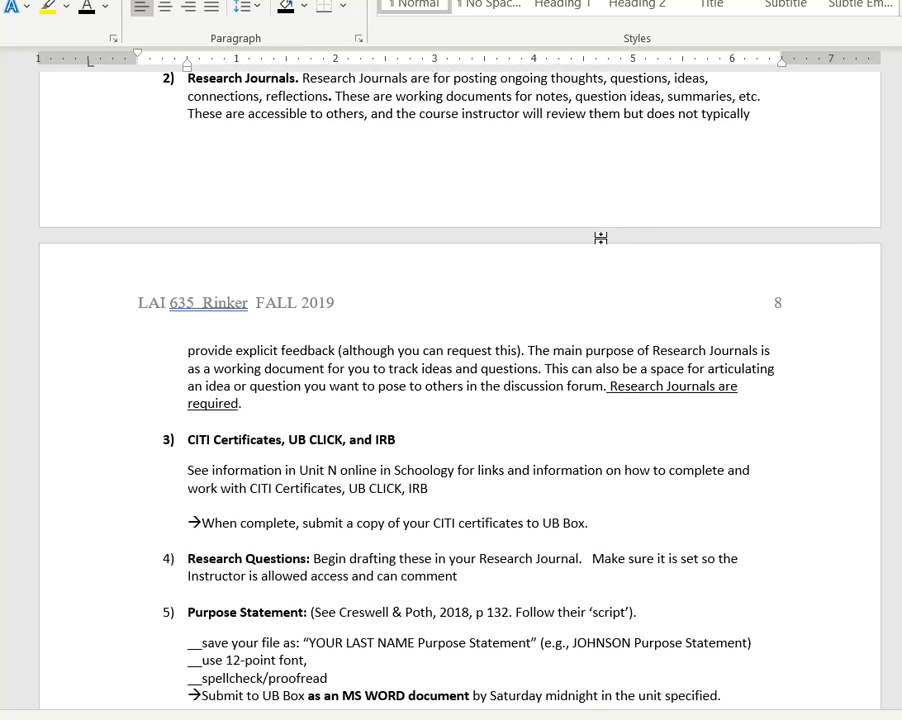
pyautogui.scroll(-3)
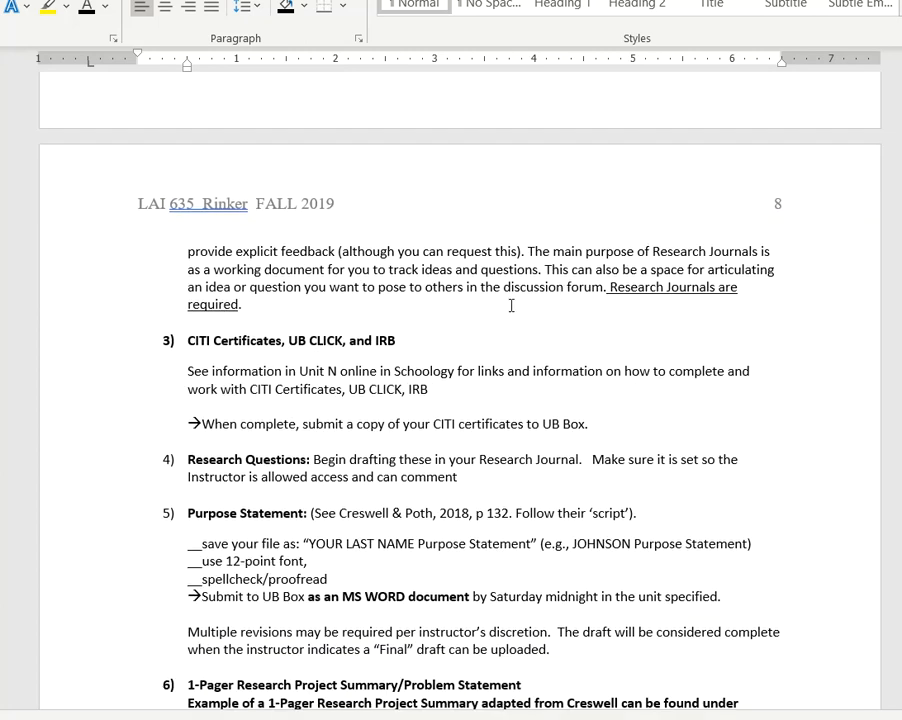
pyautogui.scroll(-3)
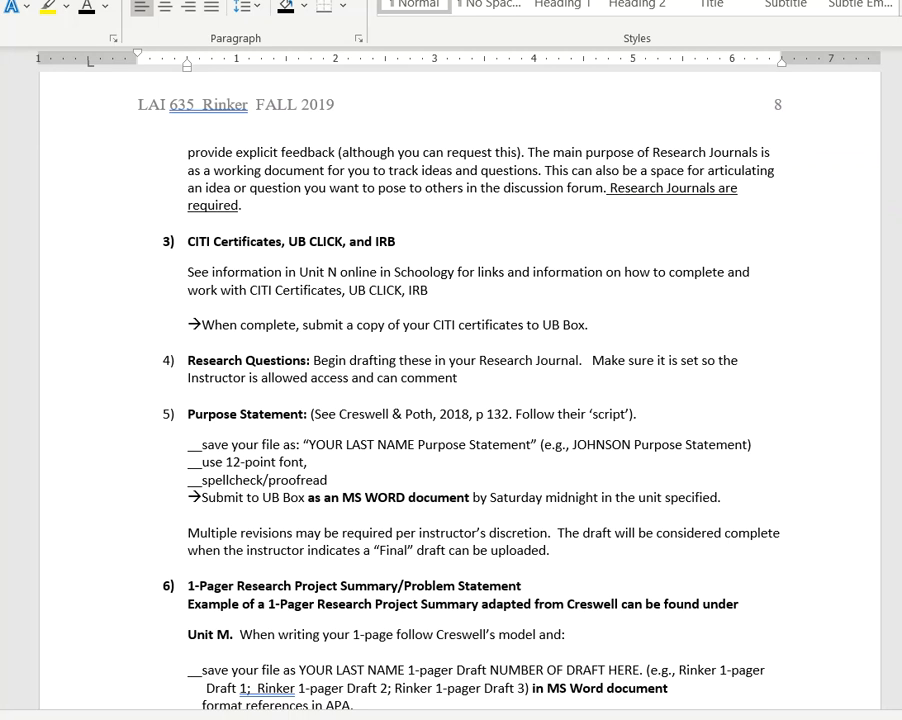
pyautogui.scroll(-3)
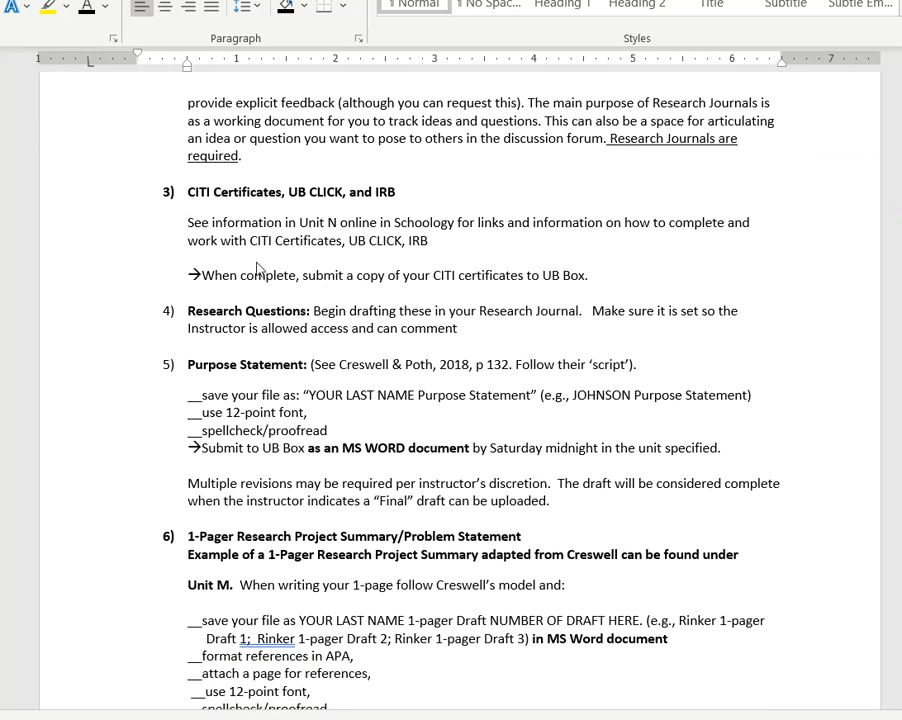
pyautogui.scroll(-3)
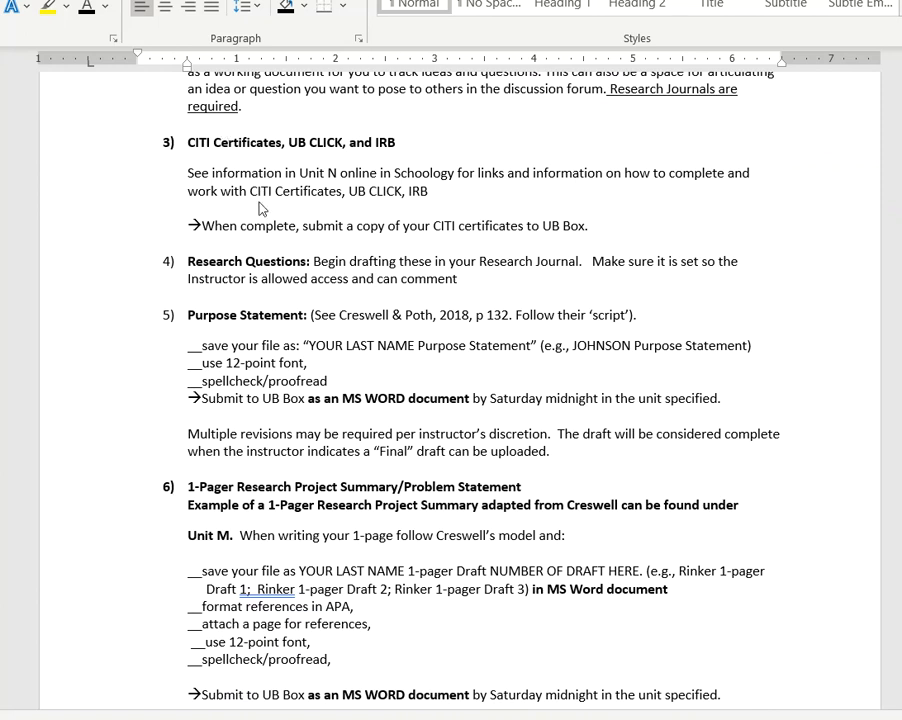
pyautogui.moveTo(293, 157)
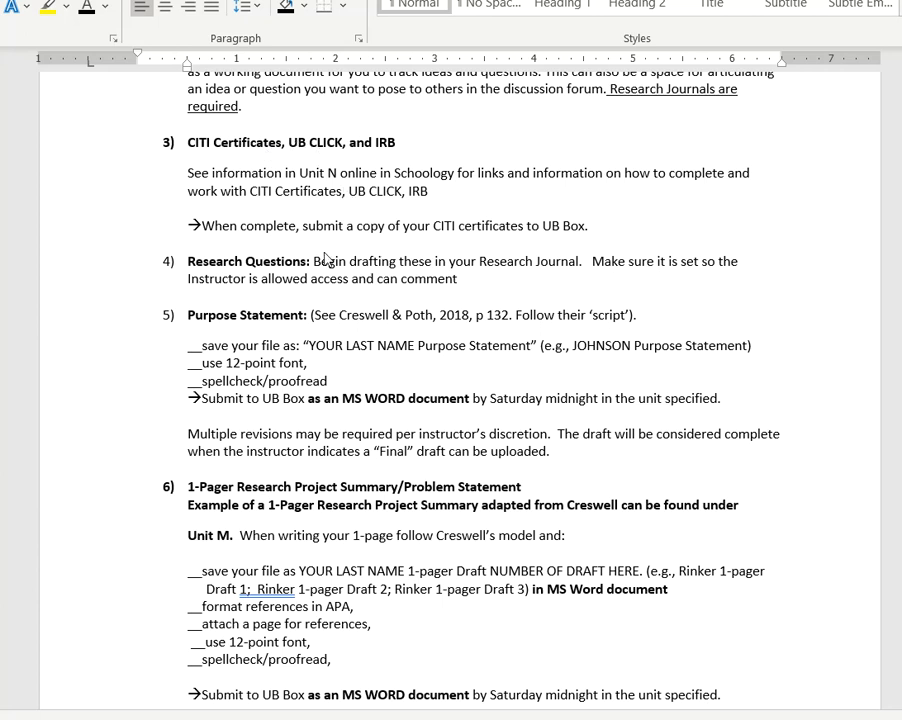
pyautogui.scroll(-3)
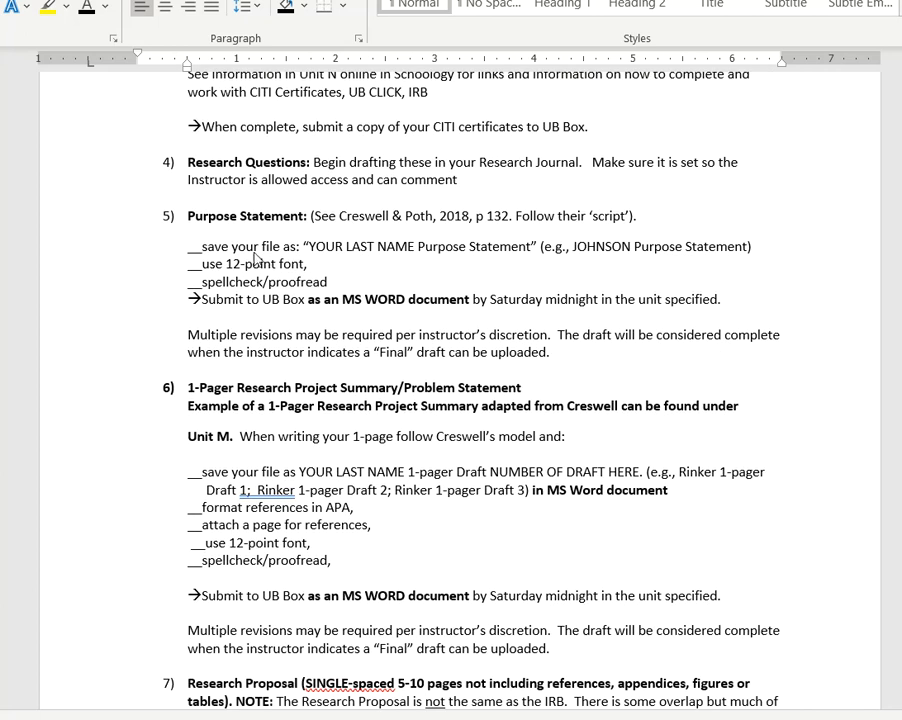
pyautogui.moveTo(195, 227)
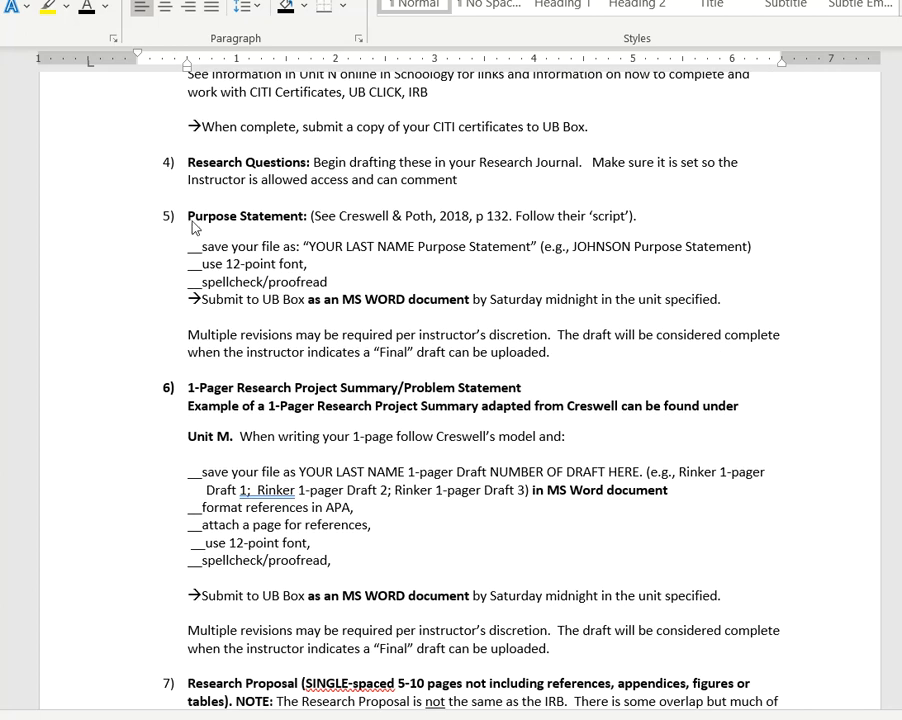
pyautogui.scroll(-3)
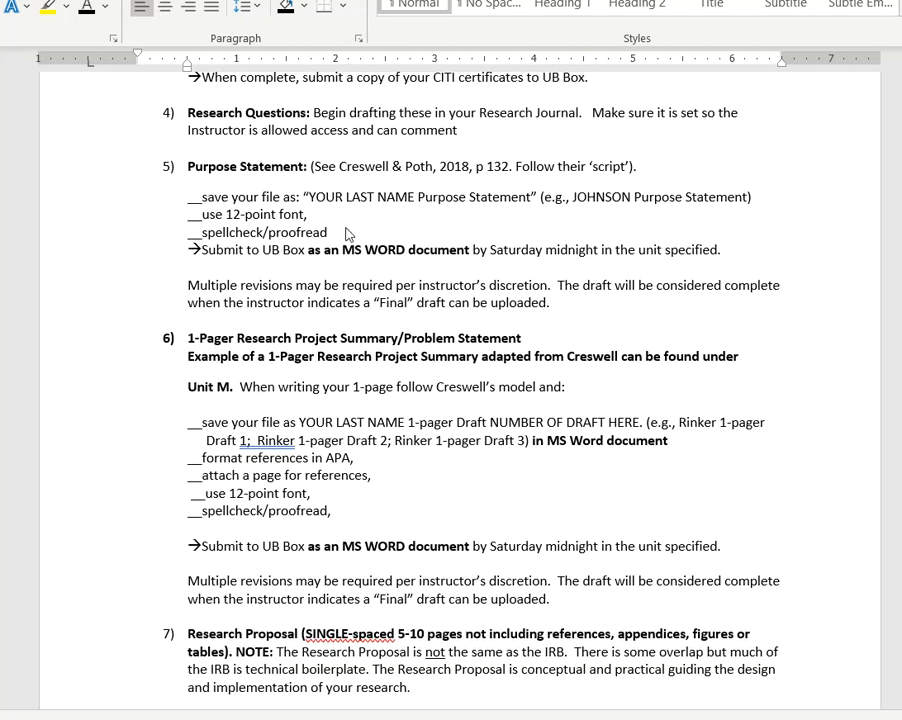
pyautogui.scroll(-3)
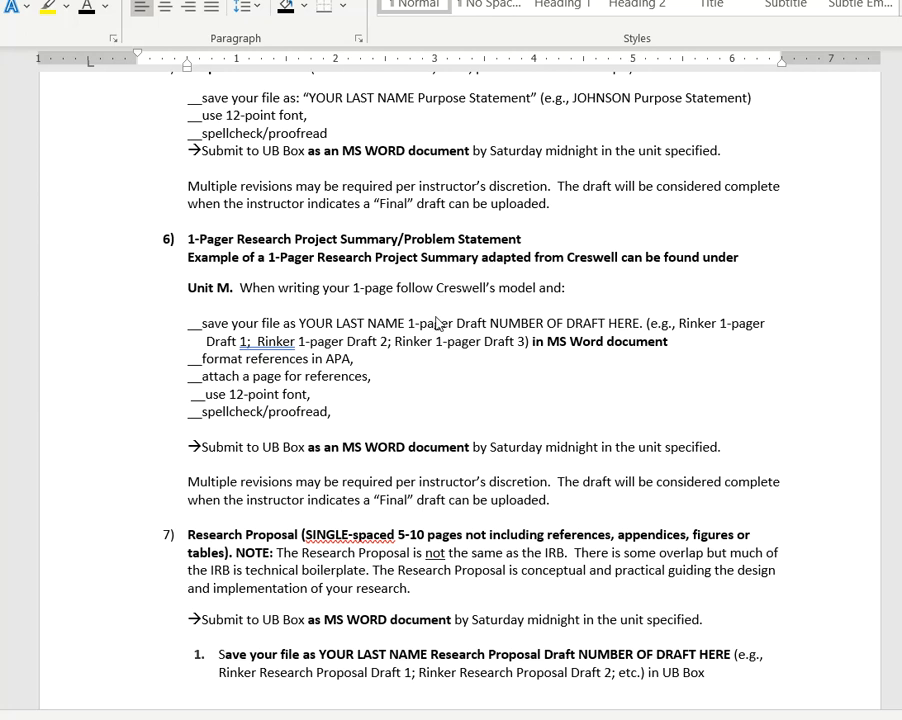
pyautogui.scroll(-3)
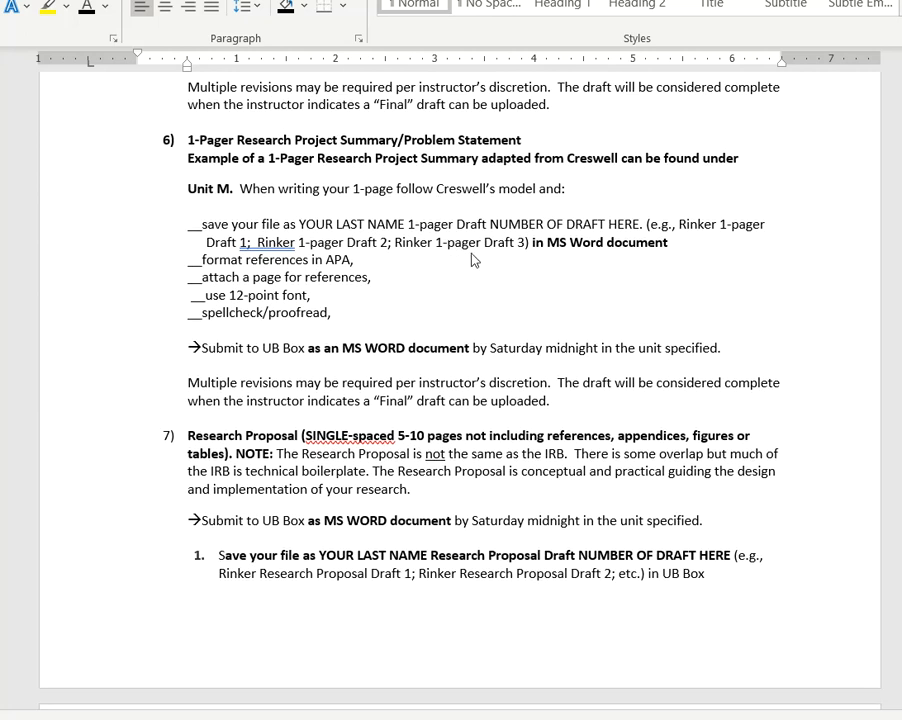
pyautogui.scroll(-3)
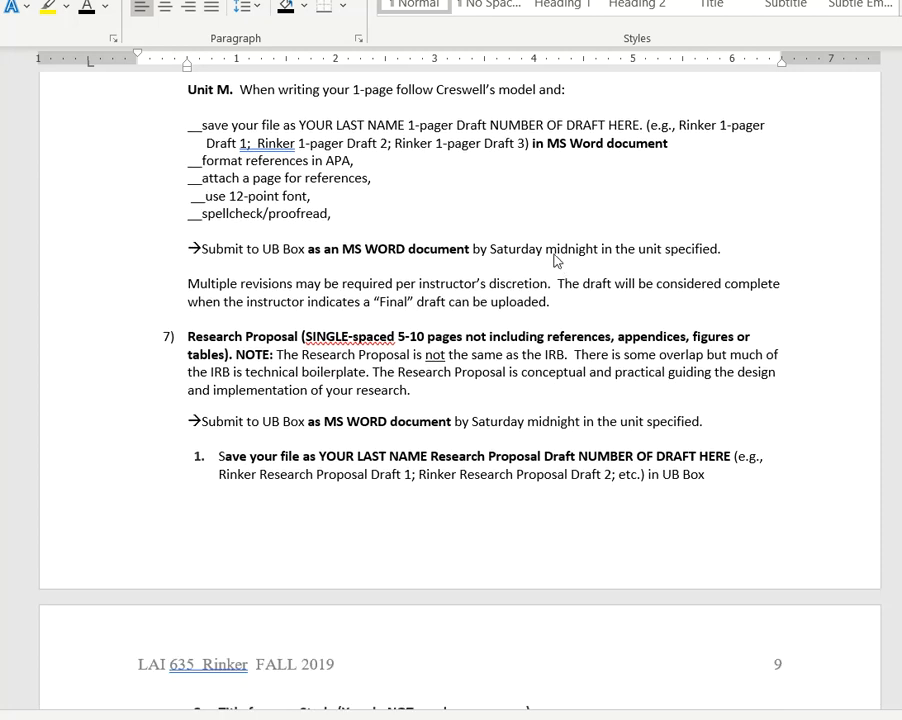
pyautogui.scroll(-3)
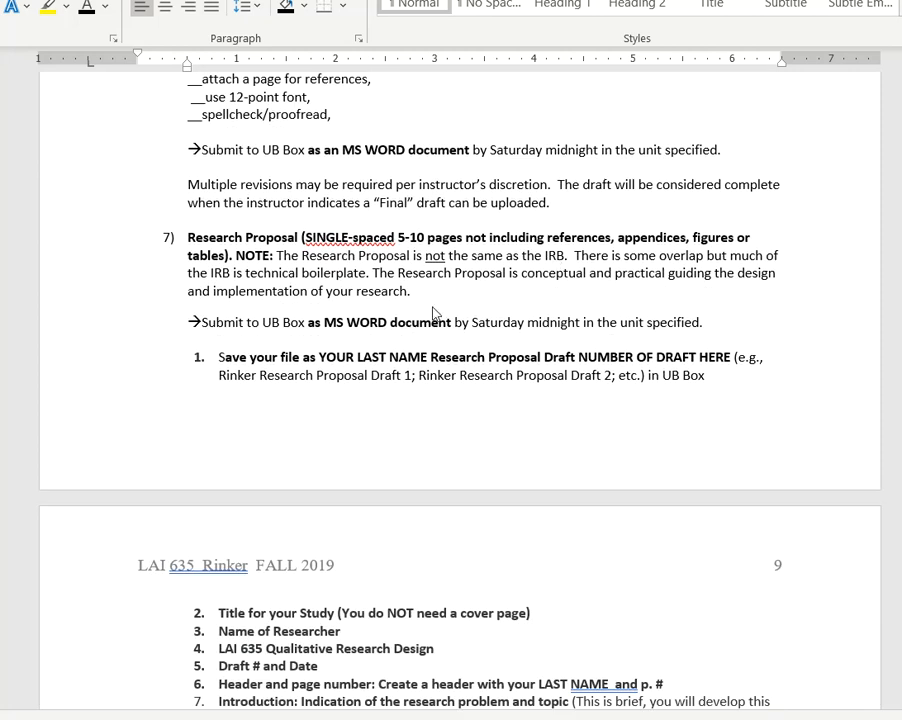
pyautogui.scroll(-3)
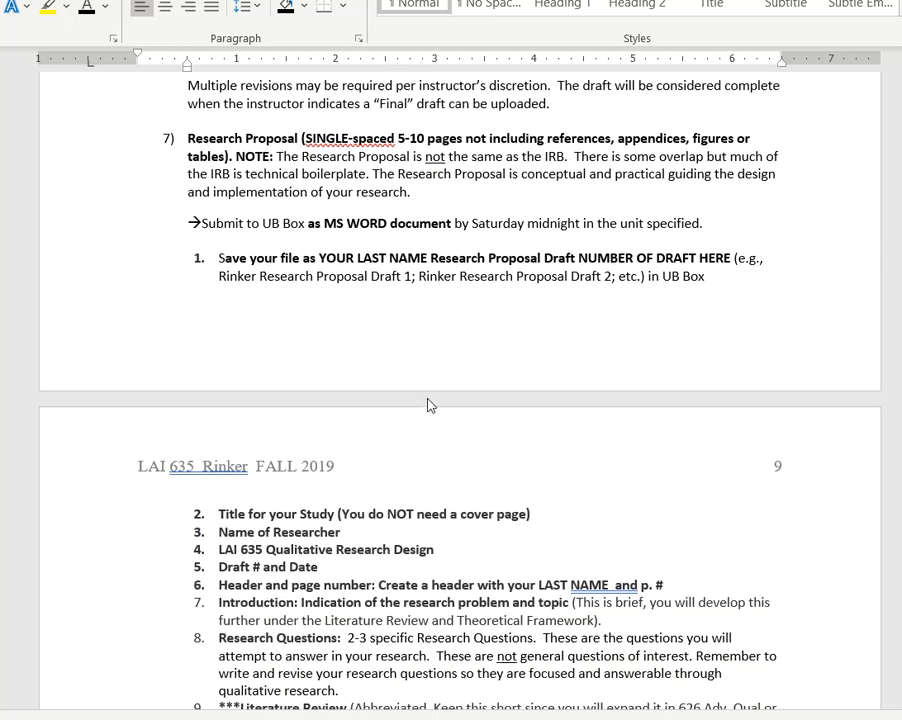
pyautogui.scroll(-3)
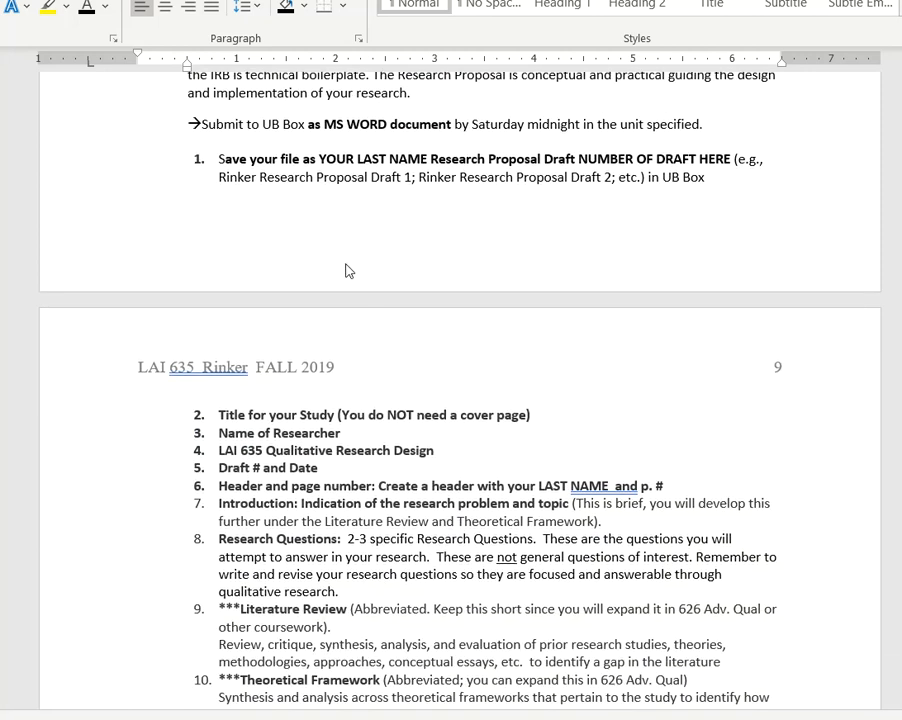
pyautogui.scroll(-3)
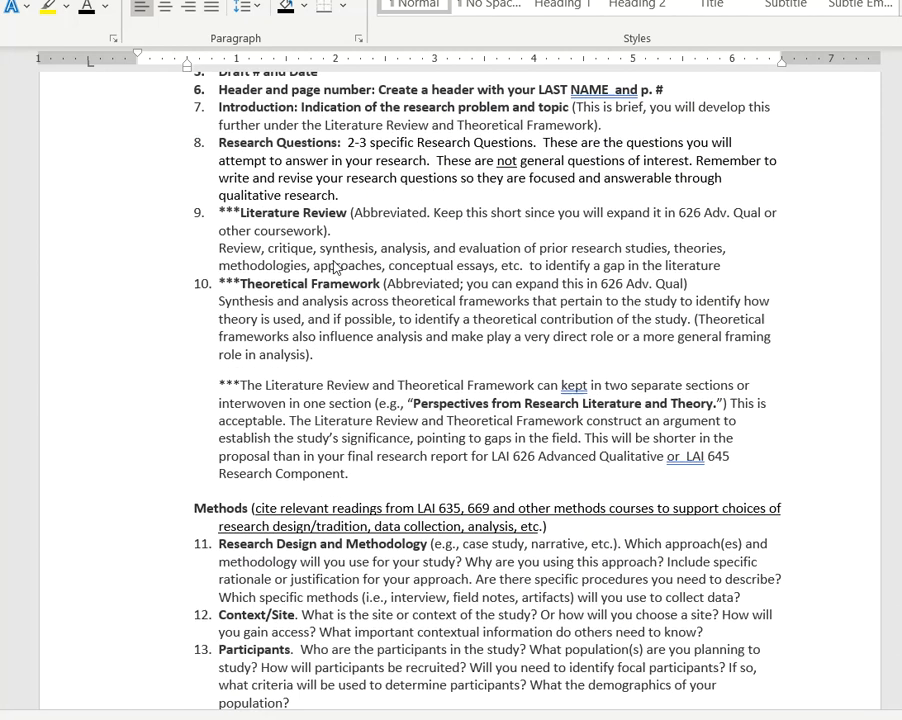
pyautogui.scroll(-3)
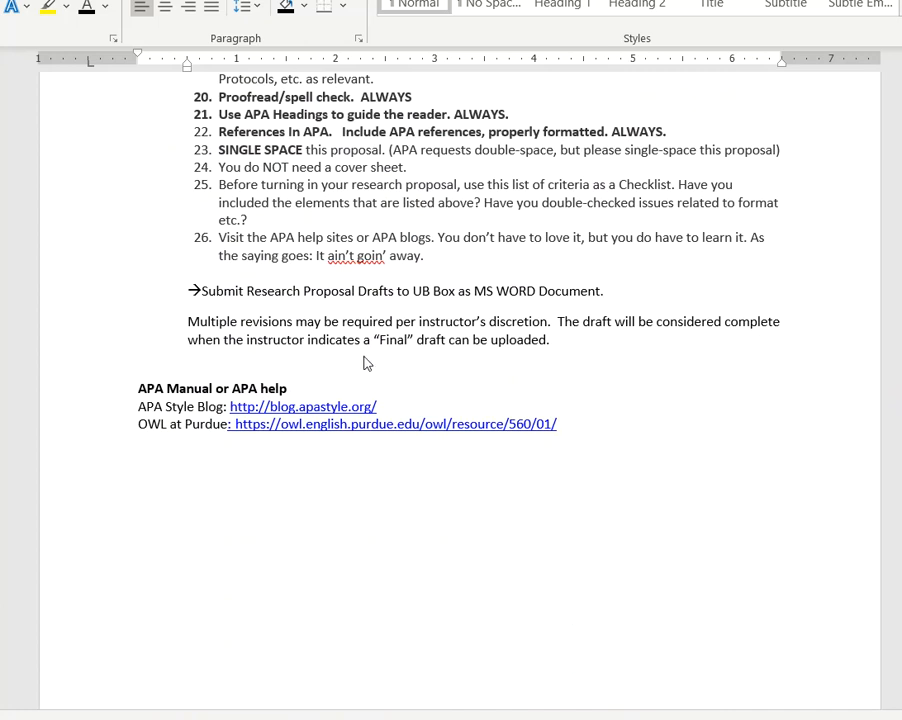
# Scroll past the Required Units overview and Weekly Readings tables through Grounded Theory to the page 15 schedule
pyautogui.scroll(-3)
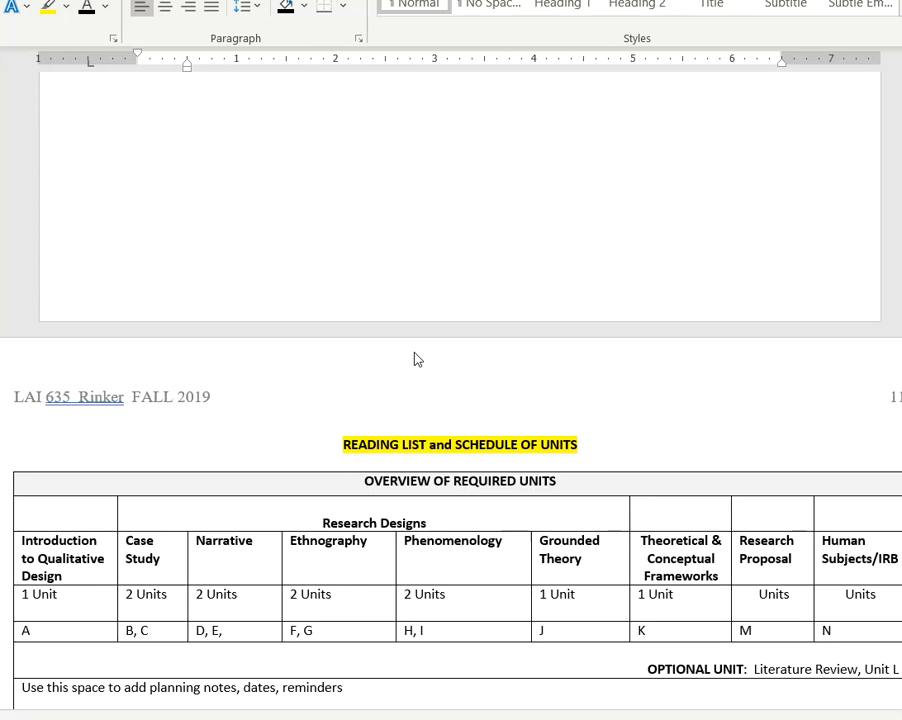
pyautogui.scroll(-3)
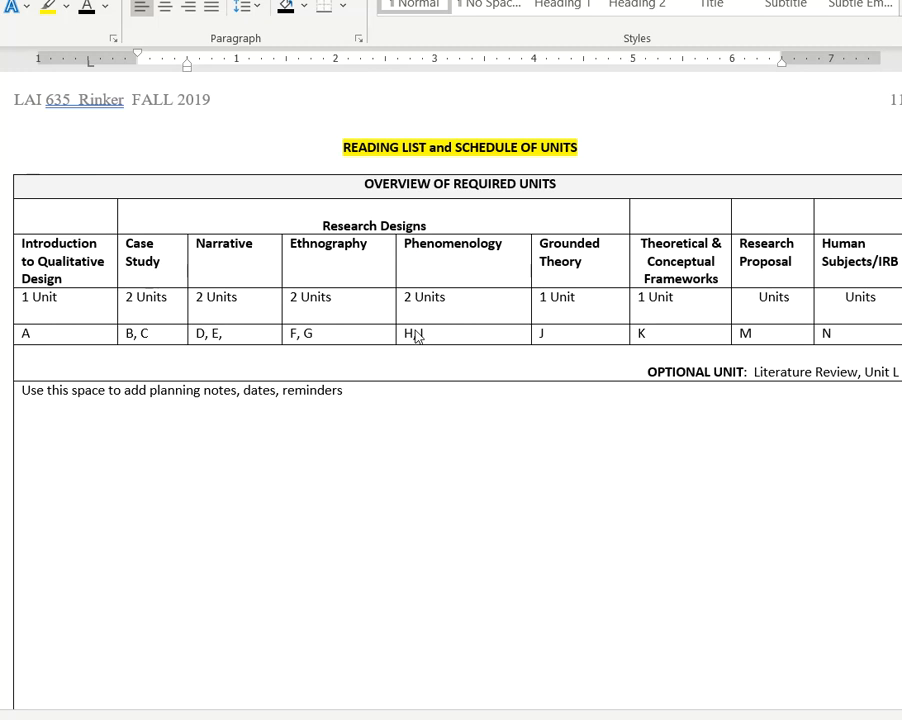
pyautogui.write(', I')
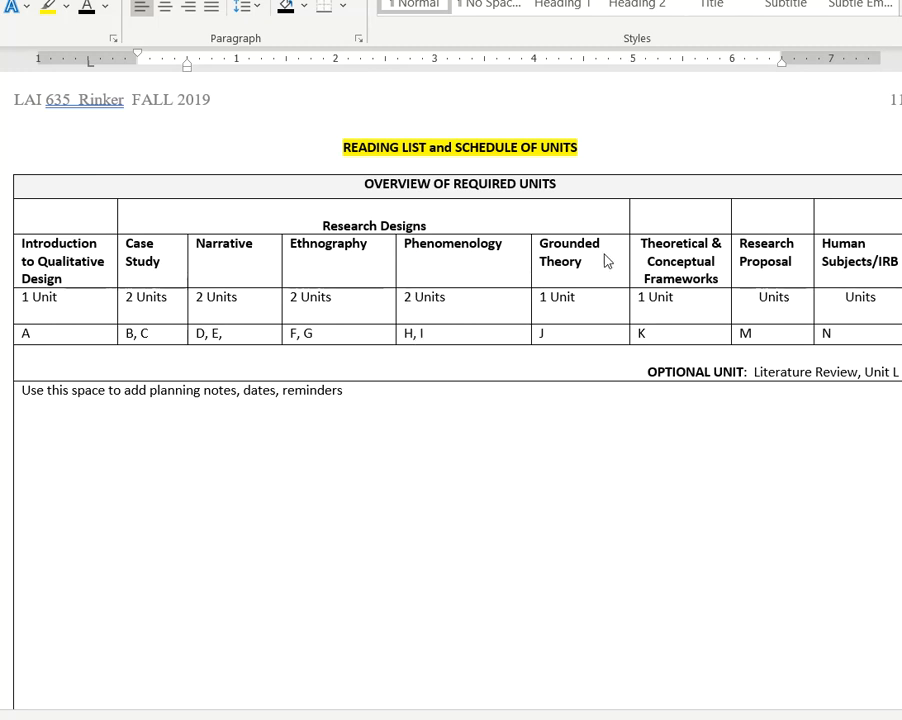
pyautogui.moveTo(477, 258)
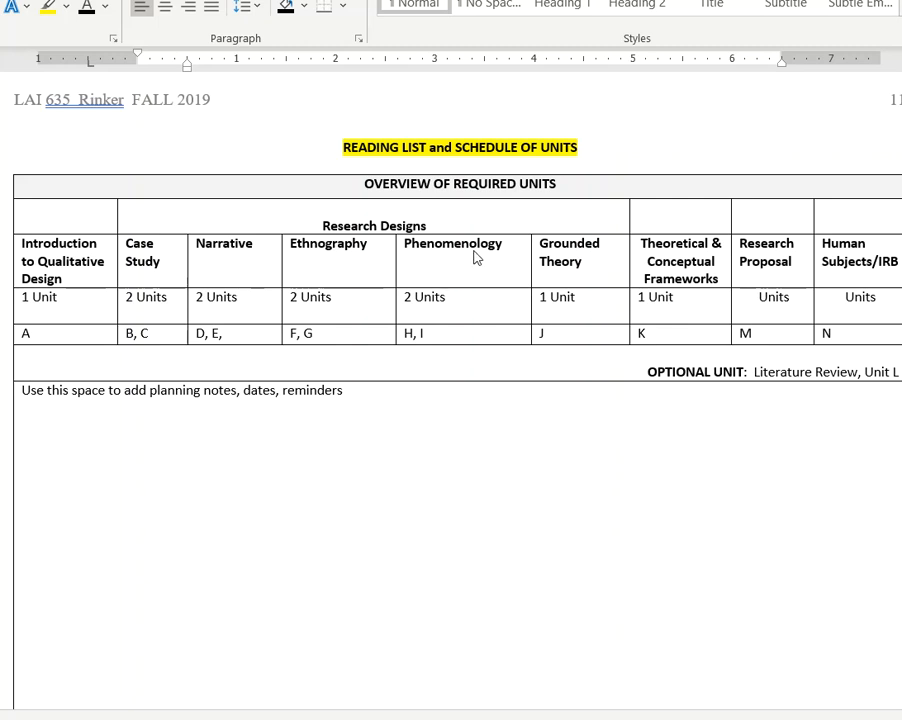
pyautogui.moveTo(397, 432)
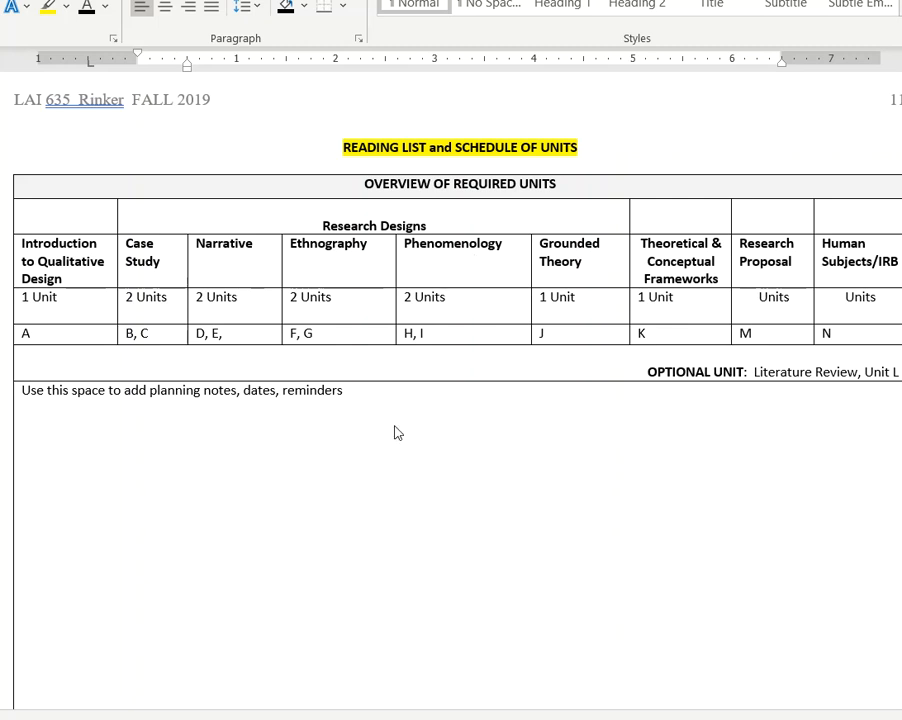
pyautogui.scroll(-3)
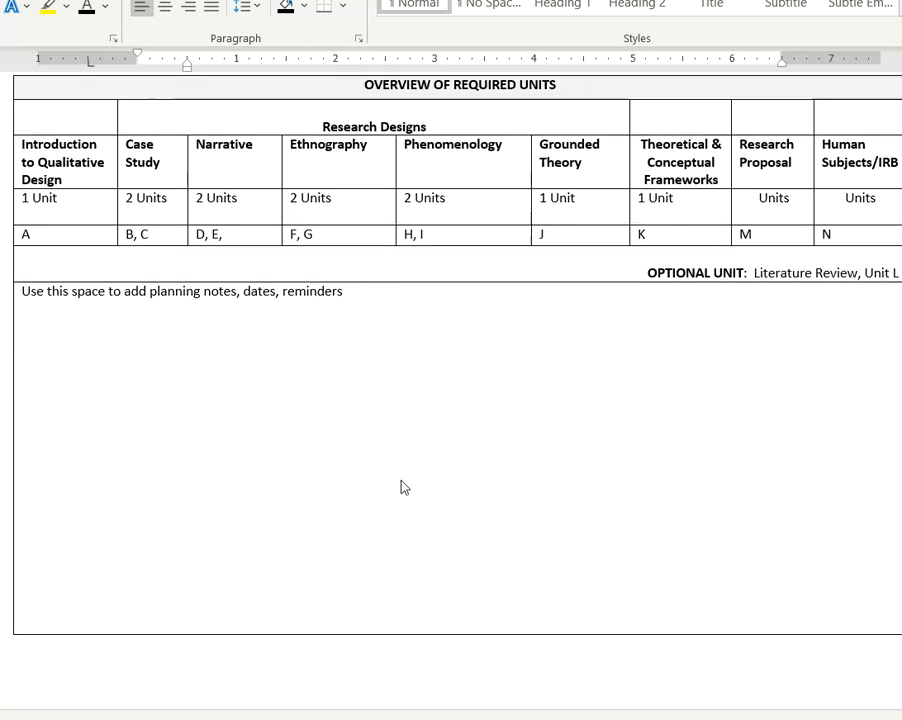
pyautogui.scroll(-3)
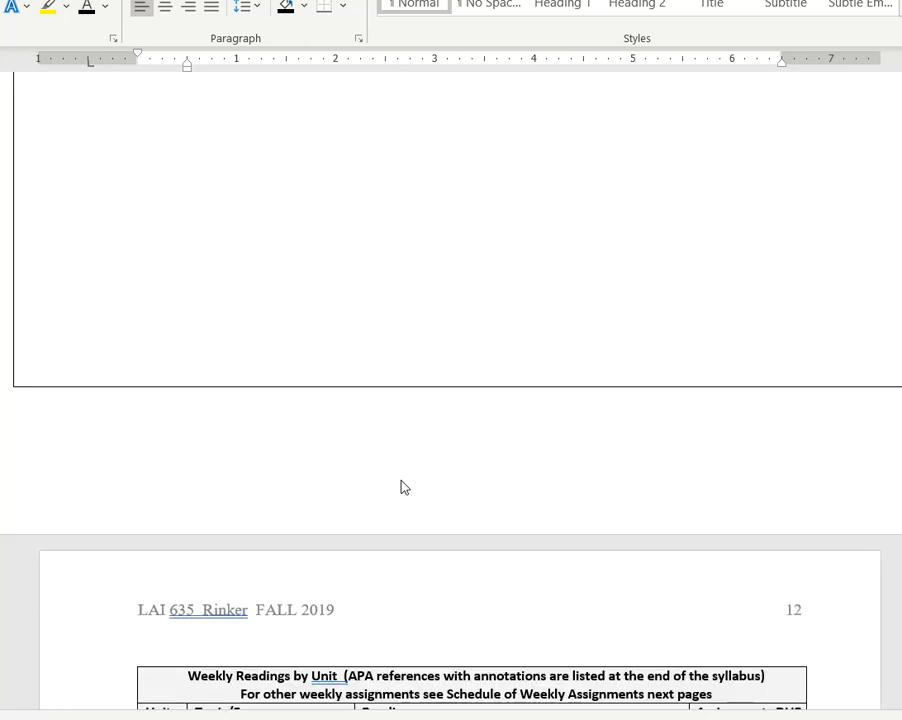
pyautogui.scroll(-3)
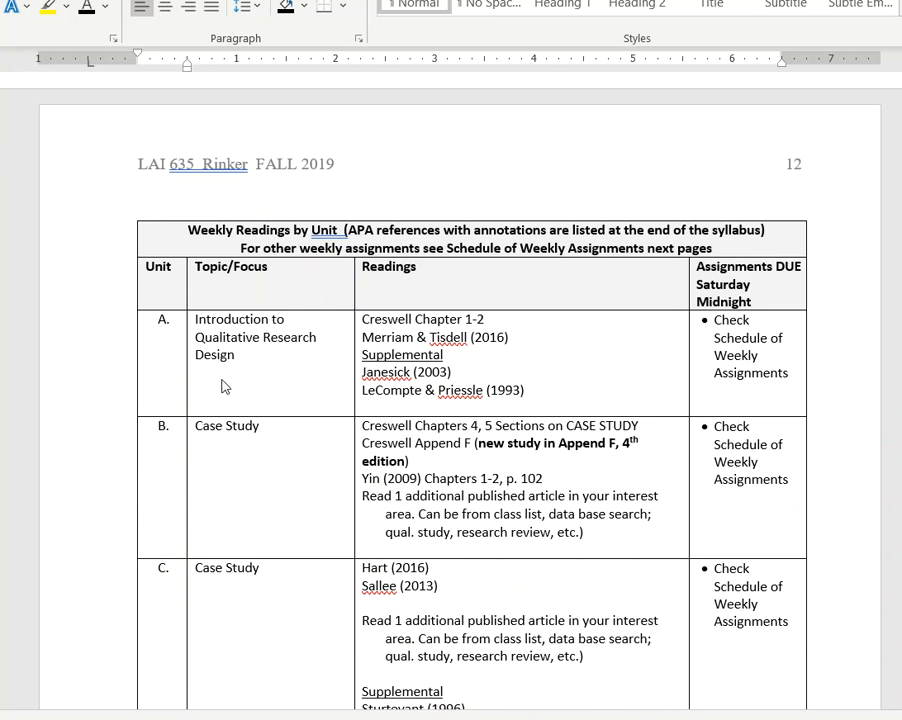
pyautogui.scroll(-3)
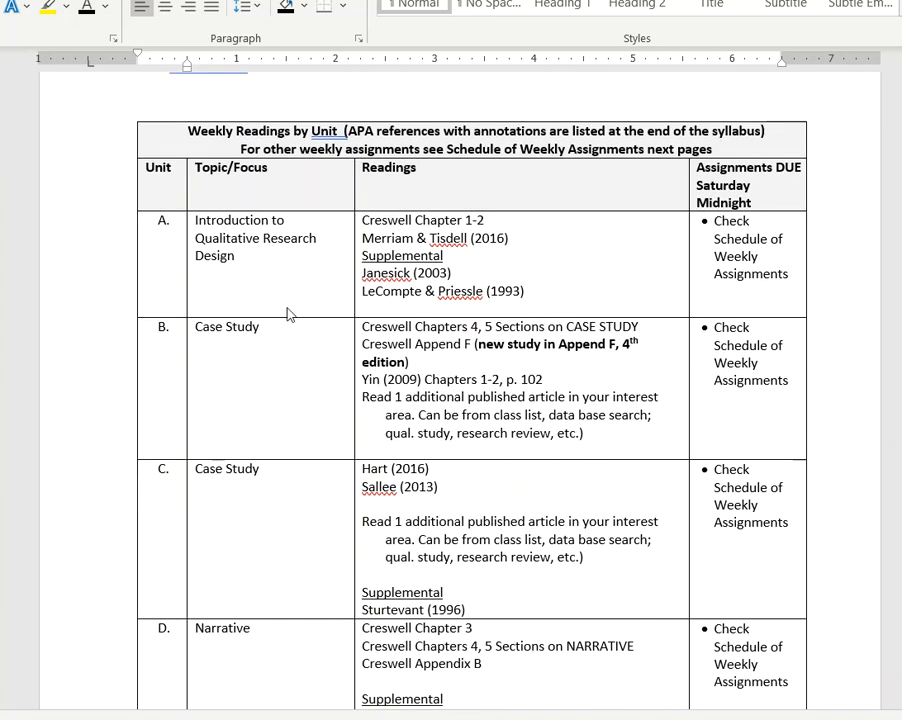
pyautogui.moveTo(318, 274)
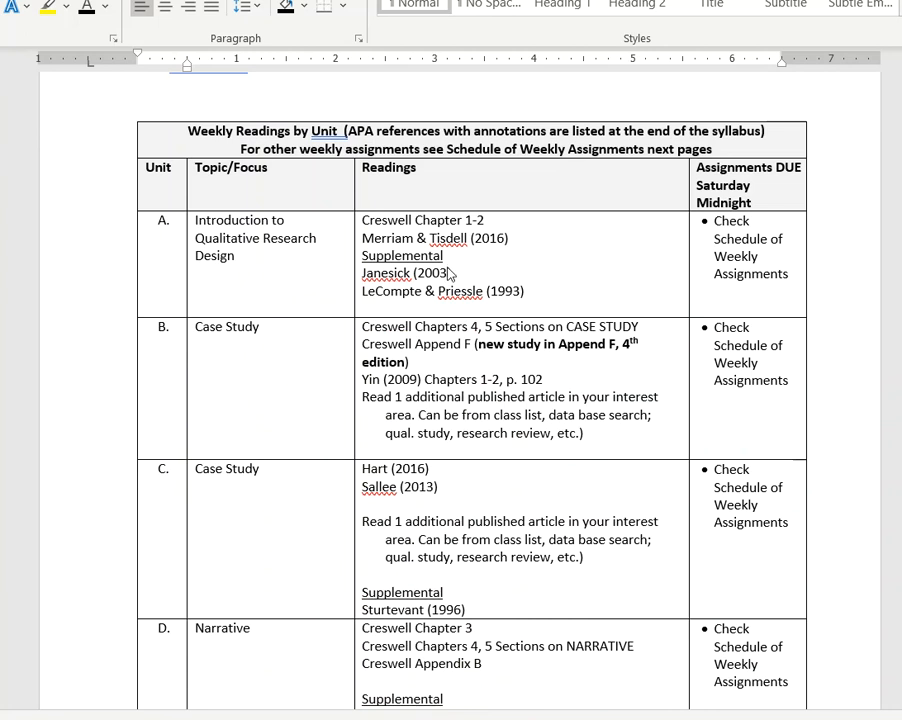
pyautogui.moveTo(650, 260)
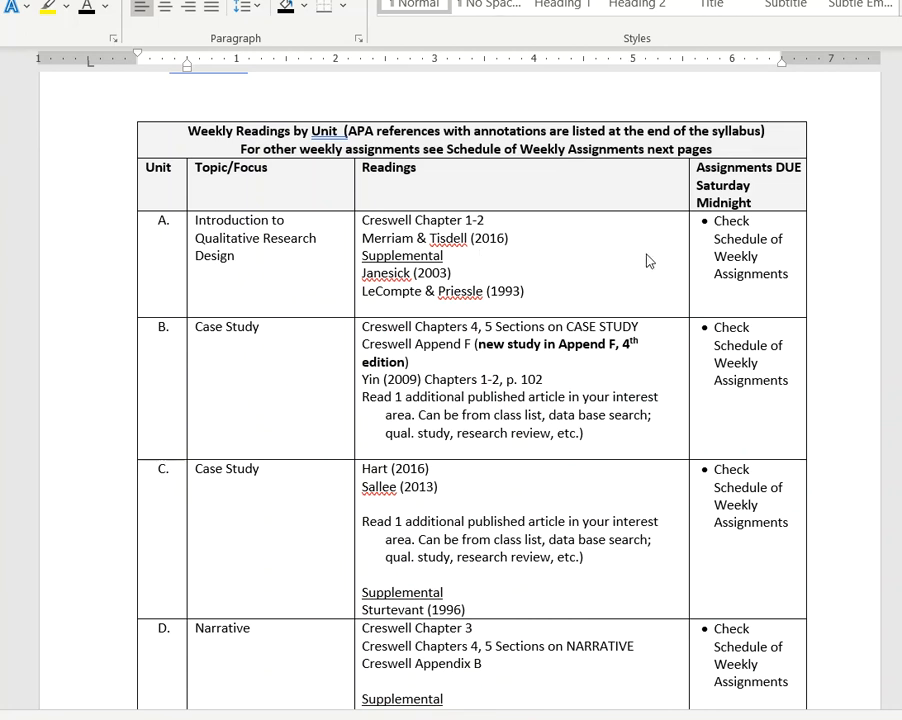
pyautogui.scroll(-3)
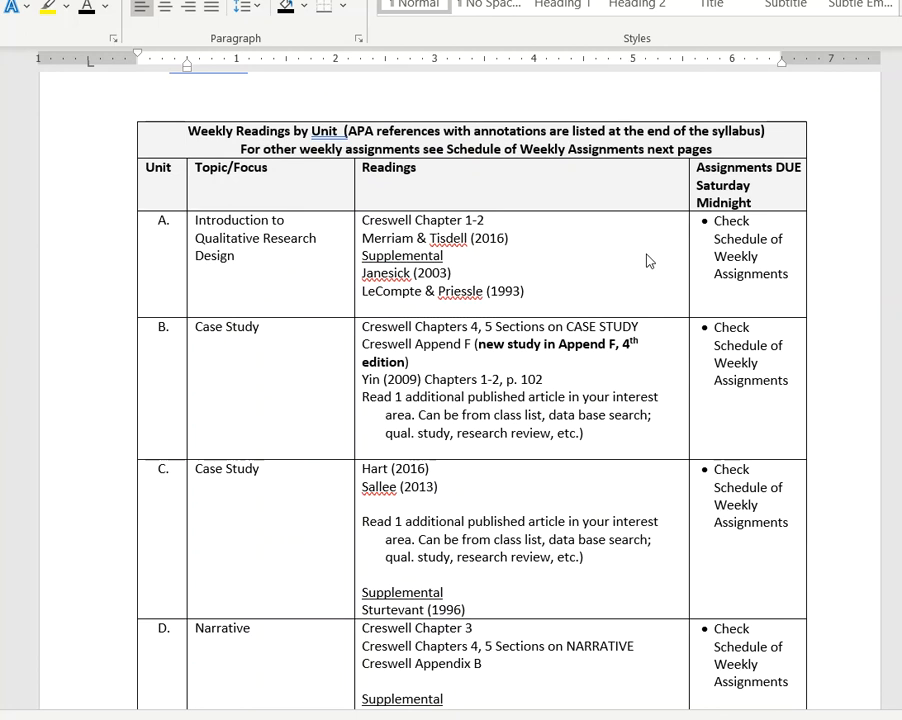
pyautogui.moveTo(644, 265)
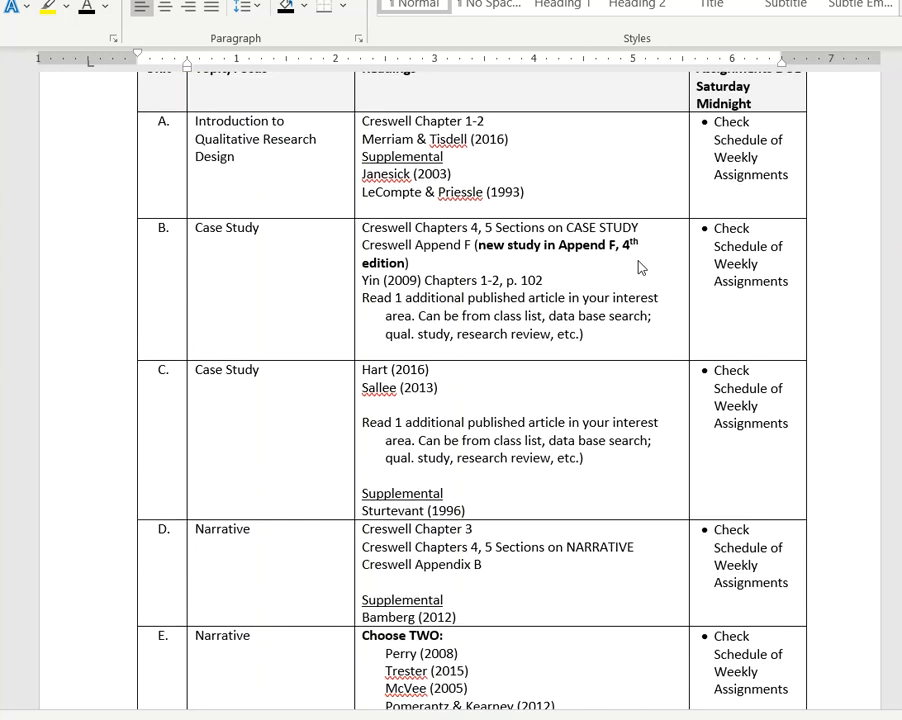
pyautogui.scroll(-3)
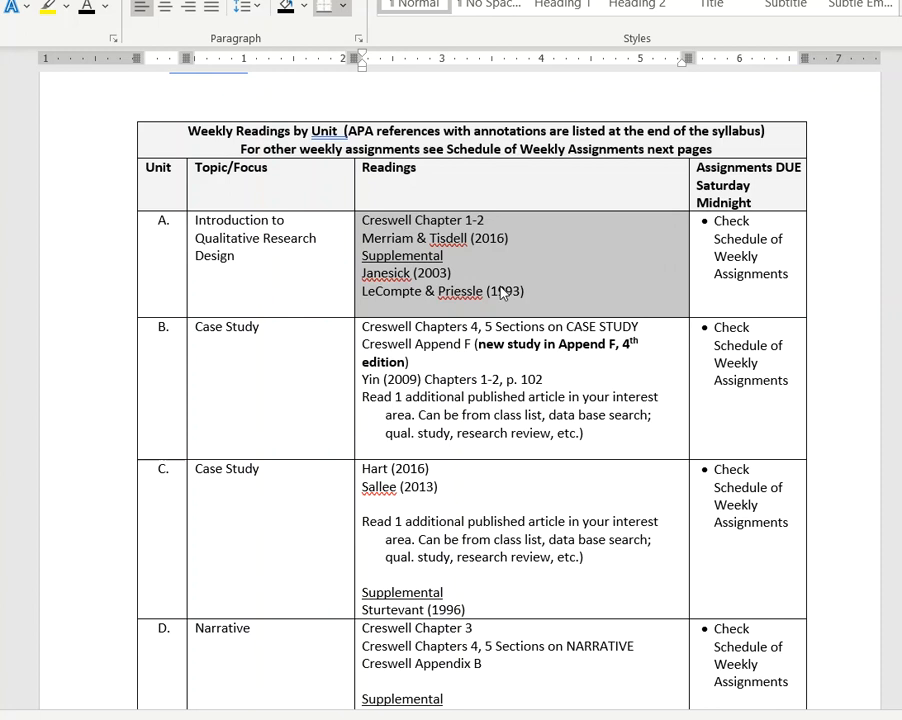
pyautogui.scroll(-3)
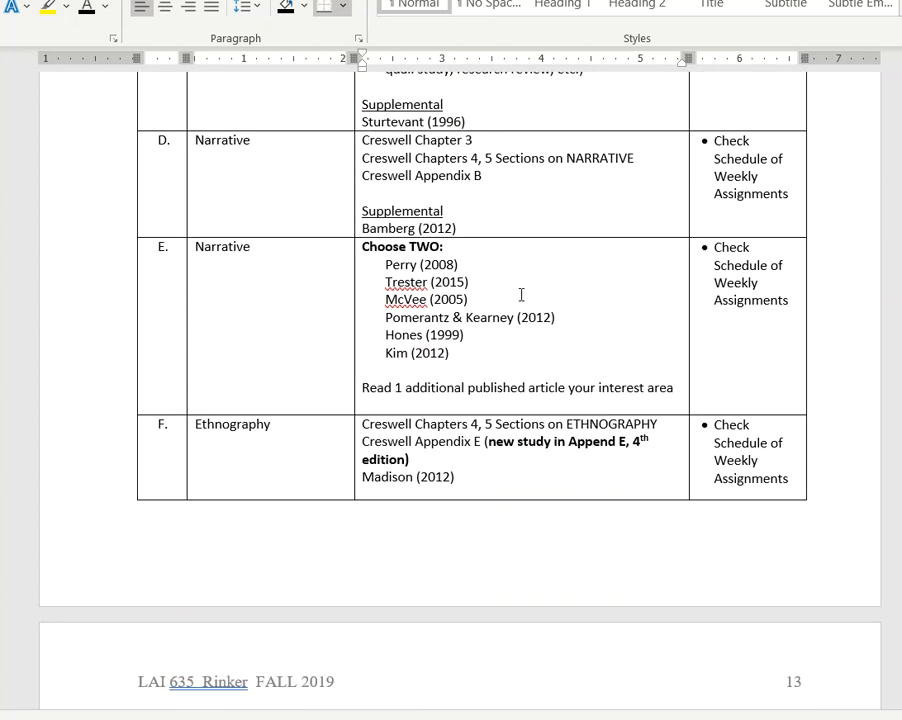
pyautogui.scroll(-3)
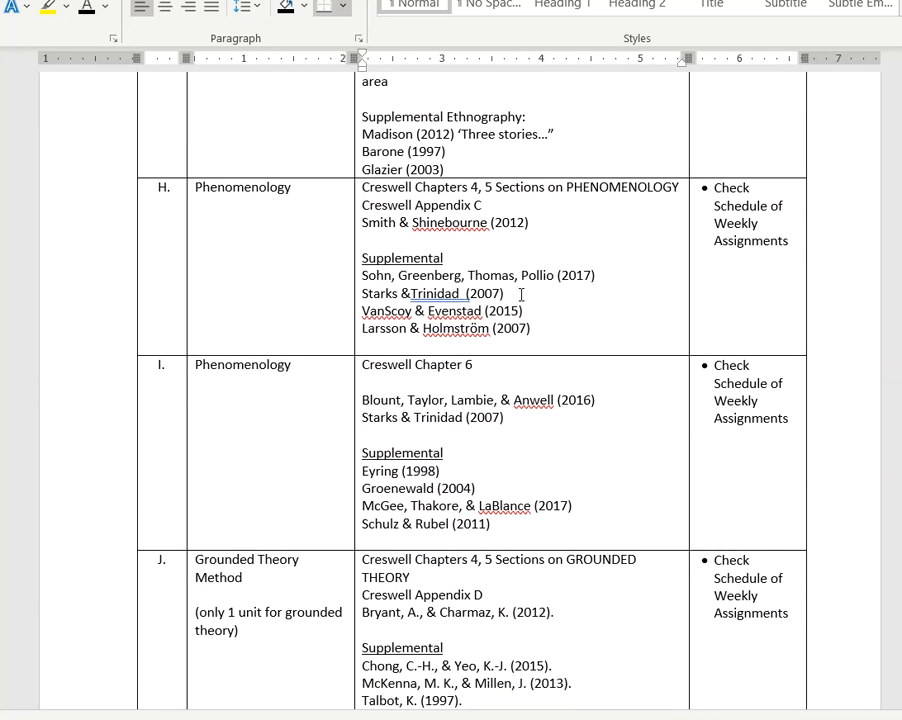
pyautogui.scroll(-3)
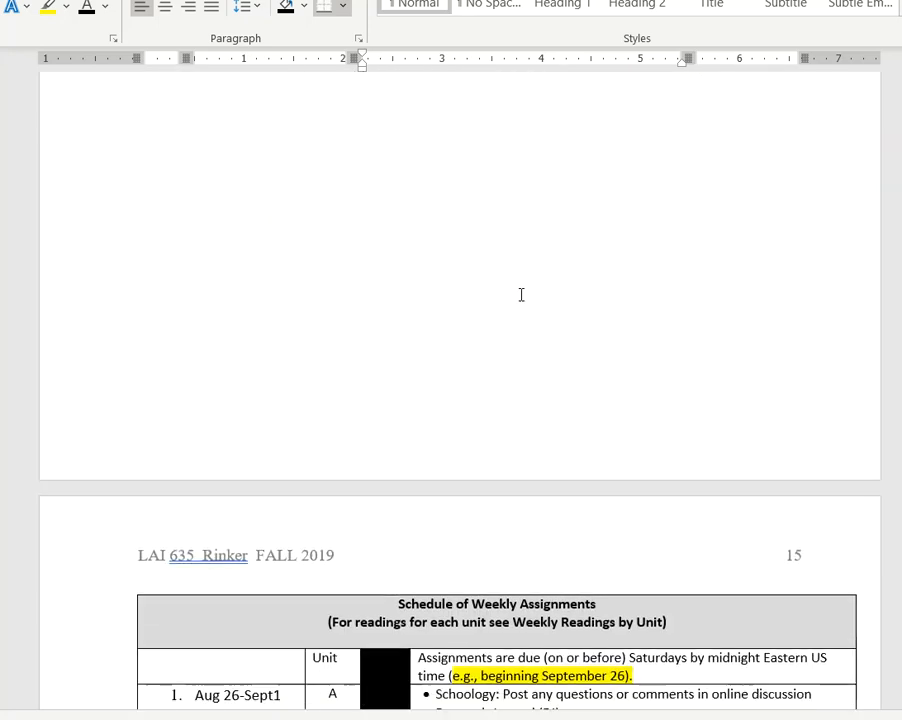
# Select the week 1 assignment bullets in the weekly schedule
pyautogui.scroll(-3)
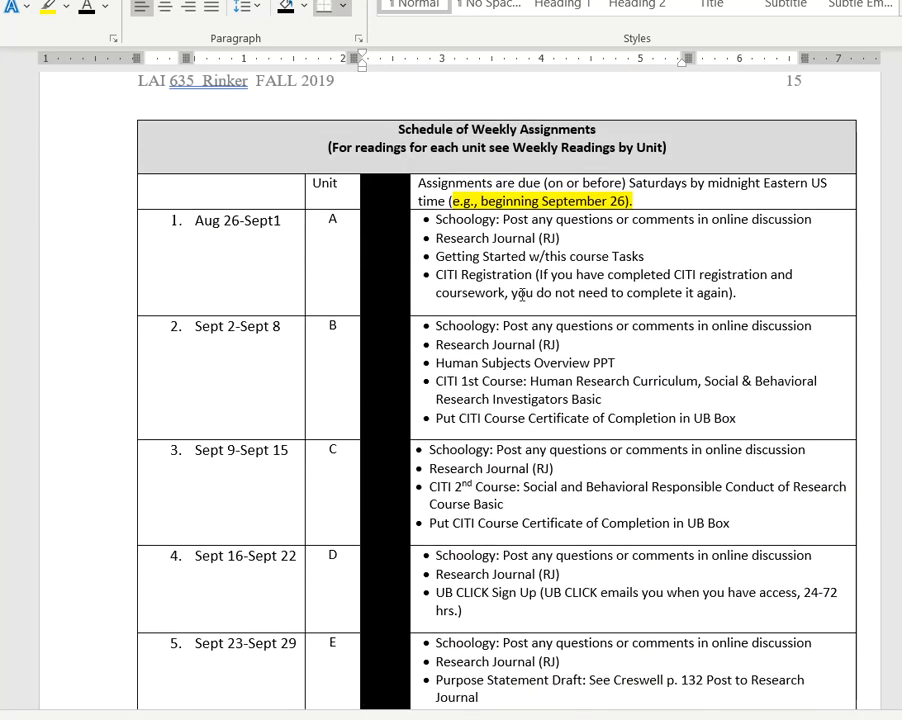
pyautogui.scroll(-3)
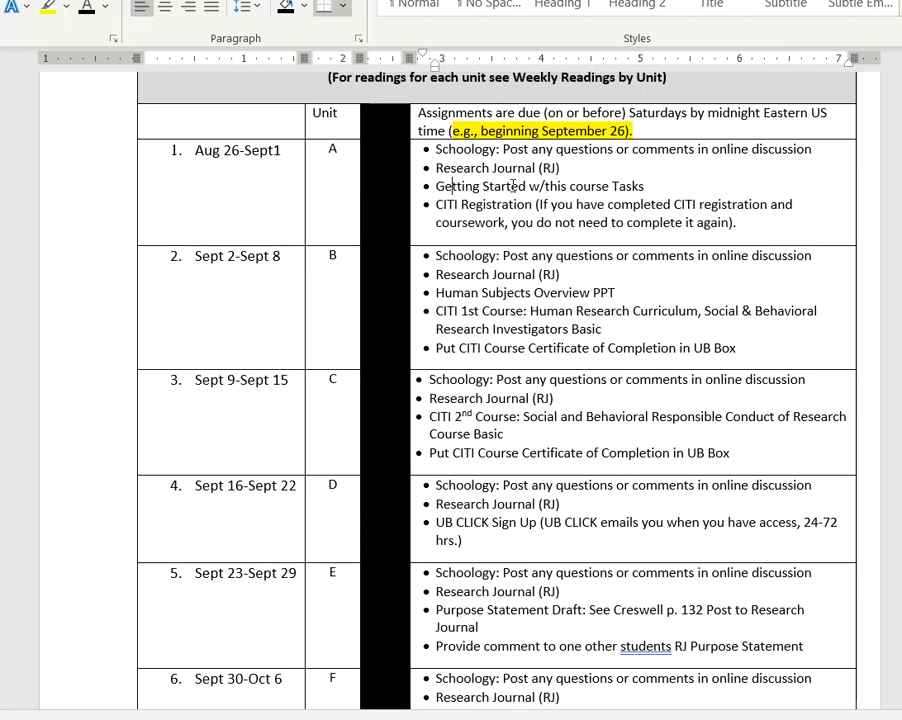
pyautogui.moveTo(425, 149); pyautogui.dragTo(735, 223)
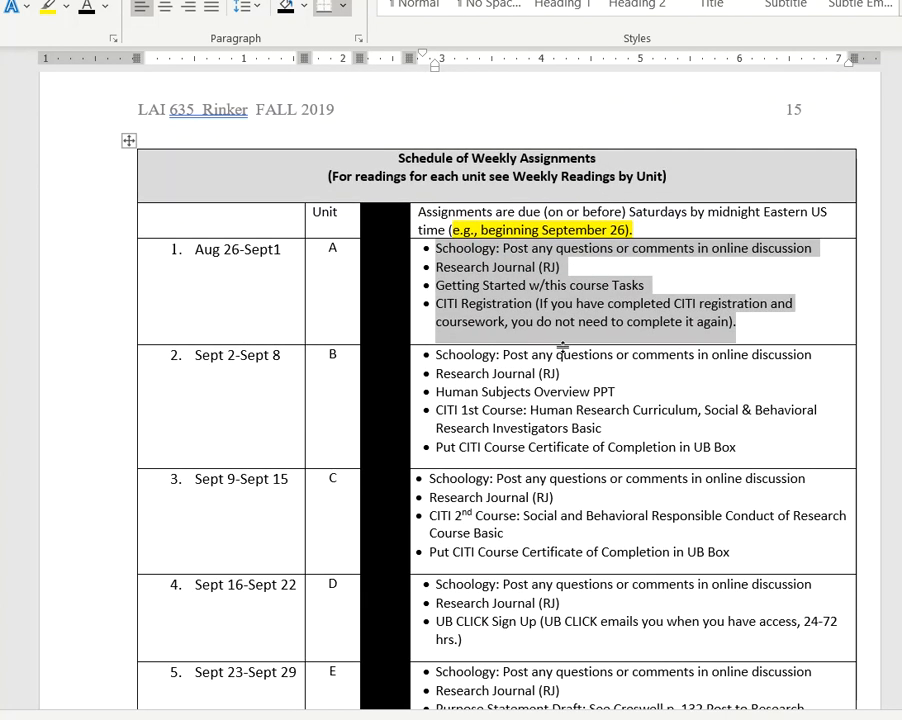
# Scroll through weeks 10–15 and the December 9 note to the Unit A reference list
pyautogui.scroll(-3)
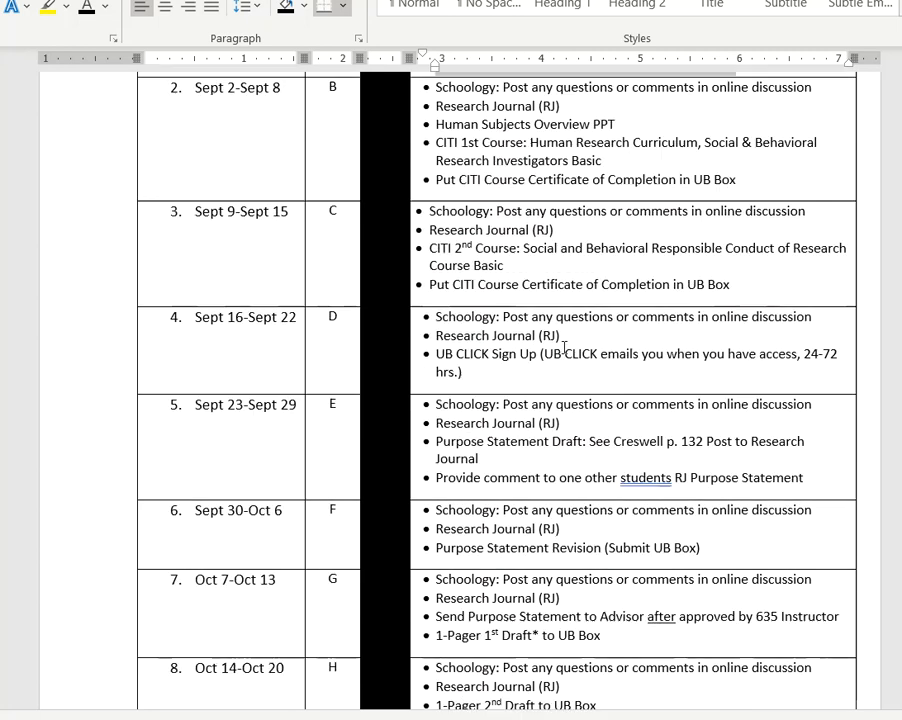
pyautogui.scroll(-3)
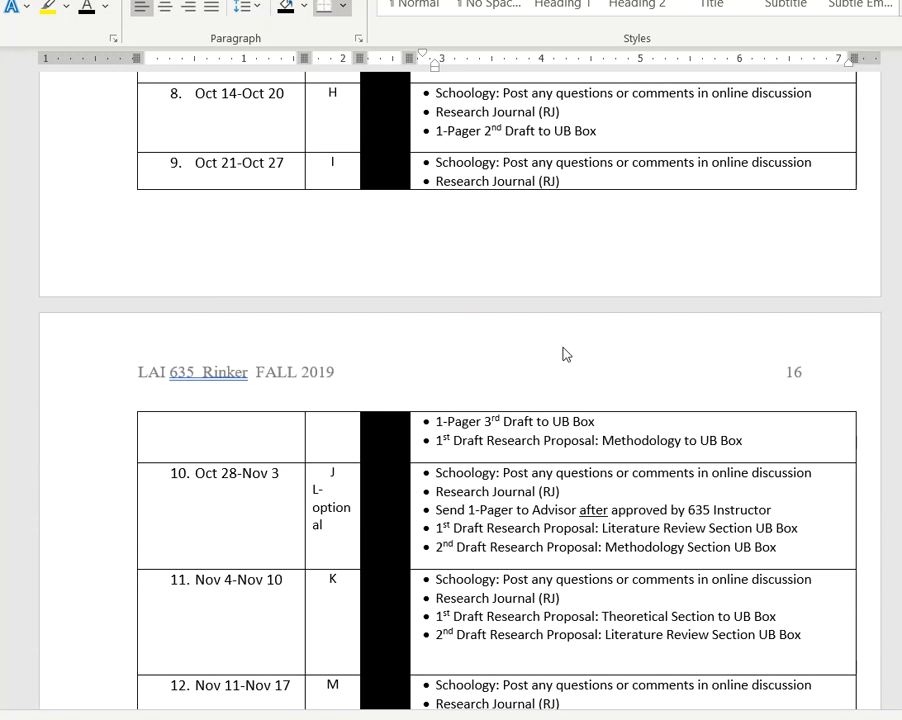
pyautogui.scroll(-3)
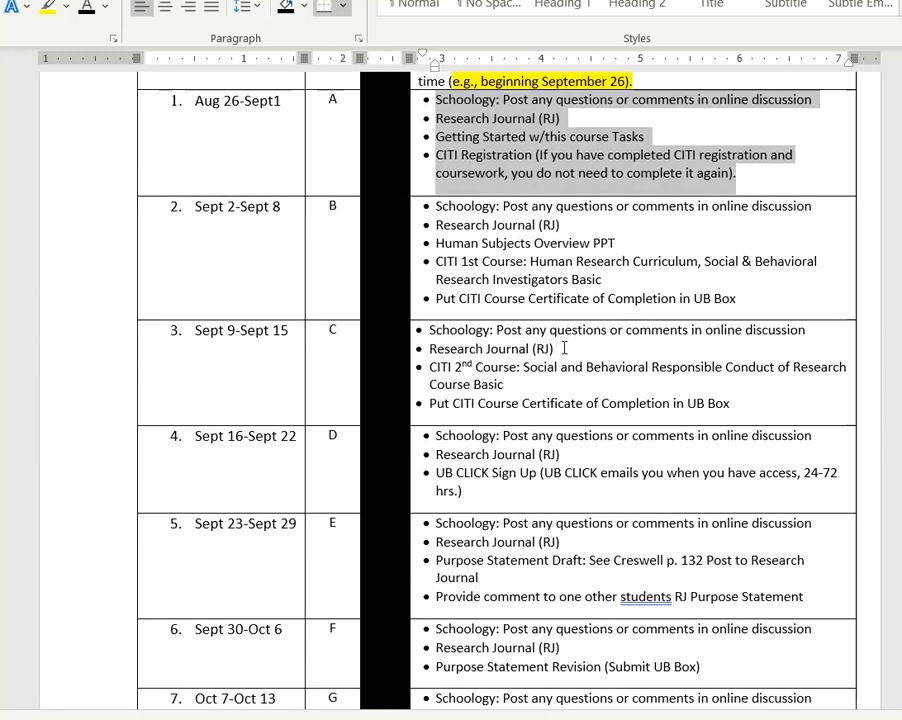
pyautogui.scroll(-3)
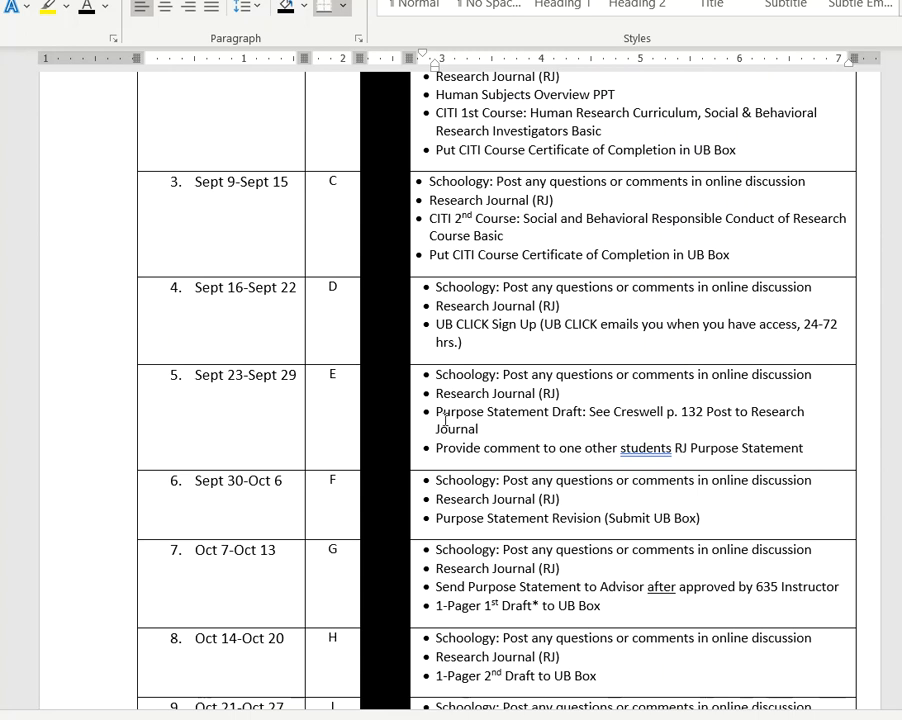
pyautogui.scroll(-3)
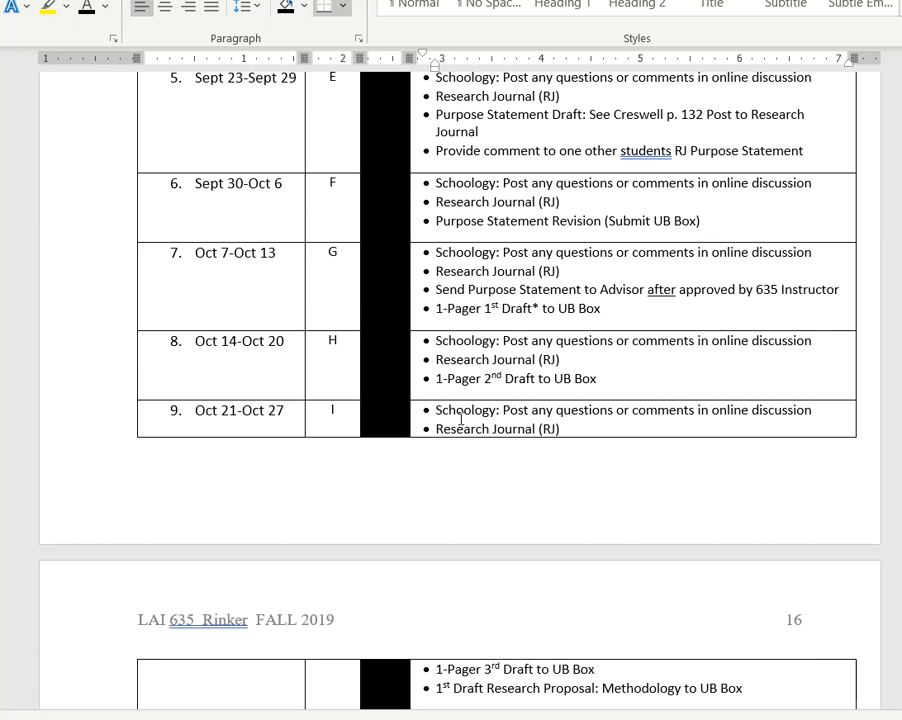
pyautogui.scroll(-3)
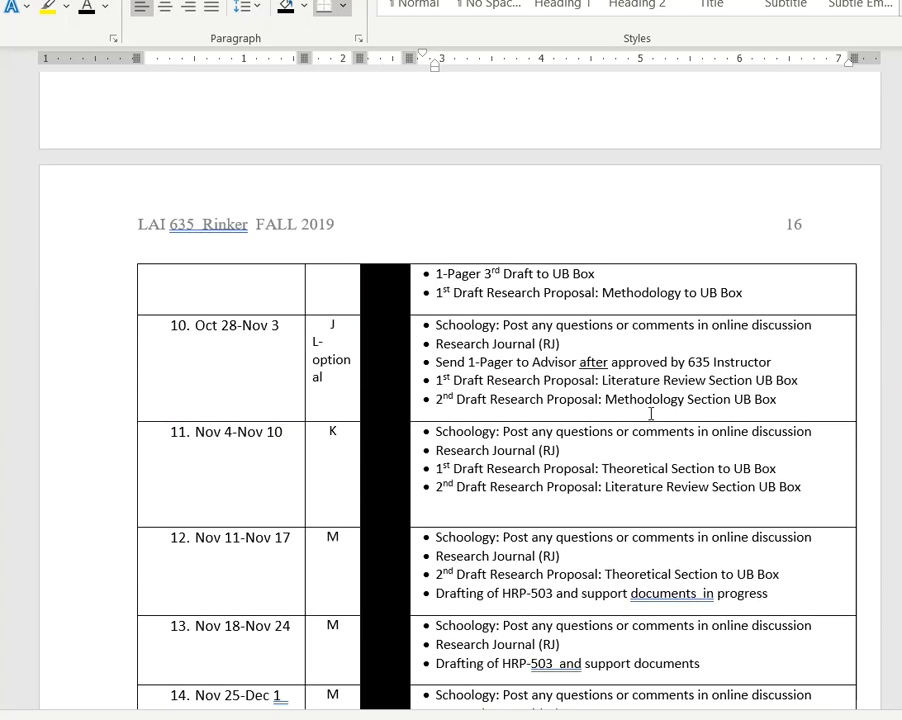
pyautogui.scroll(-3)
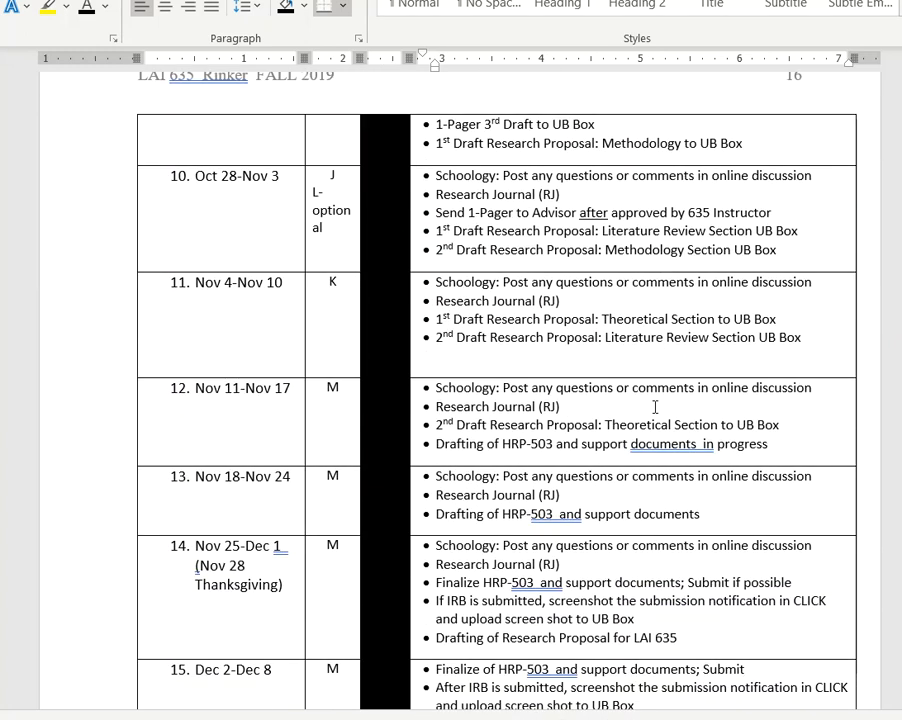
pyautogui.scroll(-3)
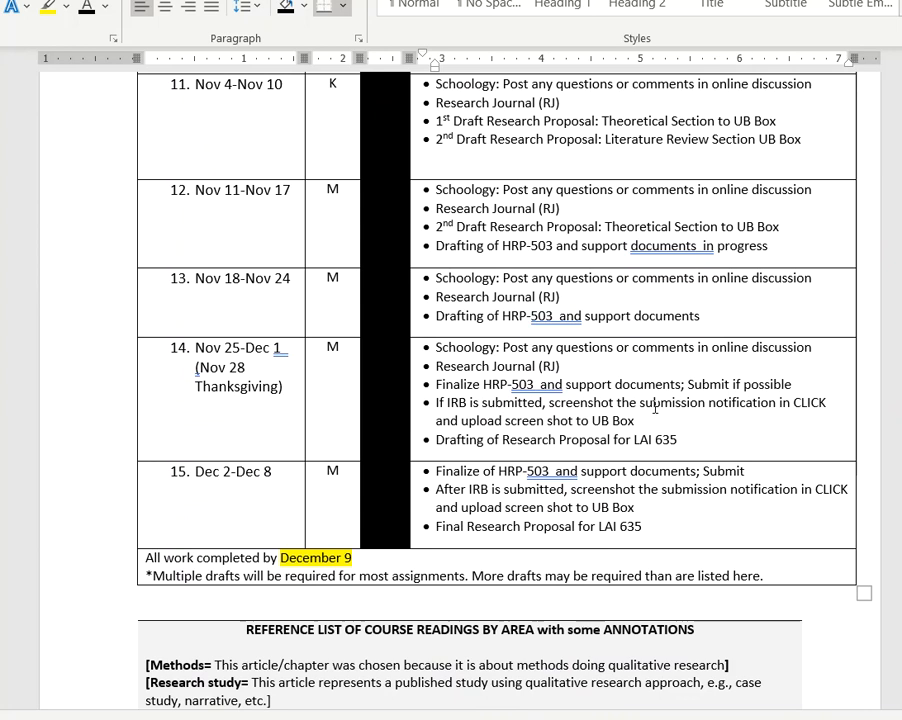
pyautogui.moveTo(430, 255)
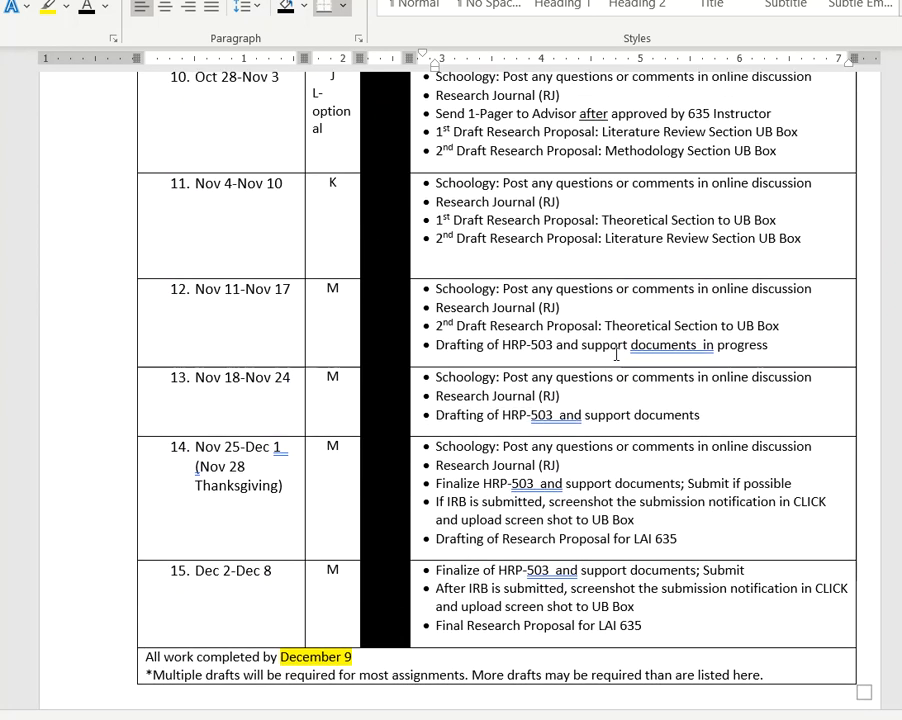
pyautogui.scroll(-3)
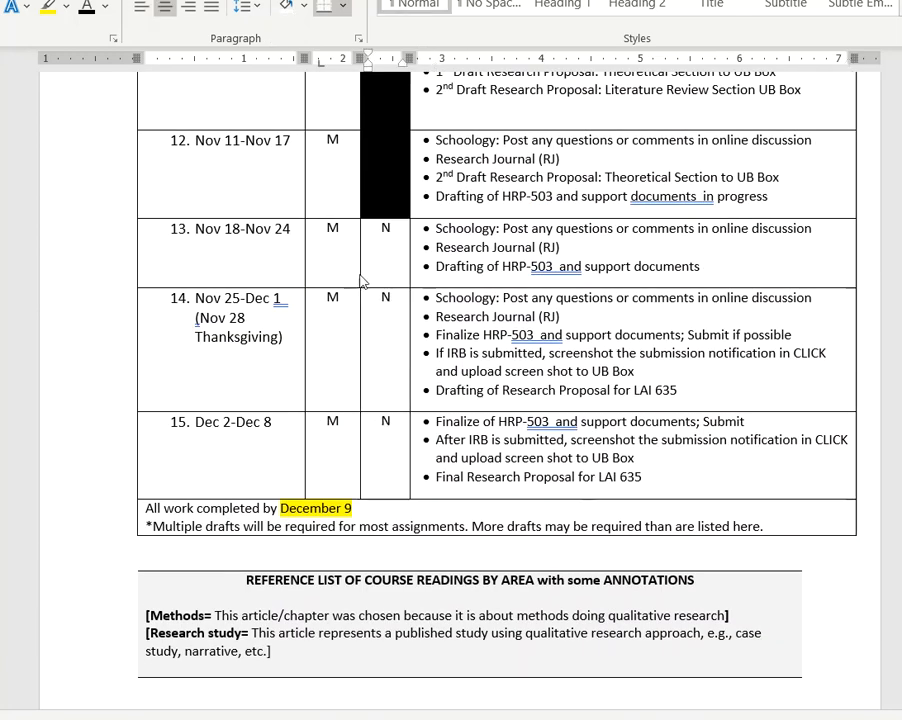
pyautogui.scroll(-3)
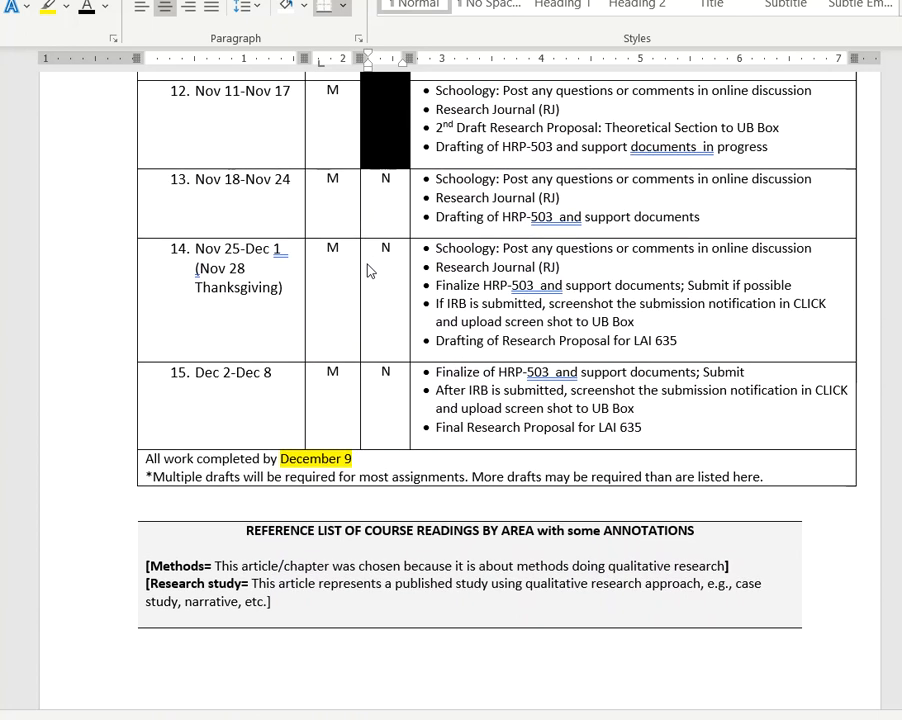
pyautogui.moveTo(357, 207)
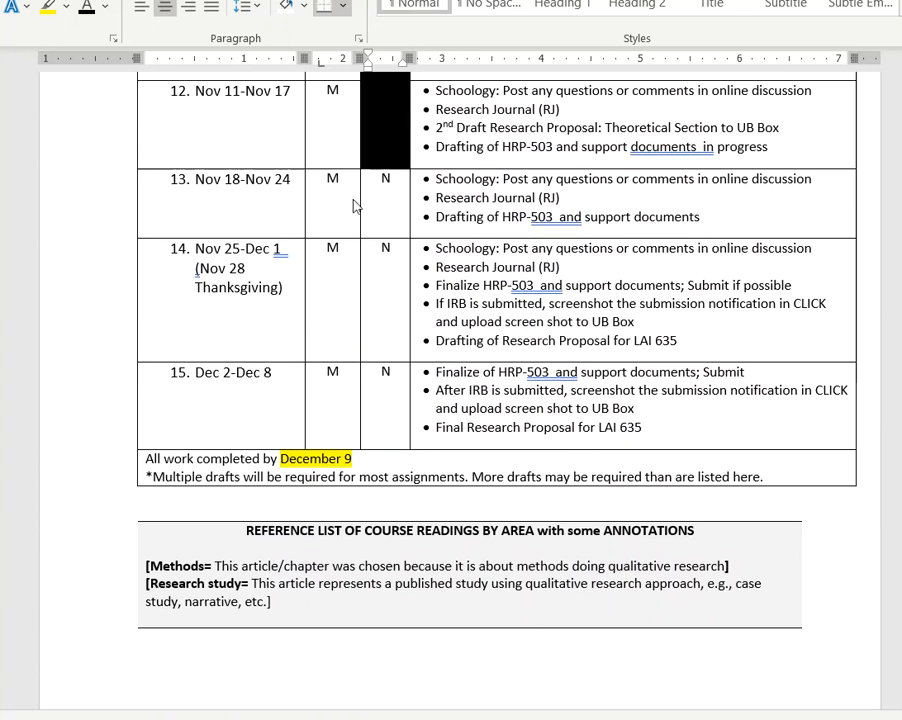
pyautogui.moveTo(391, 260)
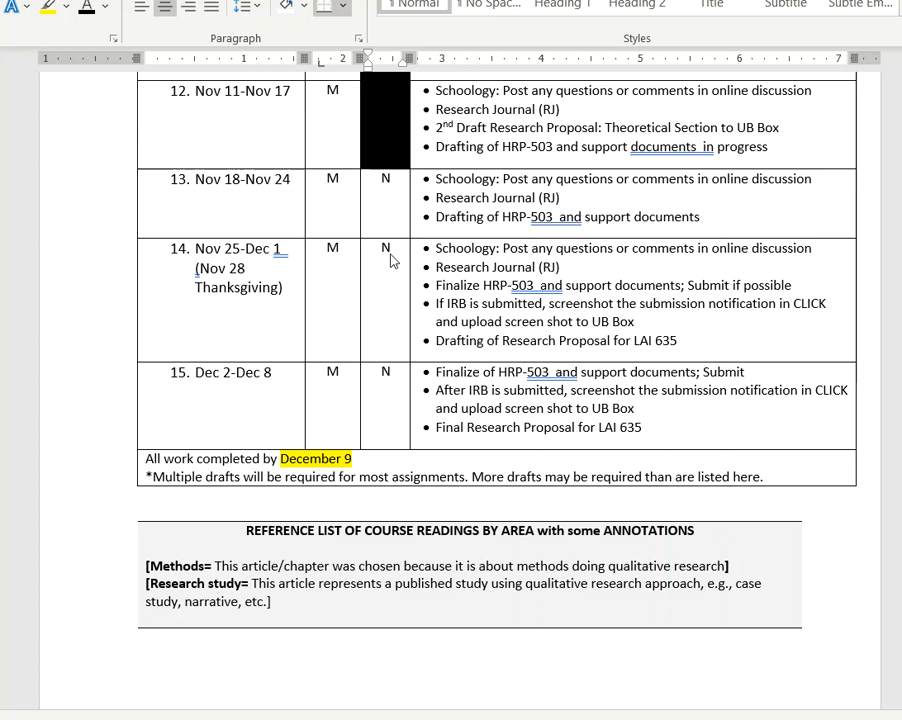
pyautogui.scroll(-3)
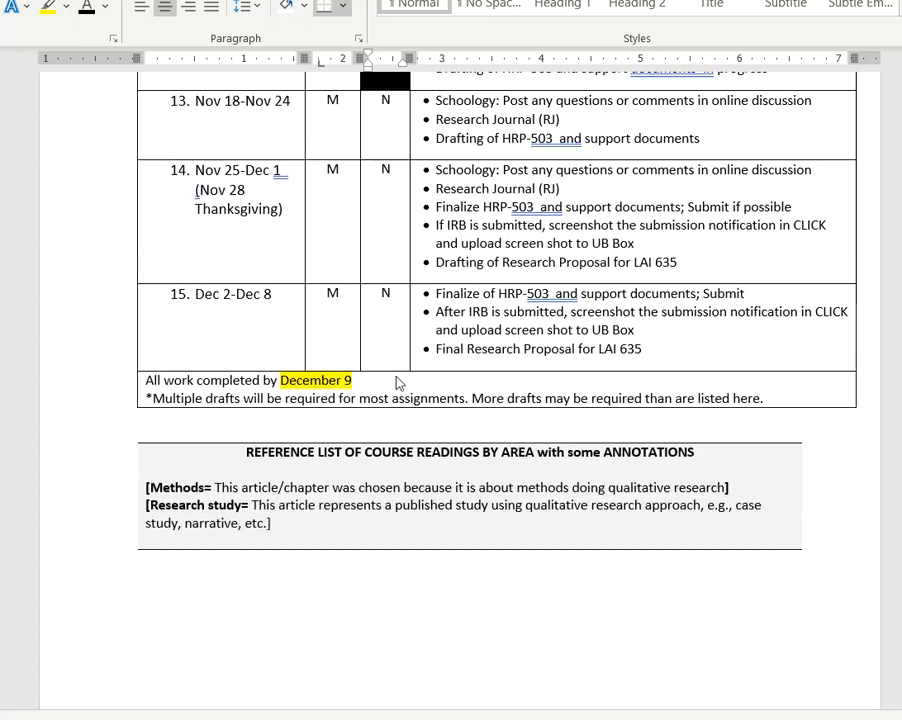
pyautogui.scroll(-3)
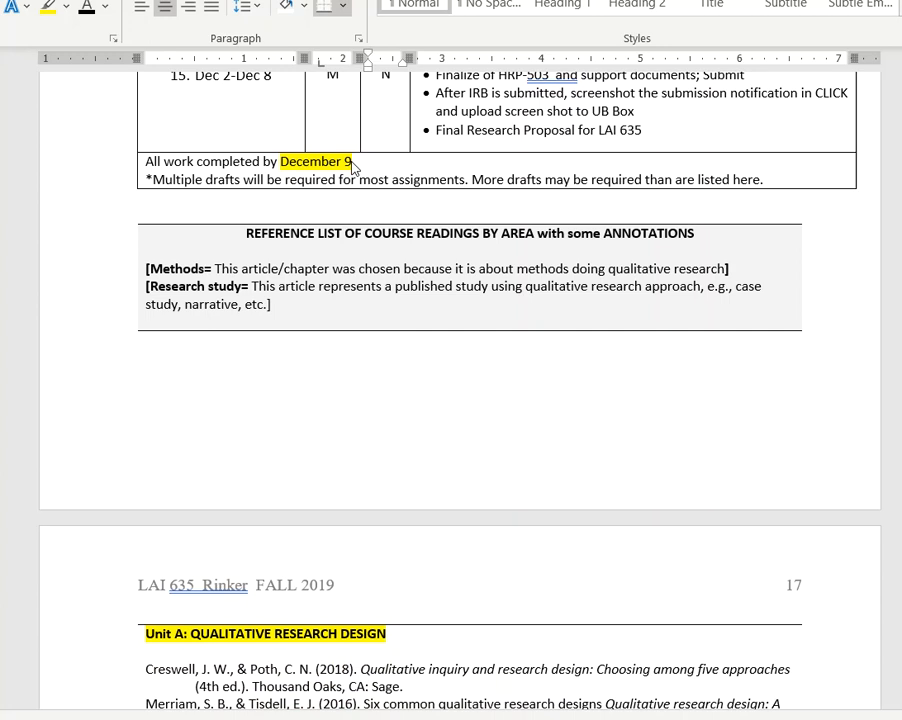
# Highlight the Unit A reading entries in the reference list
pyautogui.scroll(-3)
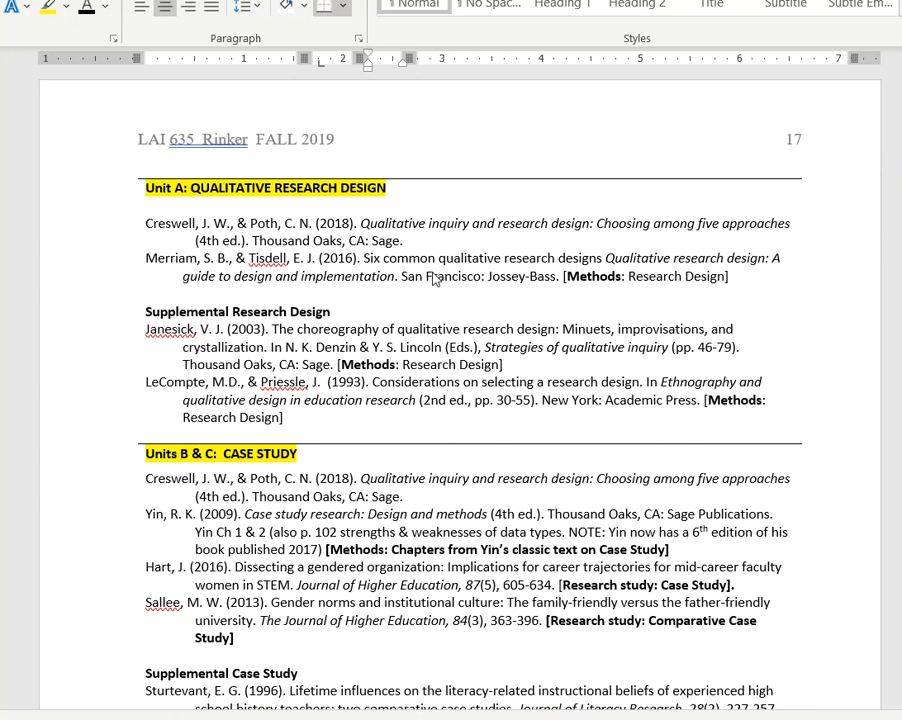
pyautogui.scroll(-3)
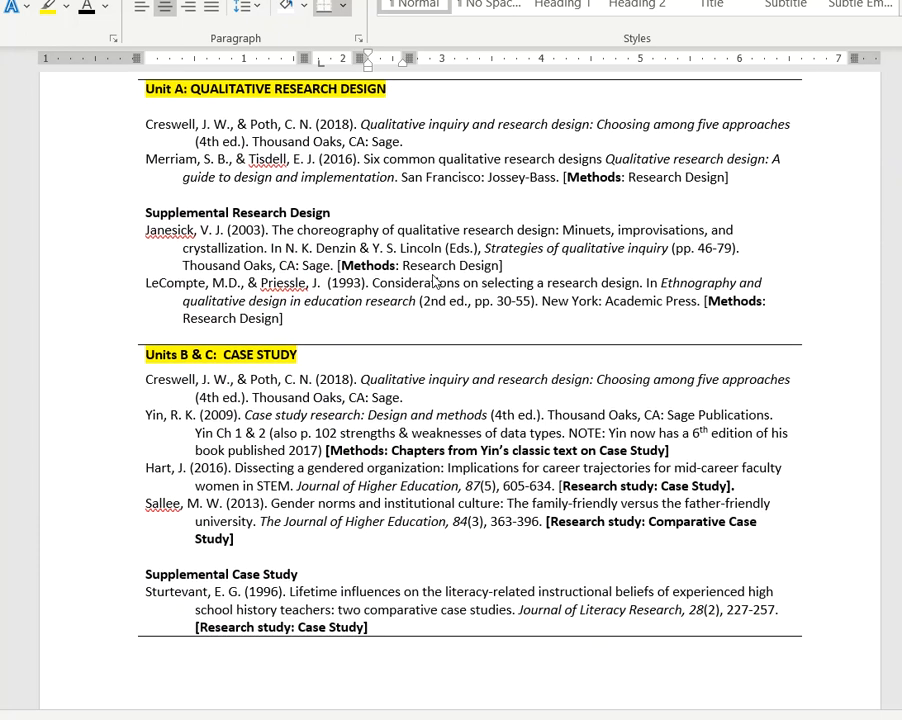
pyautogui.moveTo(145, 115)
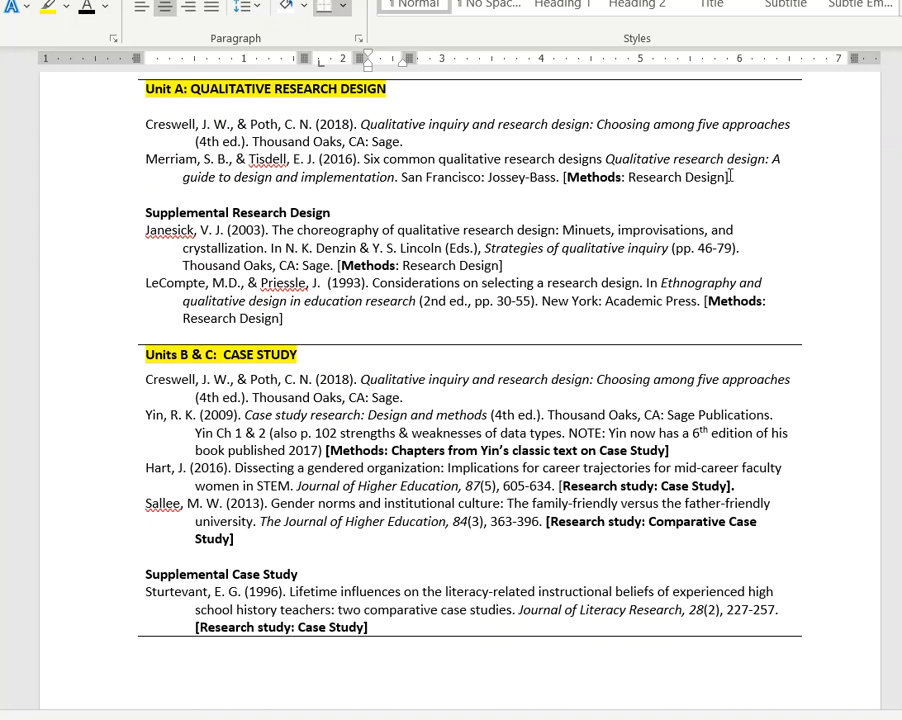
pyautogui.moveTo(146, 124); pyautogui.dragTo(730, 177)
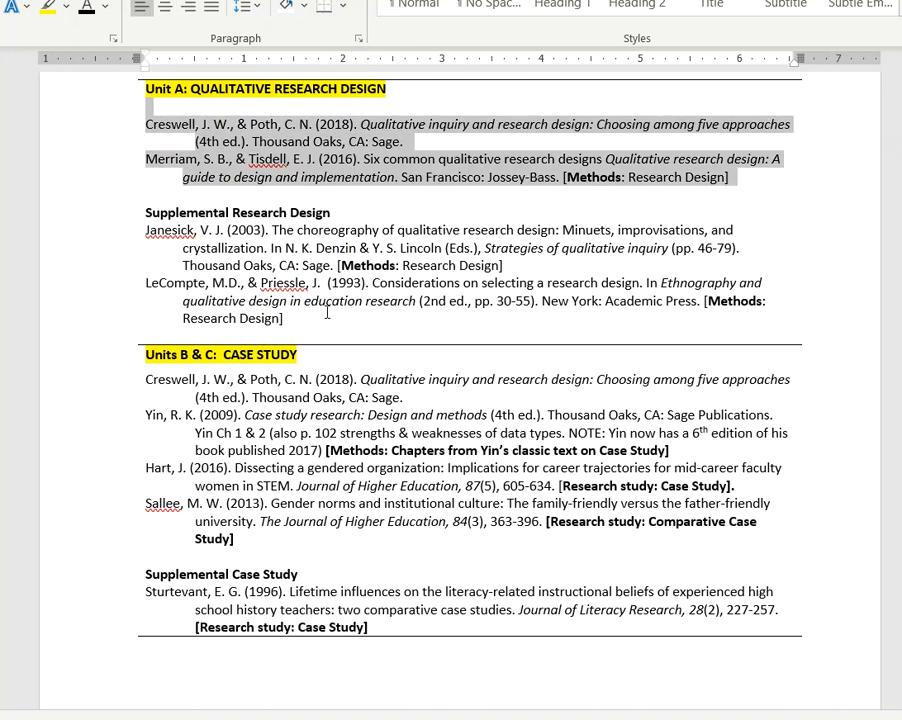
# Scroll through narrative, phenomenology and supplemental readings down to the crystallization entries
pyautogui.scroll(-3)
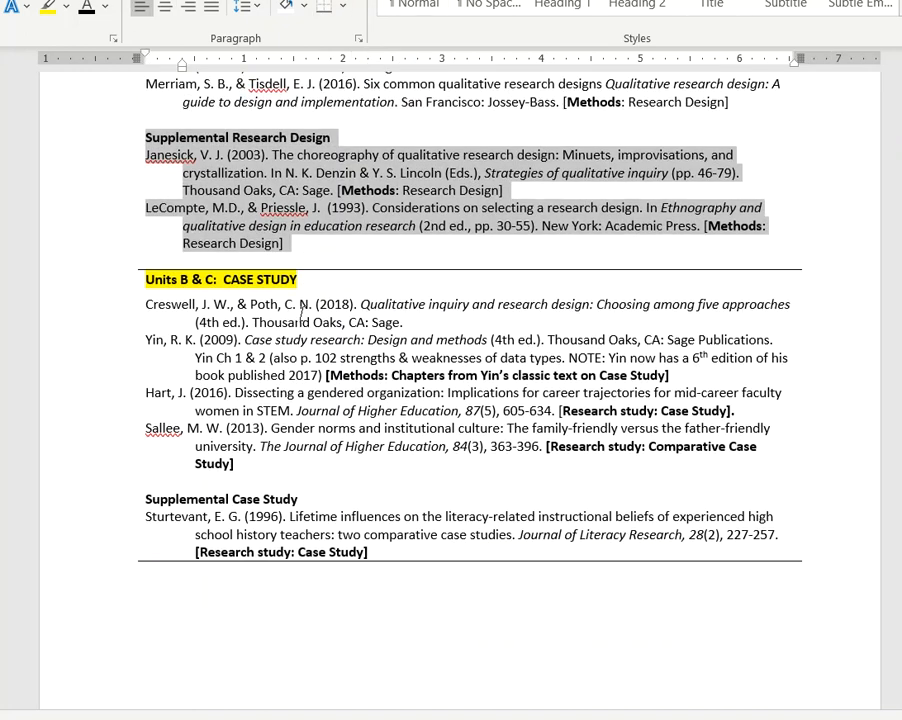
pyautogui.scroll(-3)
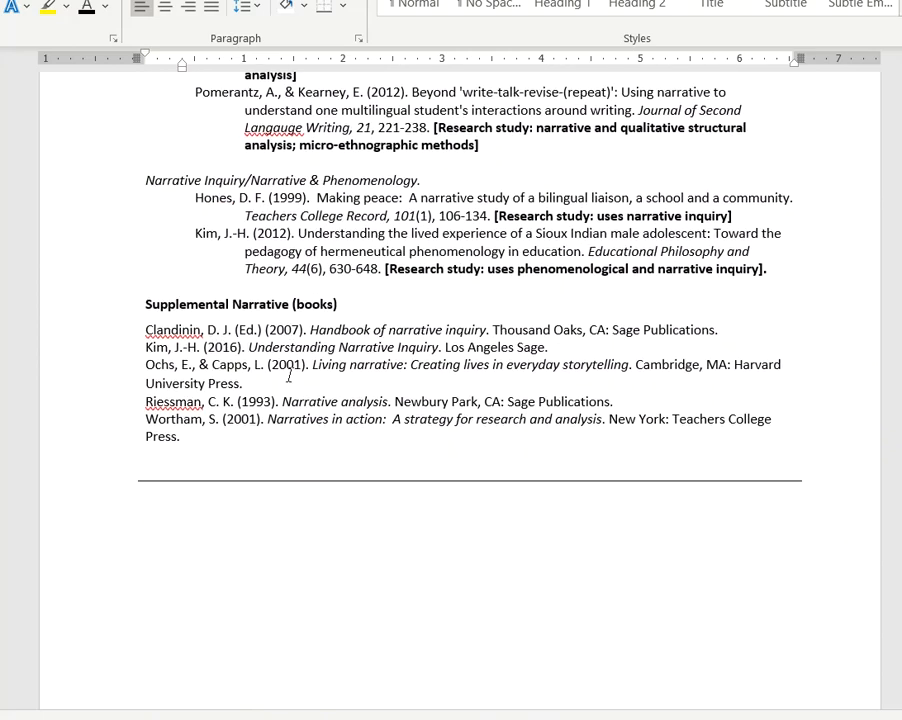
pyautogui.scroll(-3)
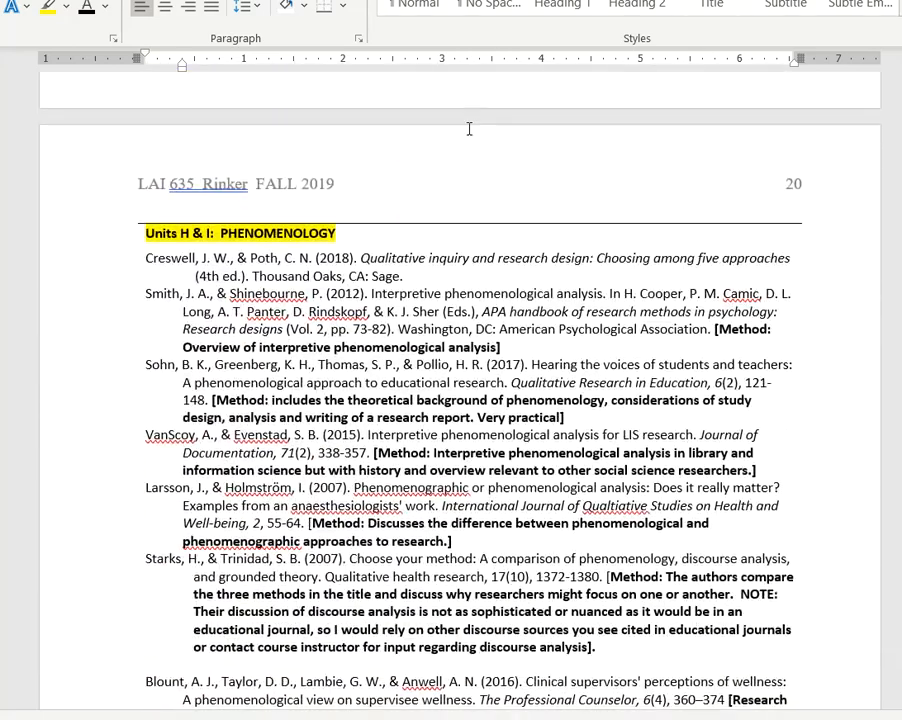
pyautogui.scroll(-3)
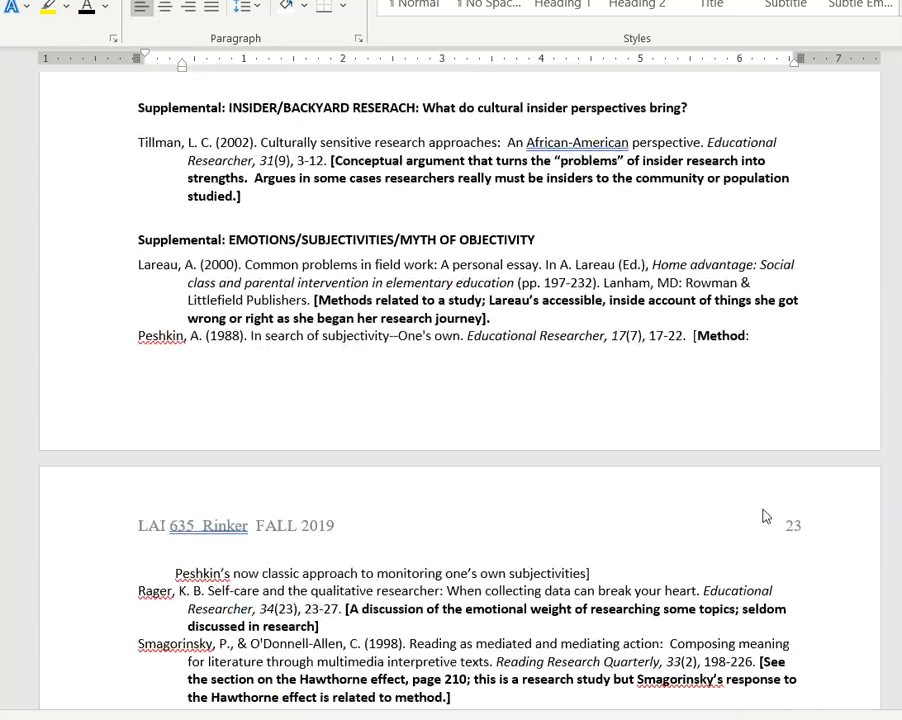
pyautogui.scroll(-3)
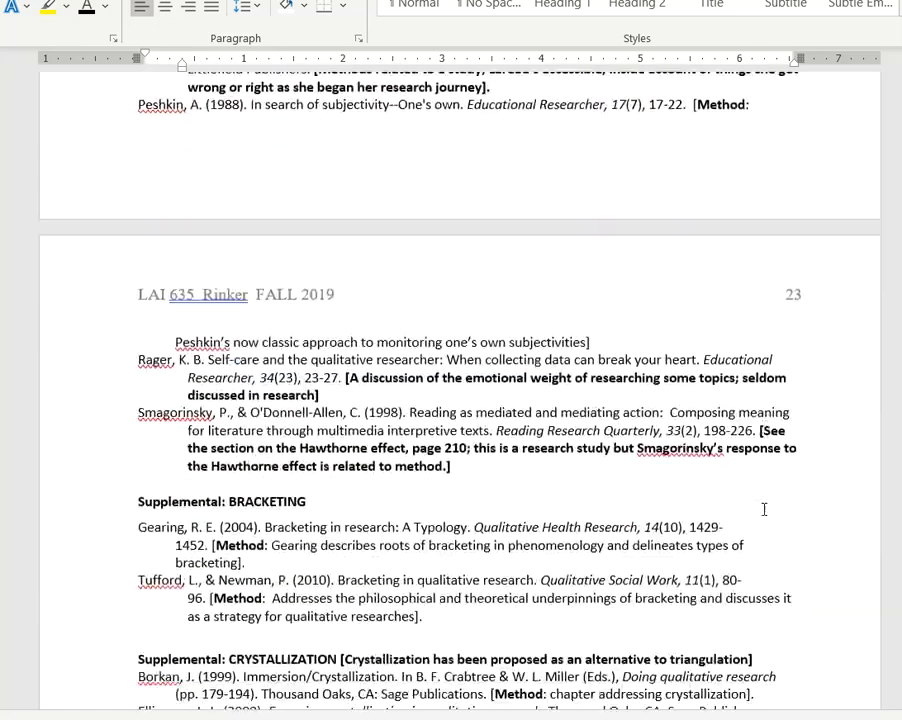
pyautogui.scroll(-3)
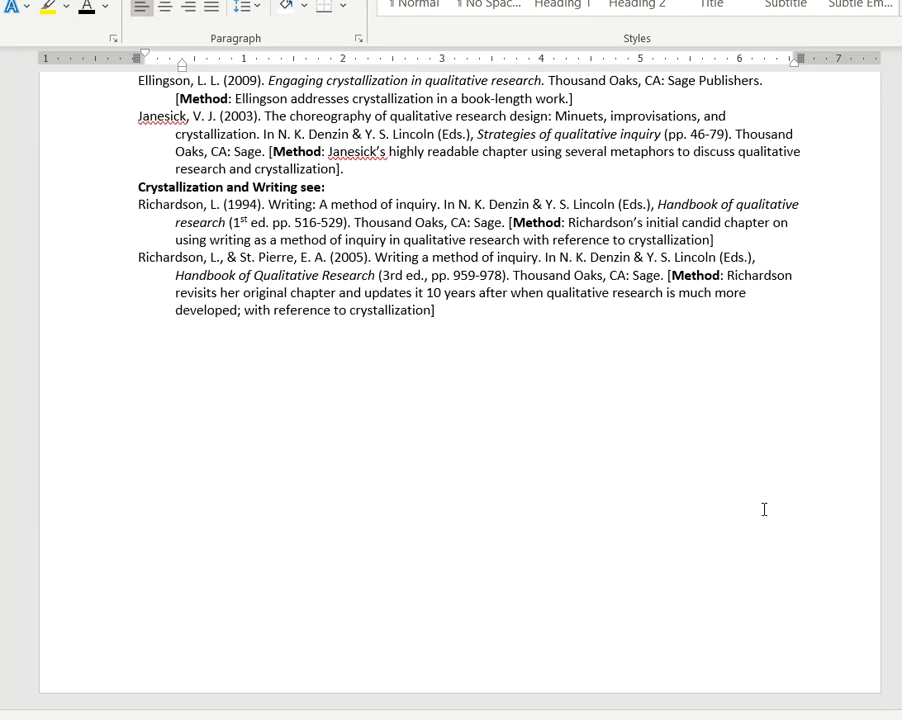
pyautogui.scroll(-3)
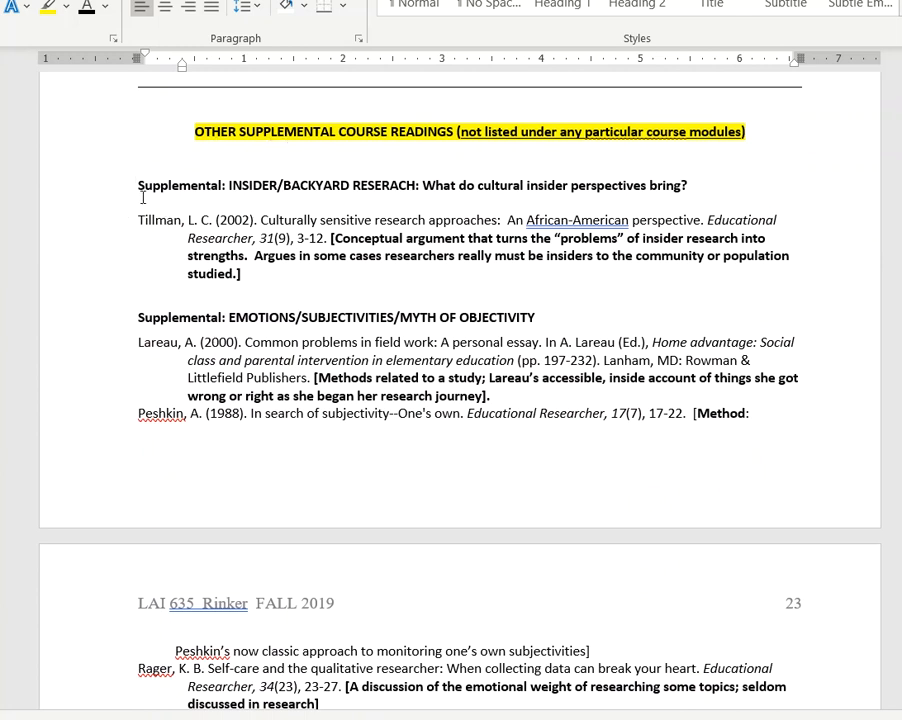
pyautogui.scroll(-3)
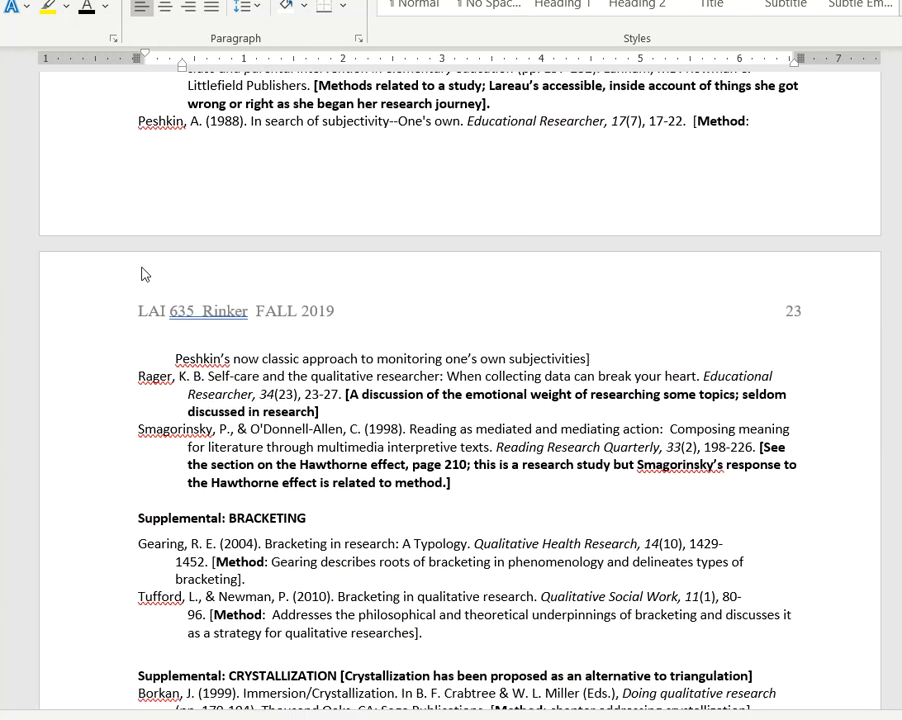
pyautogui.scroll(-3)
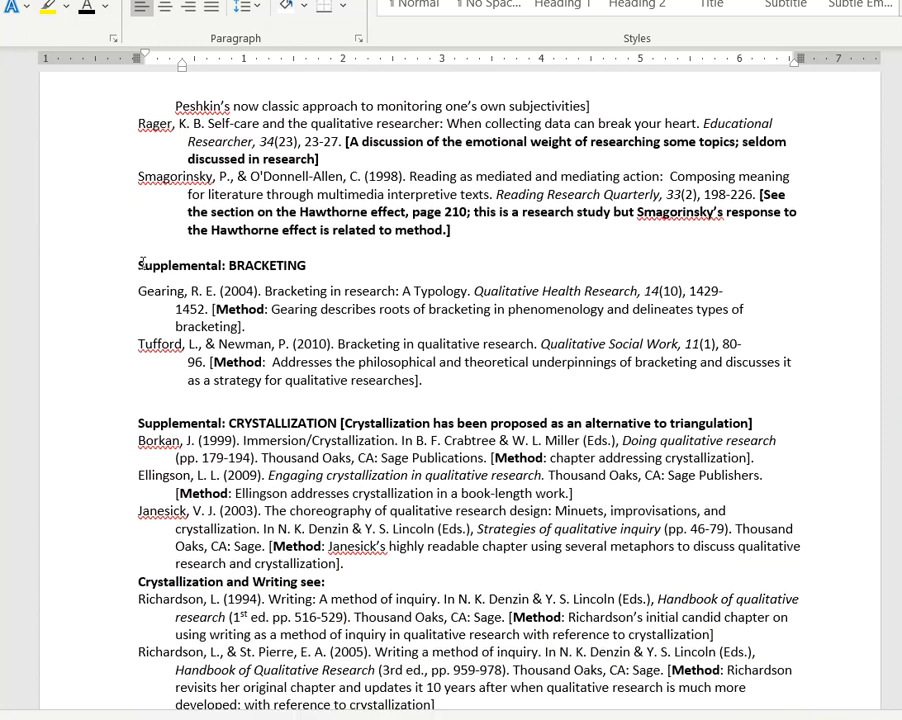
pyautogui.scroll(-3)
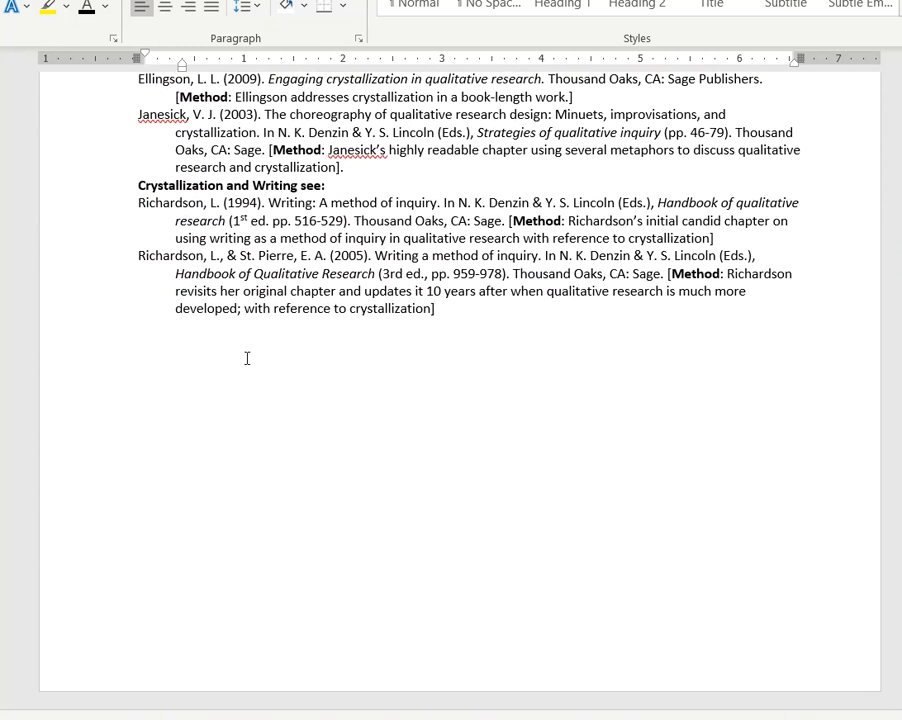